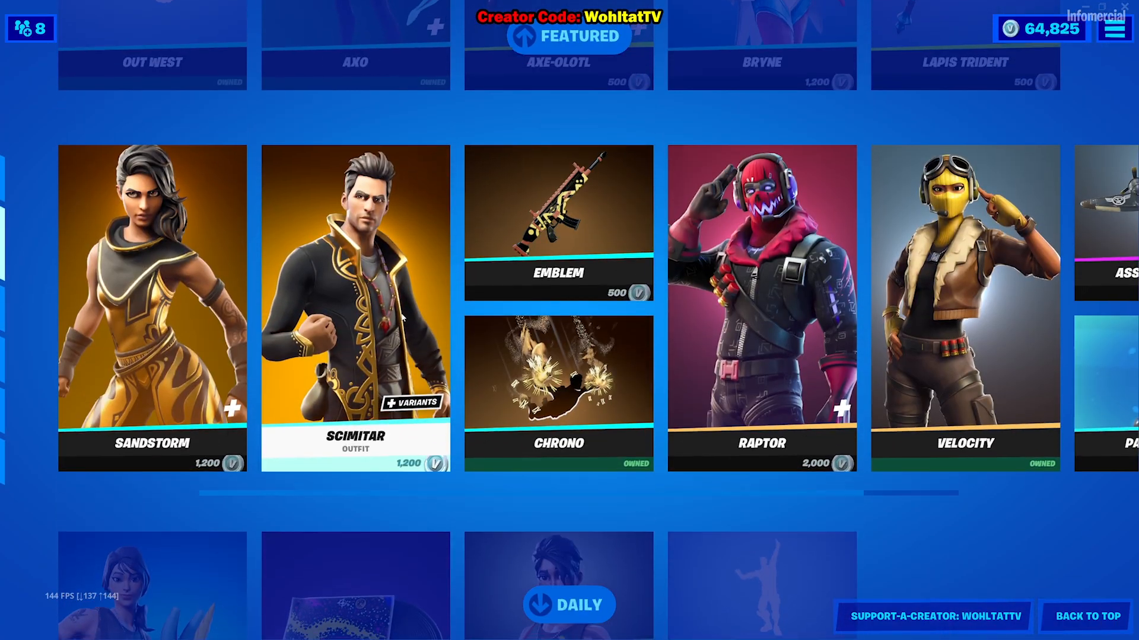
Try gifting the Chrono contrail to two friends, which fails because one already owns it.
click(557, 392)
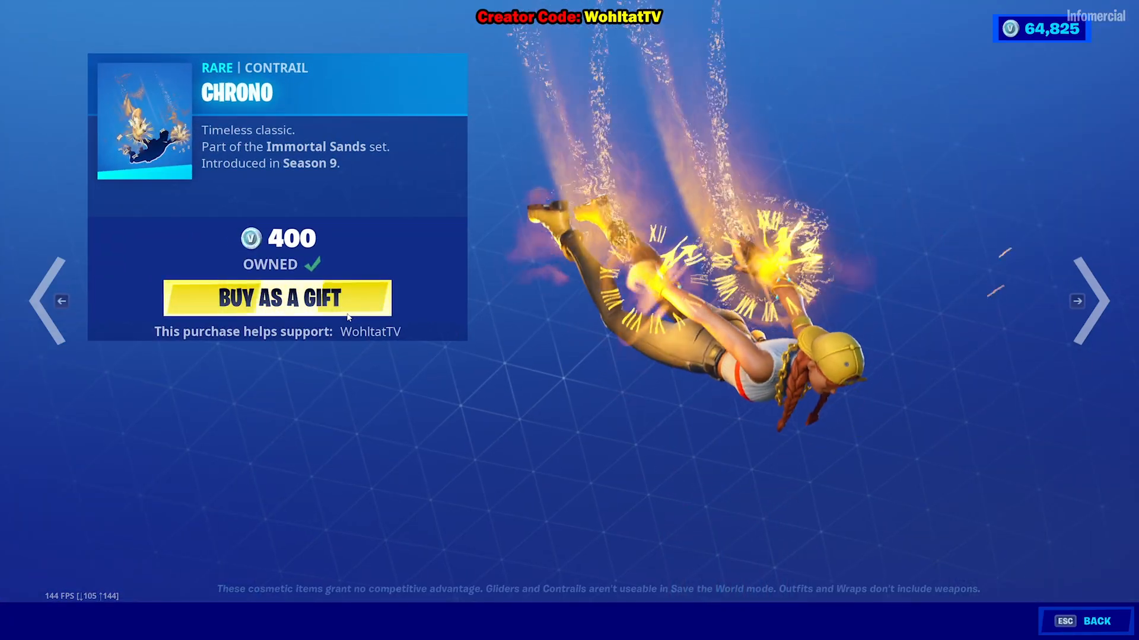
click(275, 298)
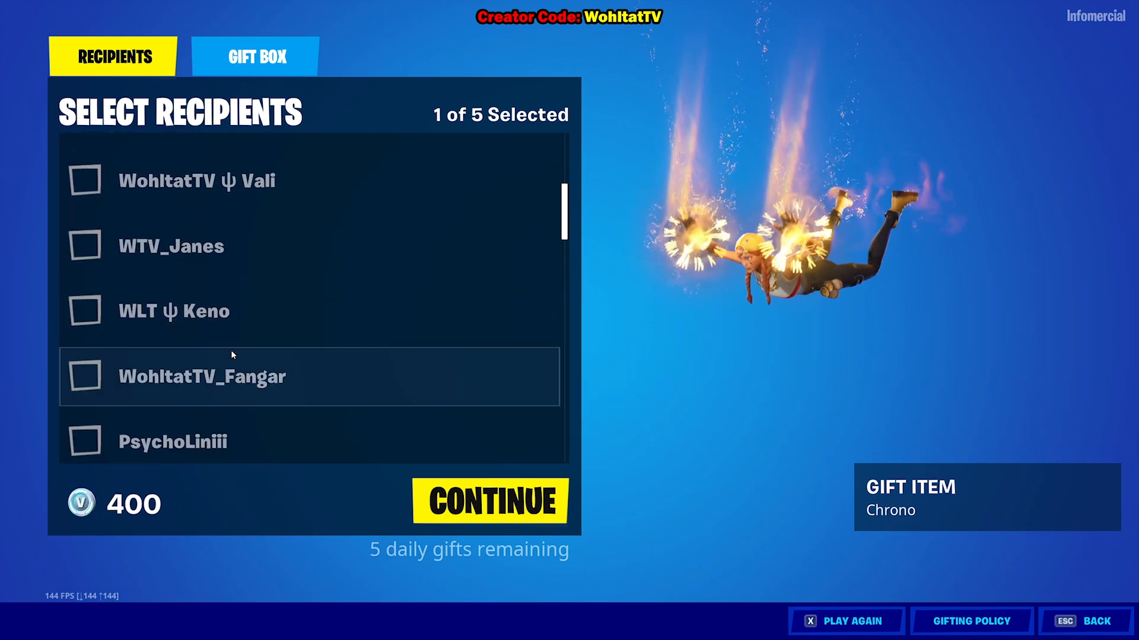
scroll(down, 3)
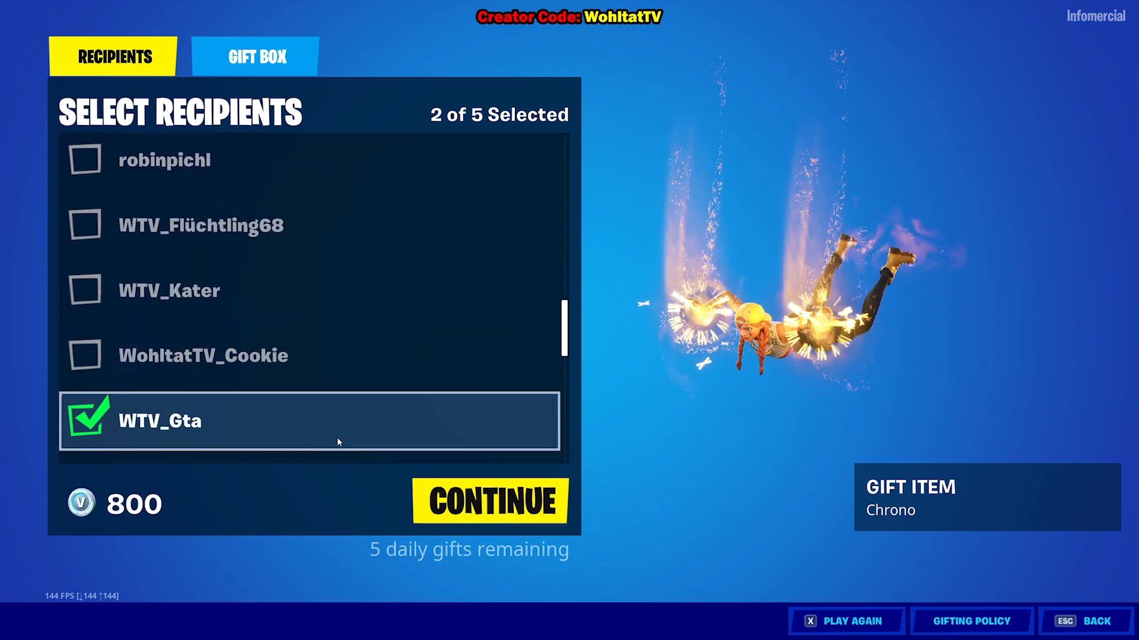
click(488, 501)
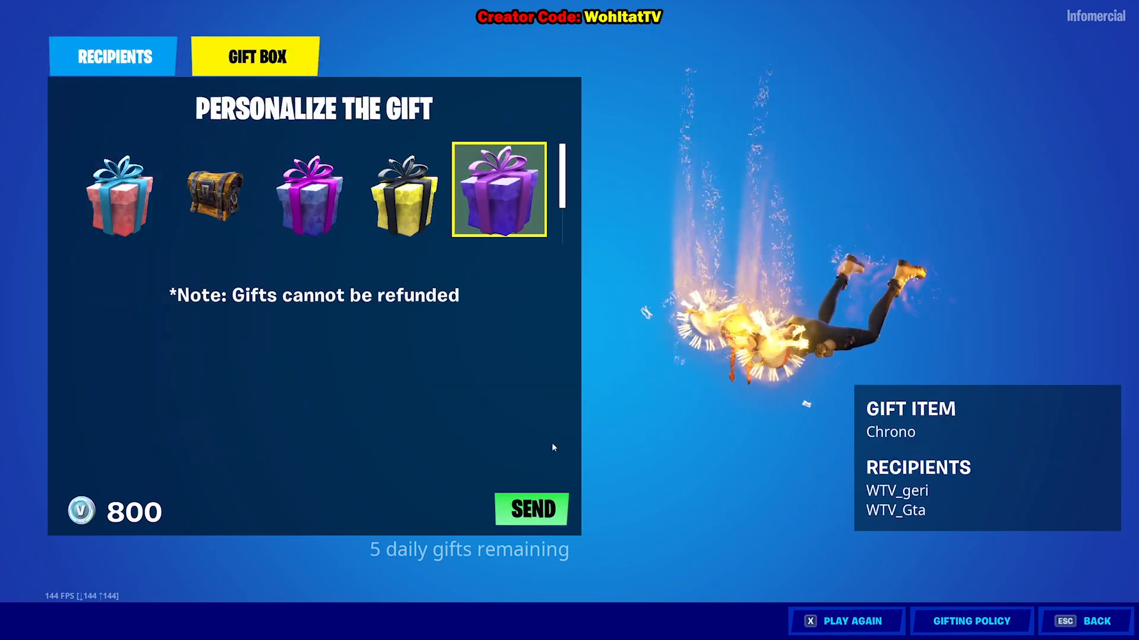
click(531, 509)
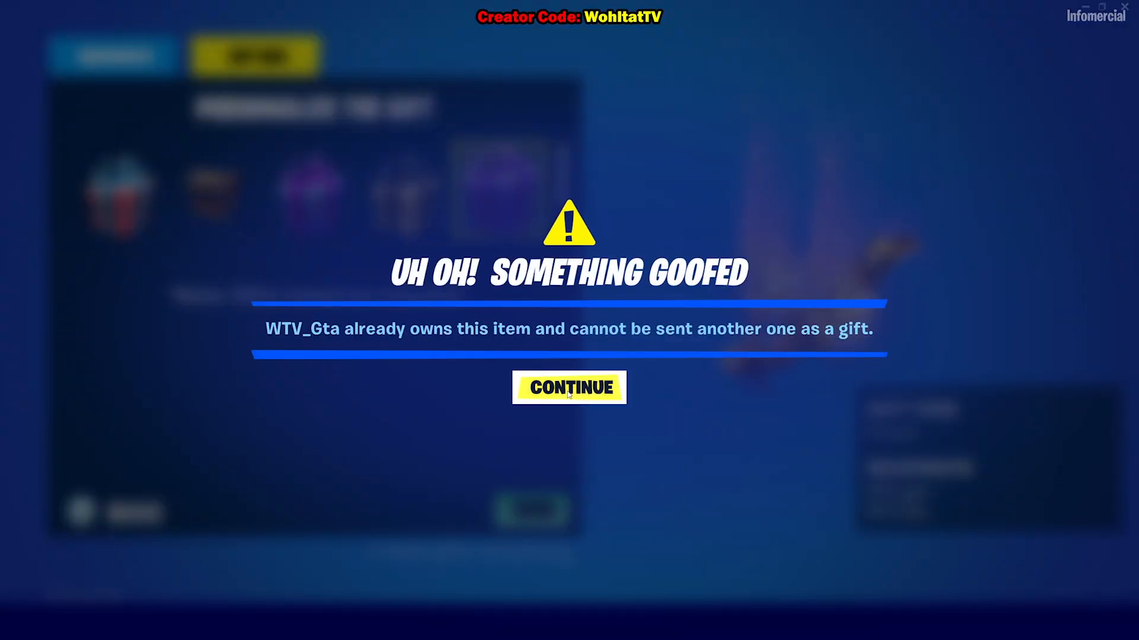
Dismiss the already-owned error and resend the Chrono gift to a single recipient.
click(569, 387)
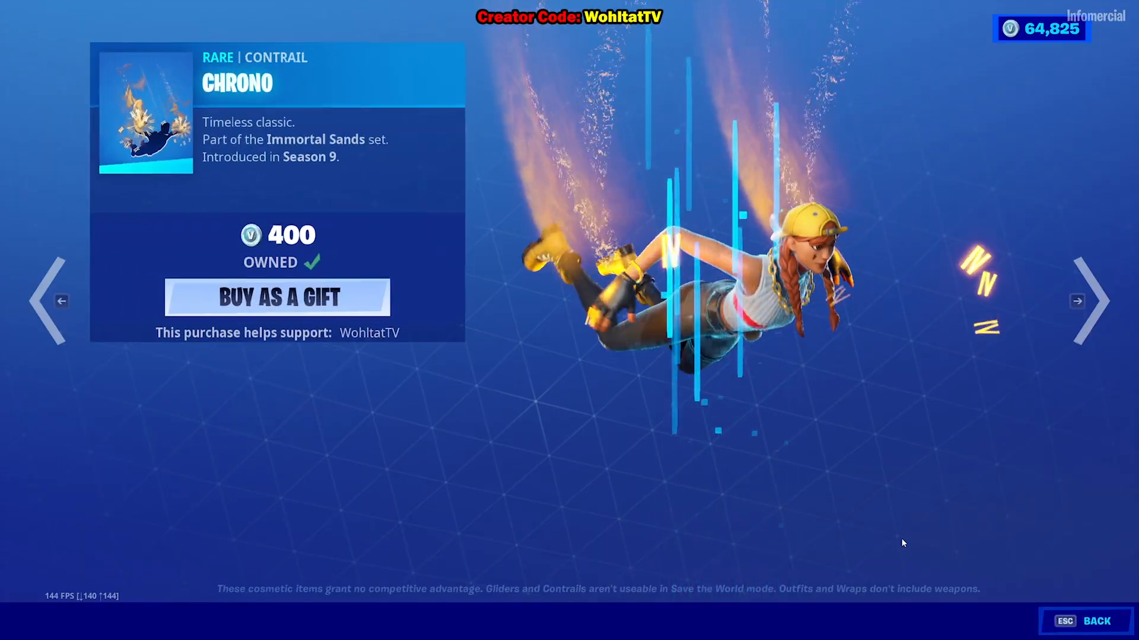
click(276, 297)
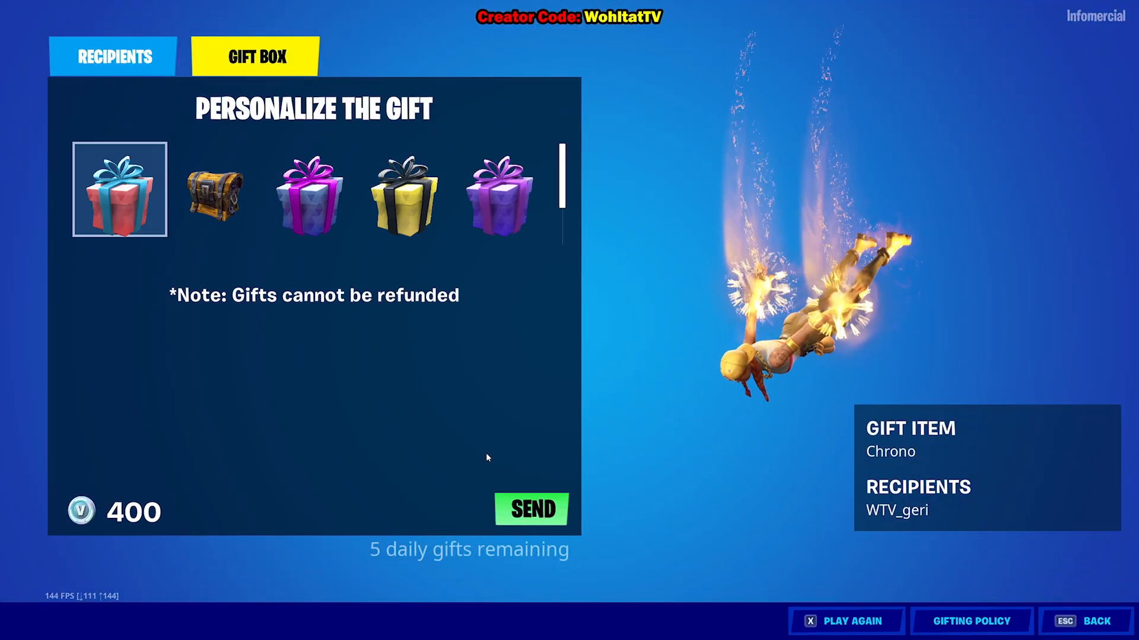
click(531, 509)
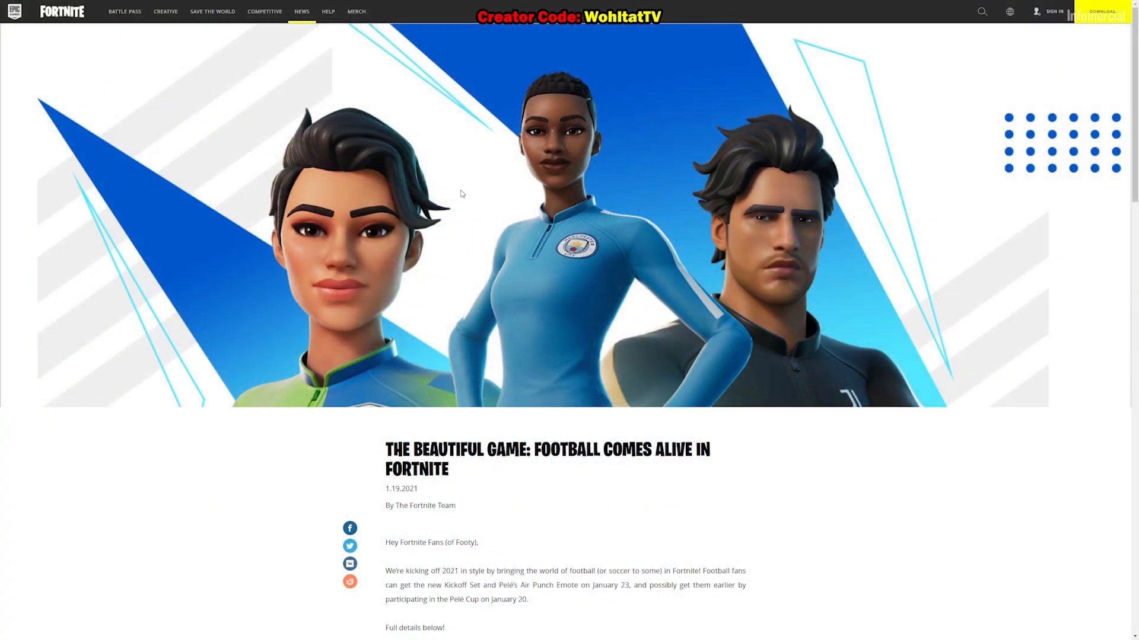
scroll(down, 3)
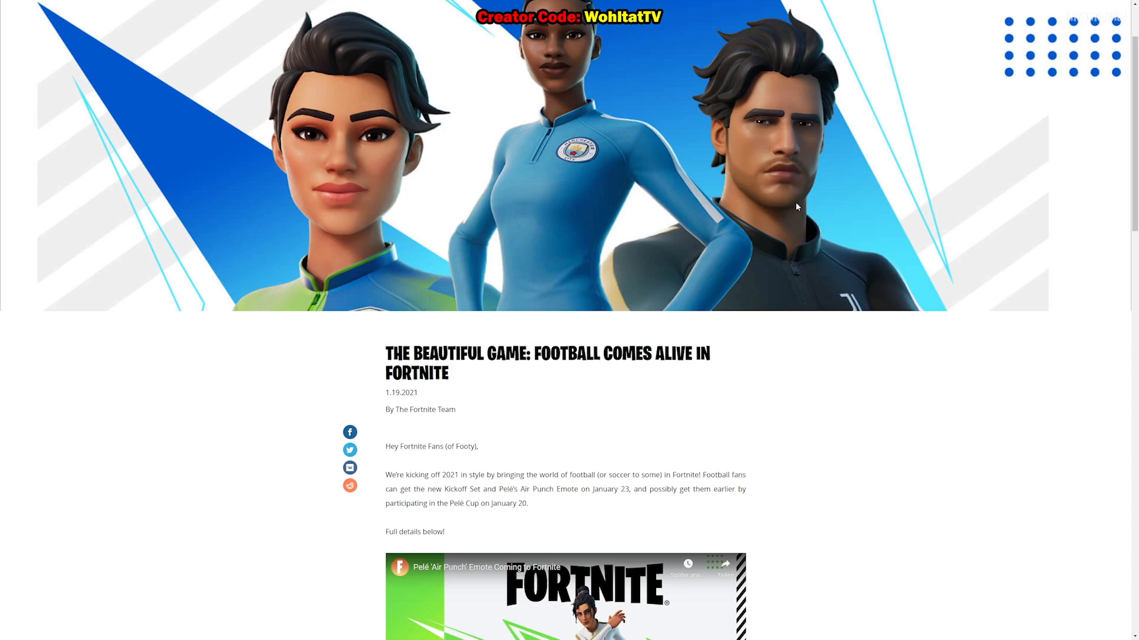
scroll(down, 3)
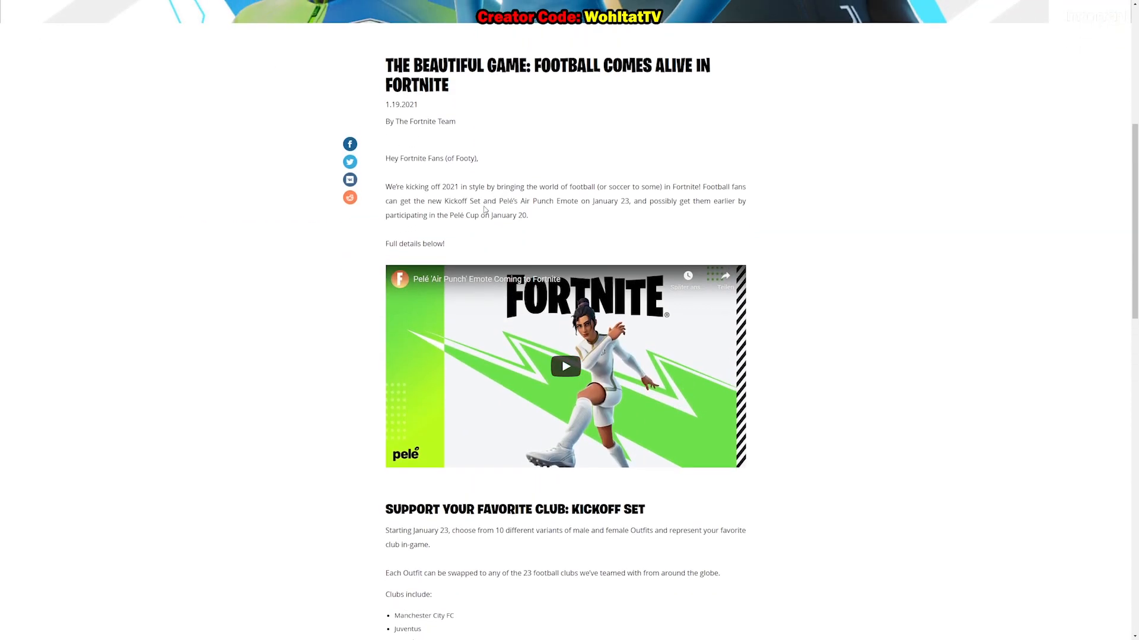
mouse_move(284, 236)
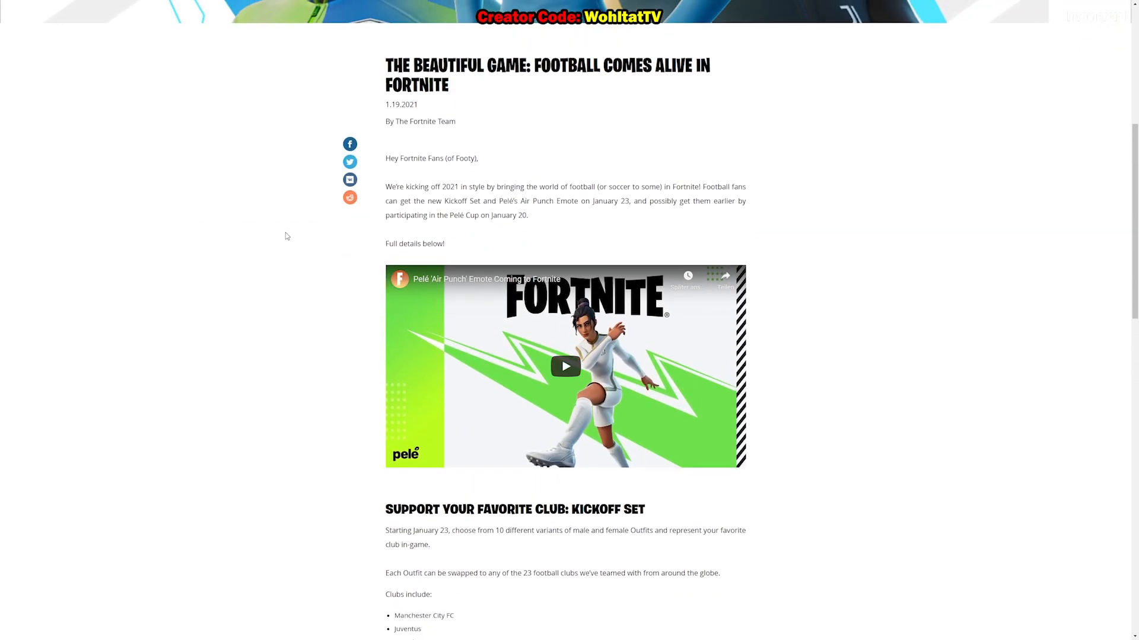
mouse_move(279, 242)
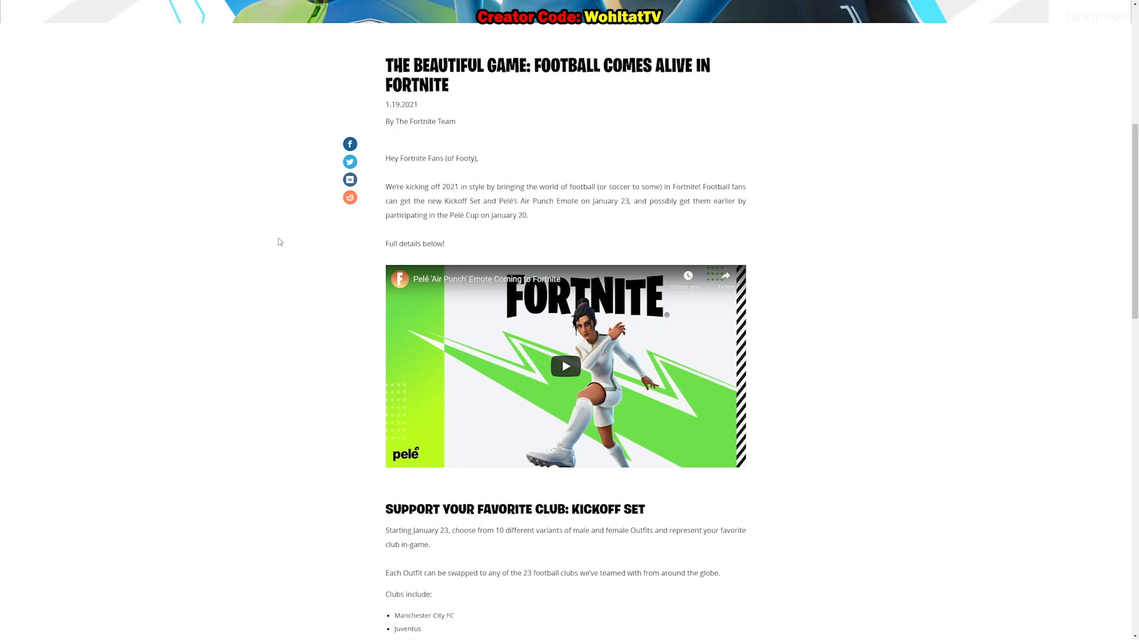
mouse_move(547, 218)
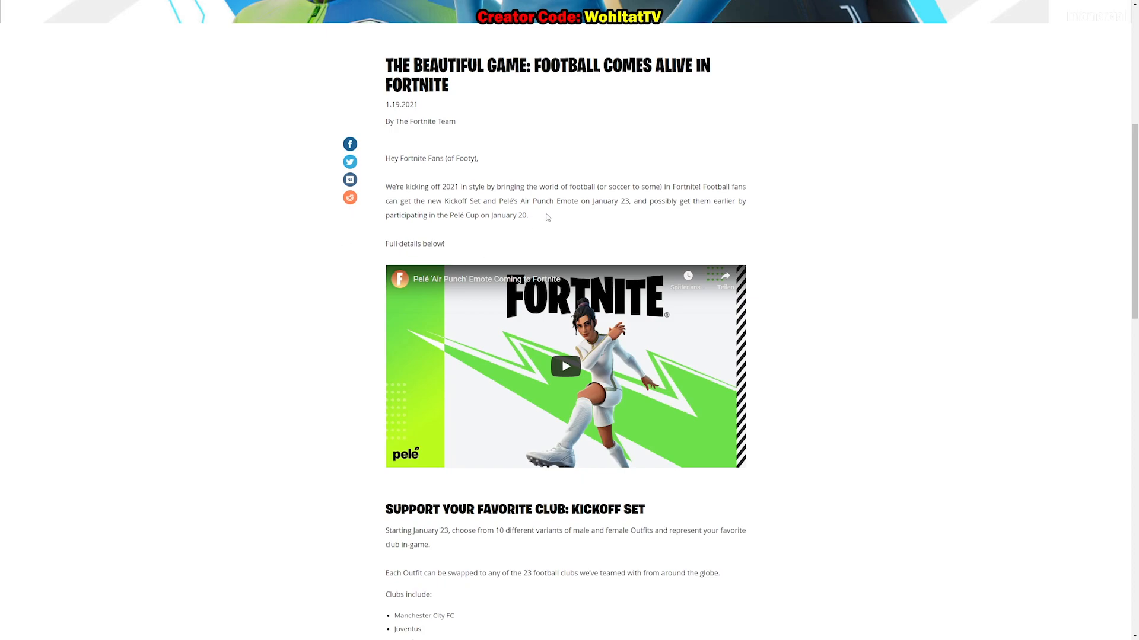
mouse_move(536, 220)
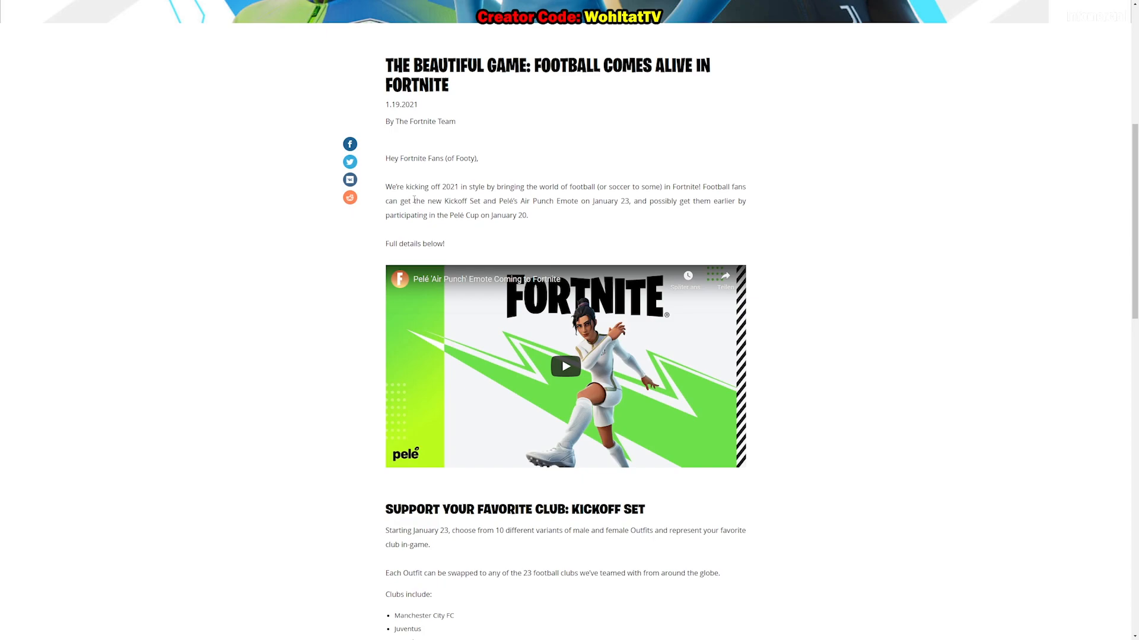
mouse_move(408, 213)
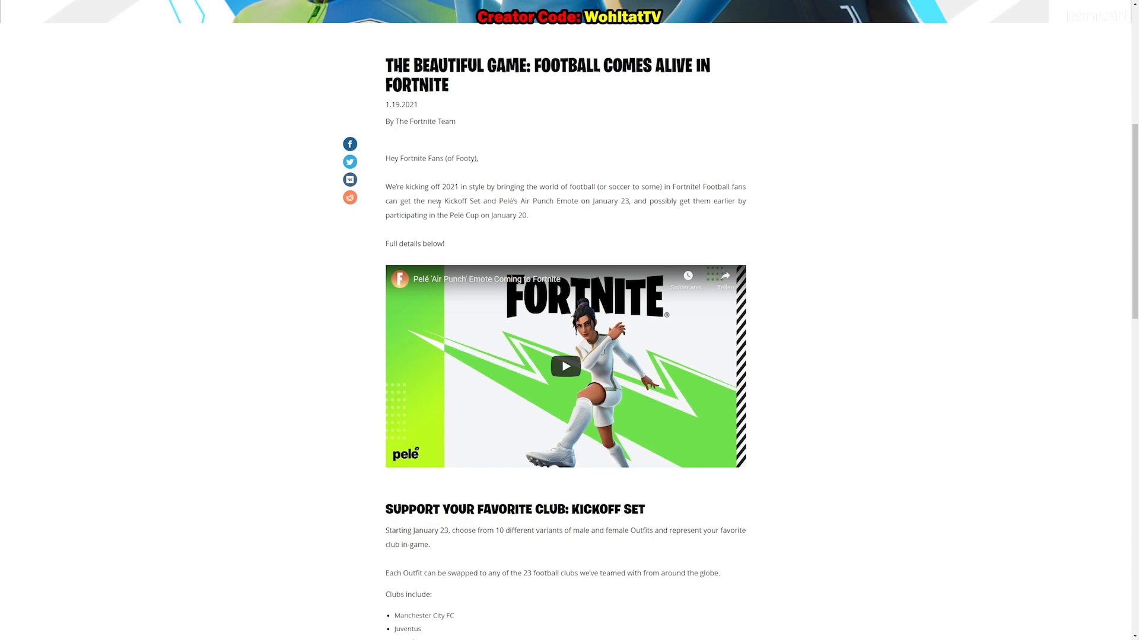
scroll(down, 3)
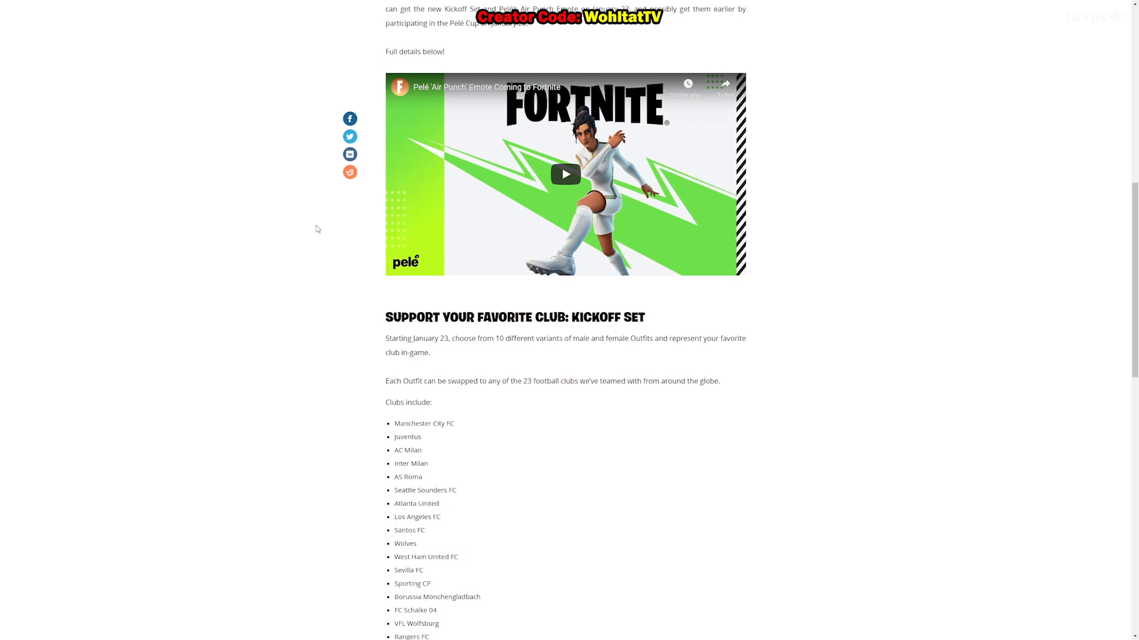
mouse_move(254, 234)
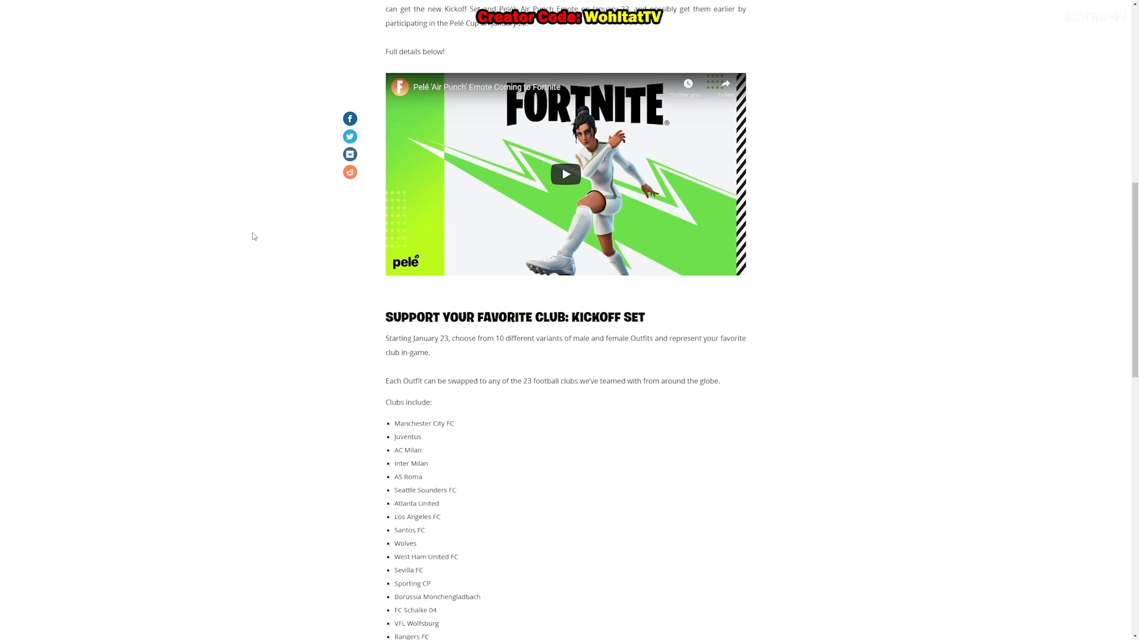
mouse_move(263, 251)
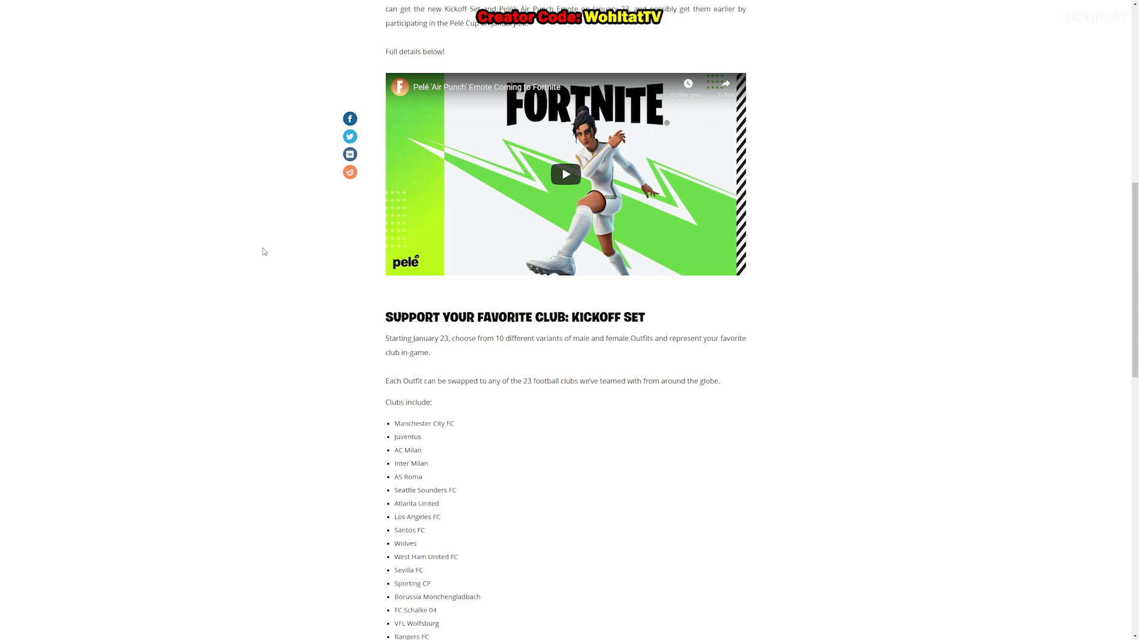
mouse_move(385, 312)
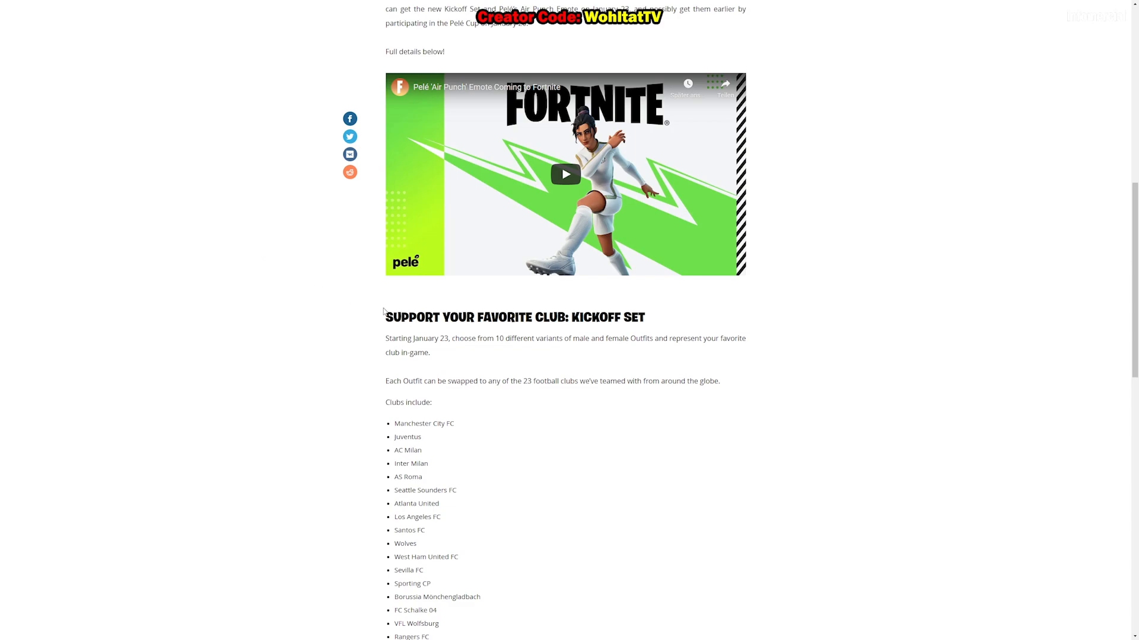
mouse_move(362, 336)
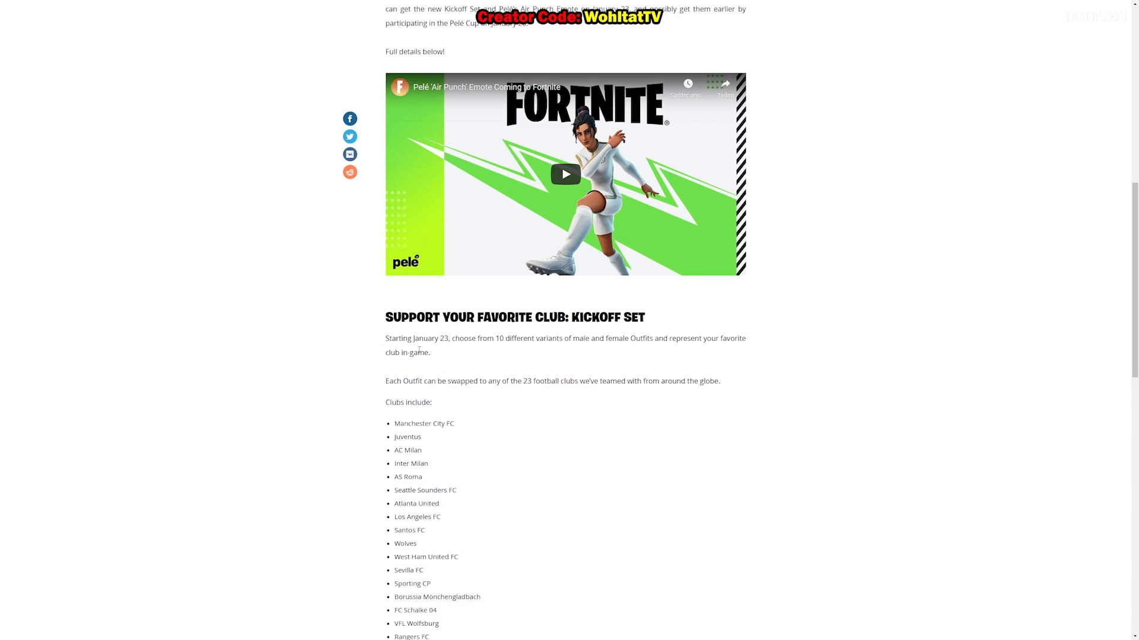
mouse_move(434, 357)
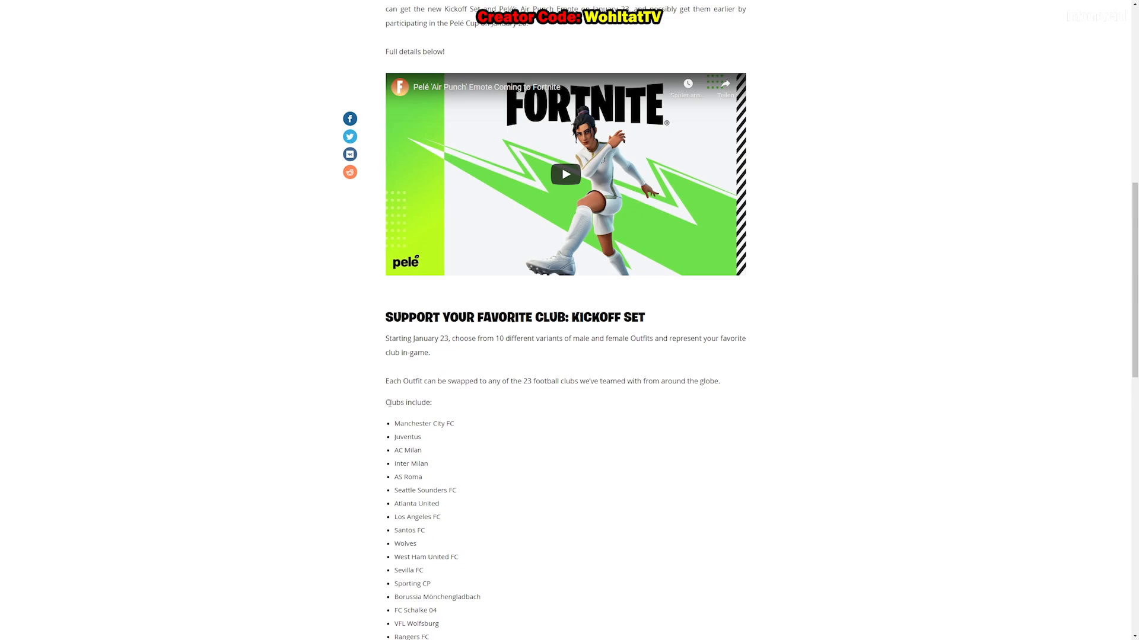
Read down the Kickoff Set club list, highlighting Santos FC, Borussia Mönchengladbach and Cerezo Osaka.
scroll(down, 3)
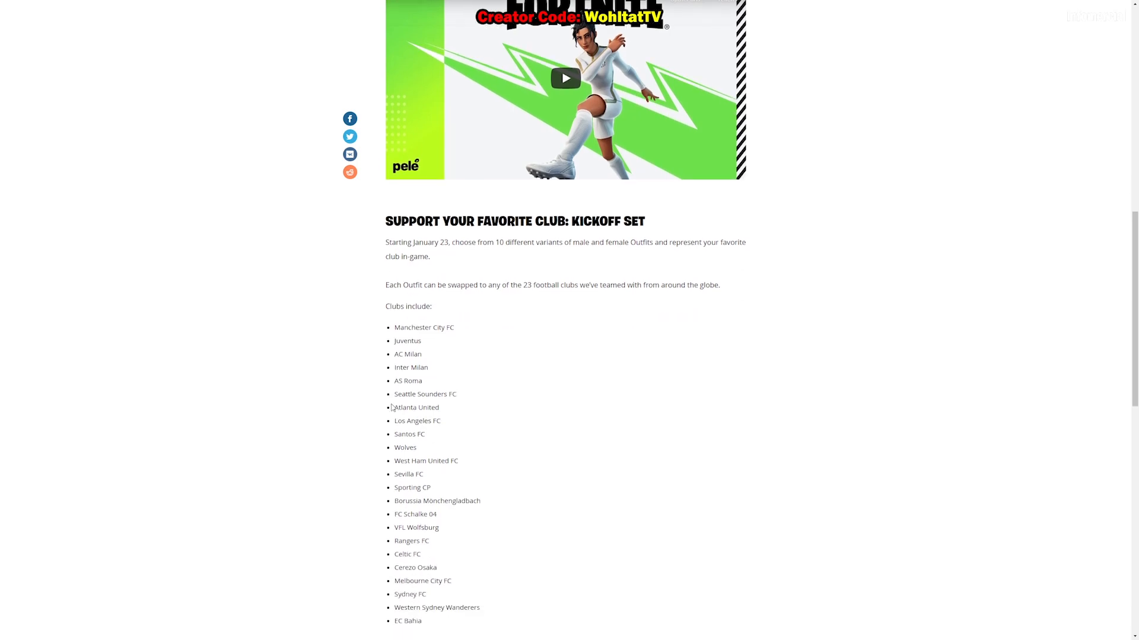
mouse_move(388, 389)
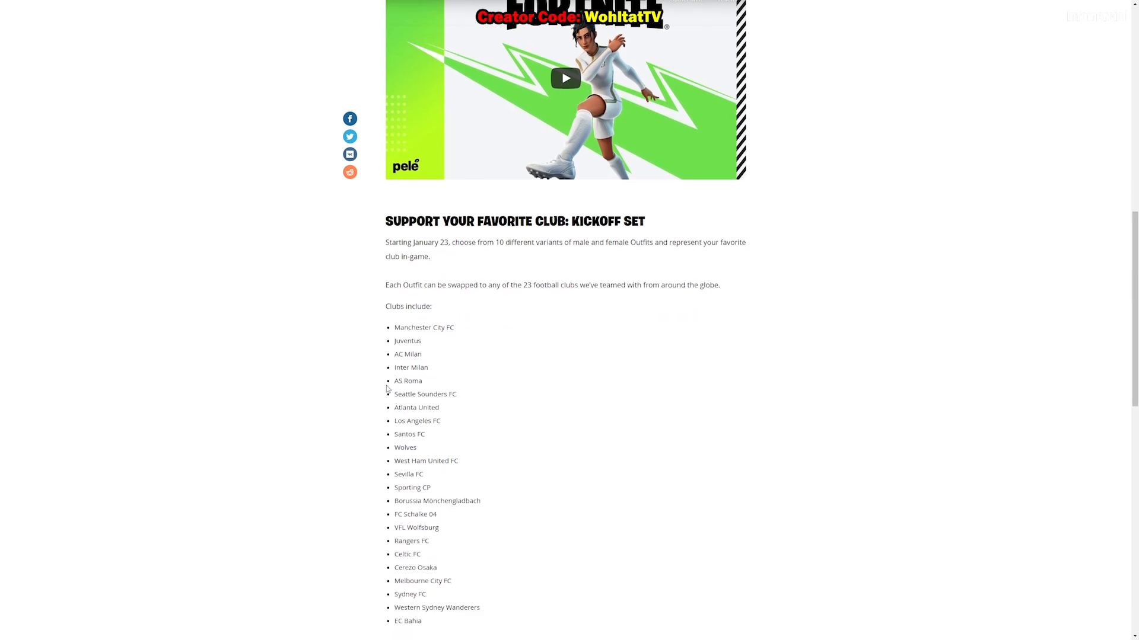
mouse_move(347, 369)
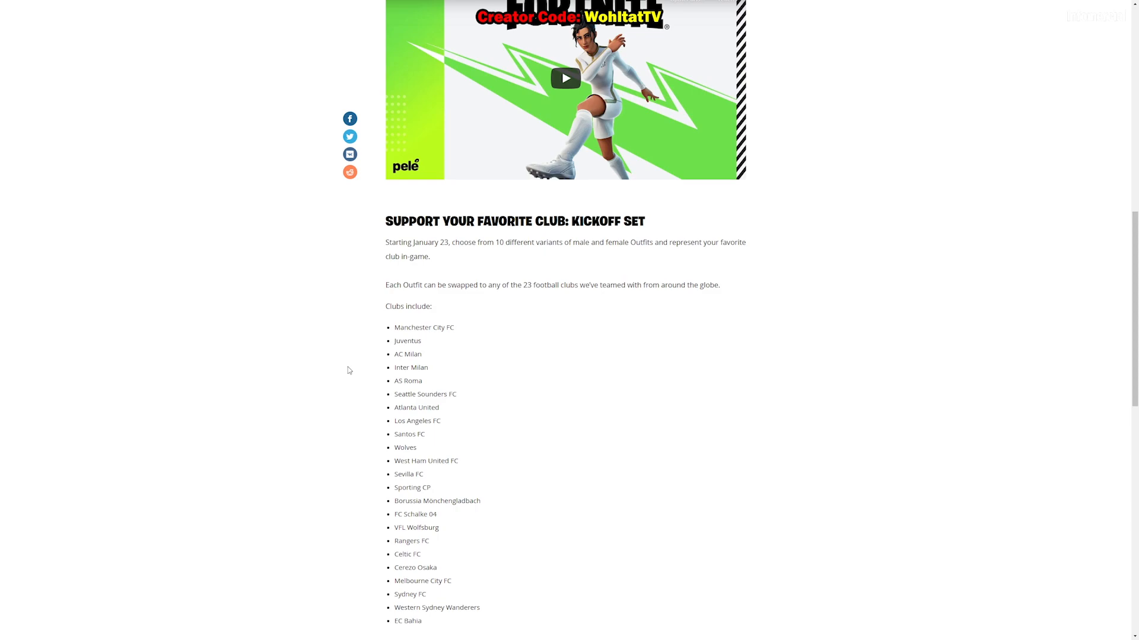
mouse_move(335, 355)
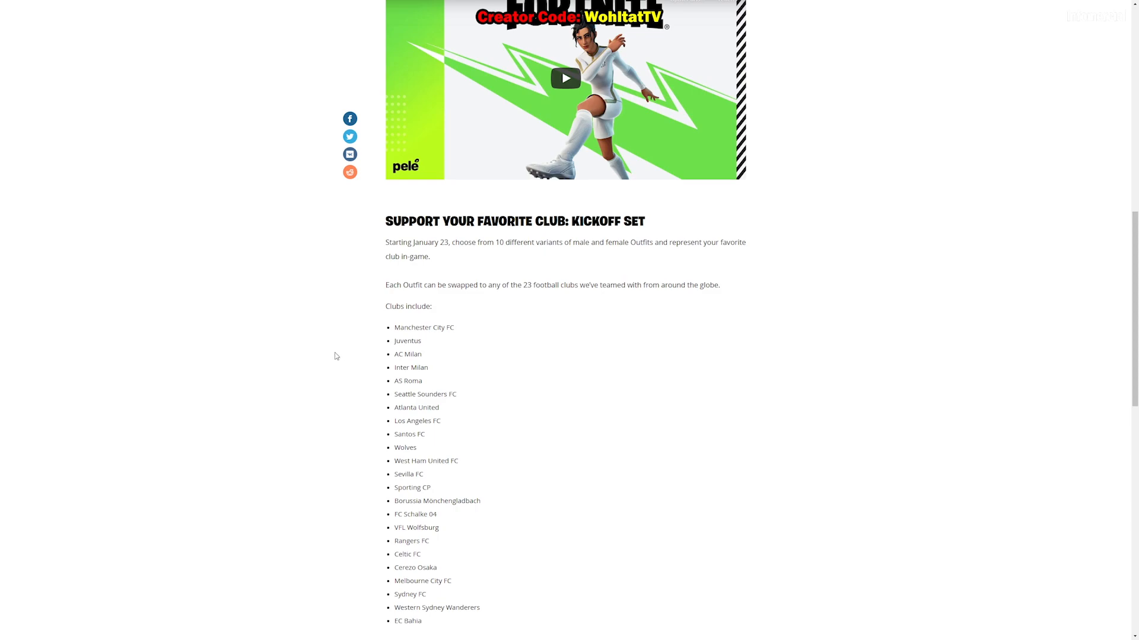
mouse_move(407, 342)
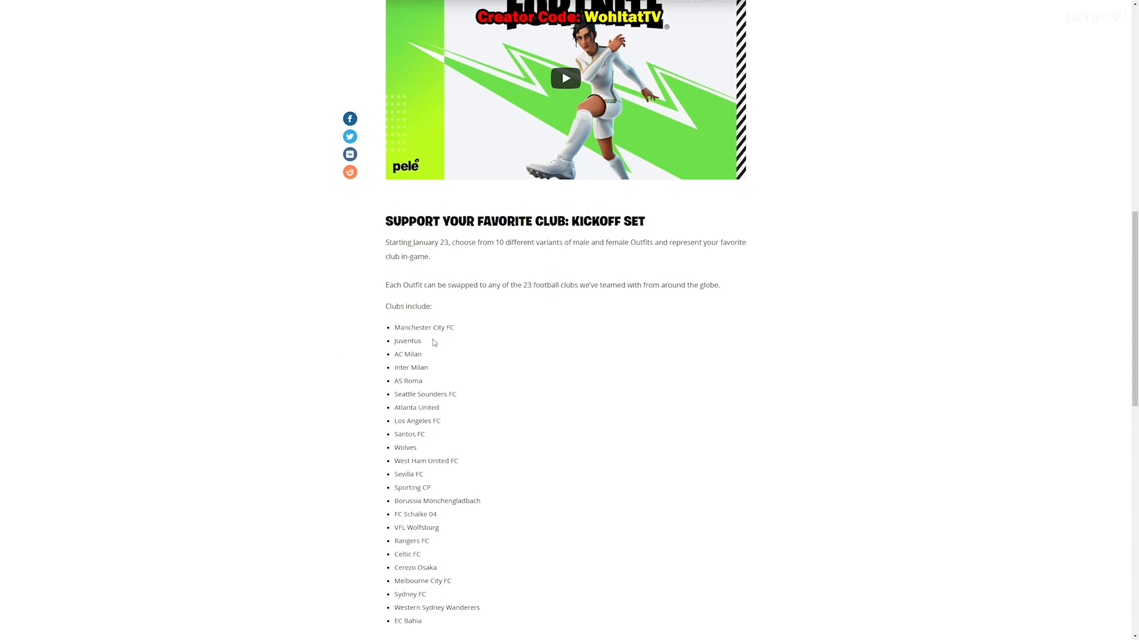
mouse_move(410, 353)
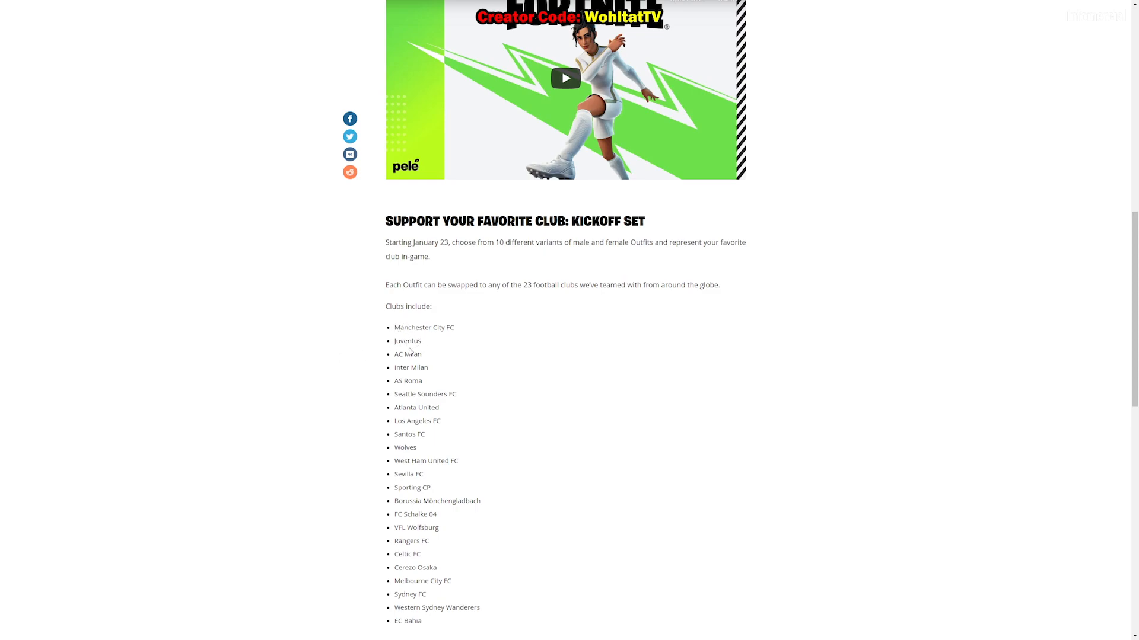
mouse_move(417, 342)
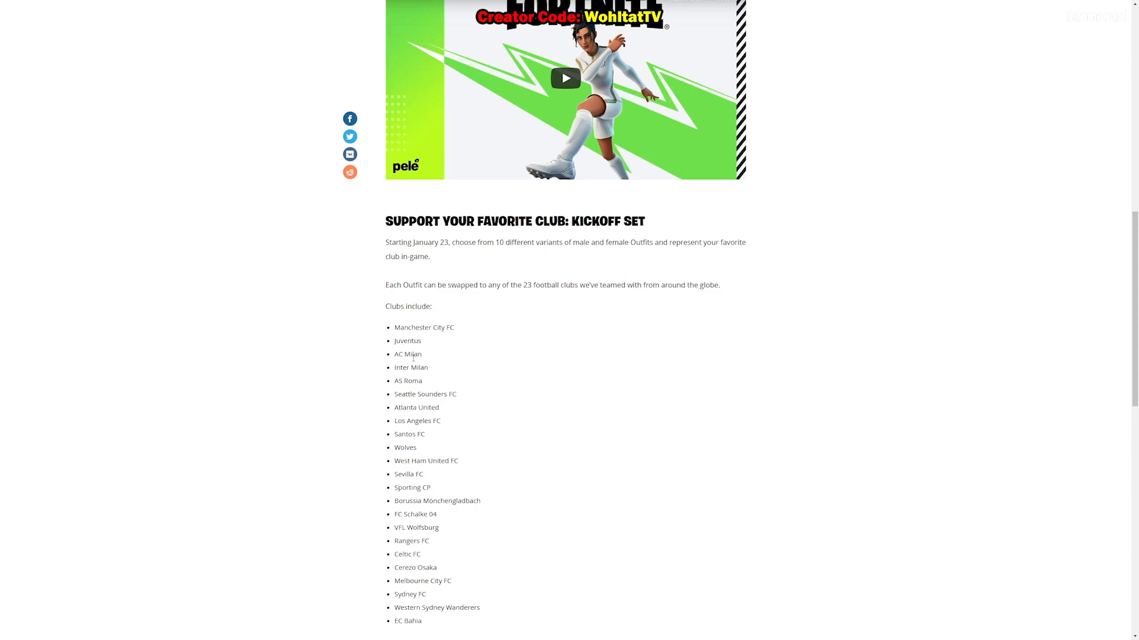
mouse_move(408, 366)
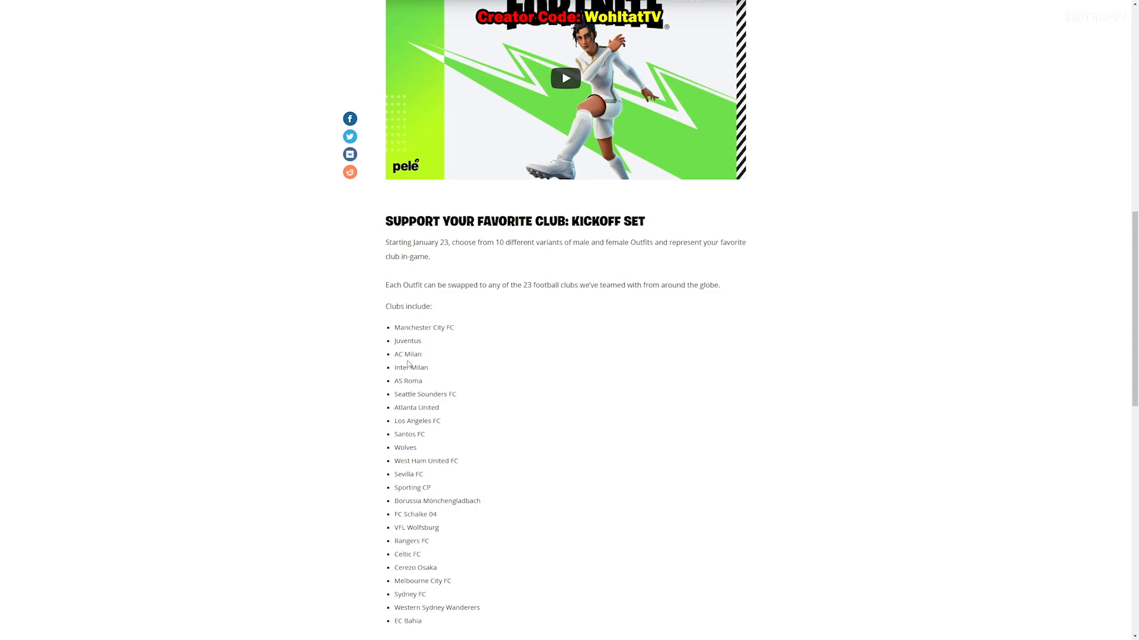
mouse_move(398, 381)
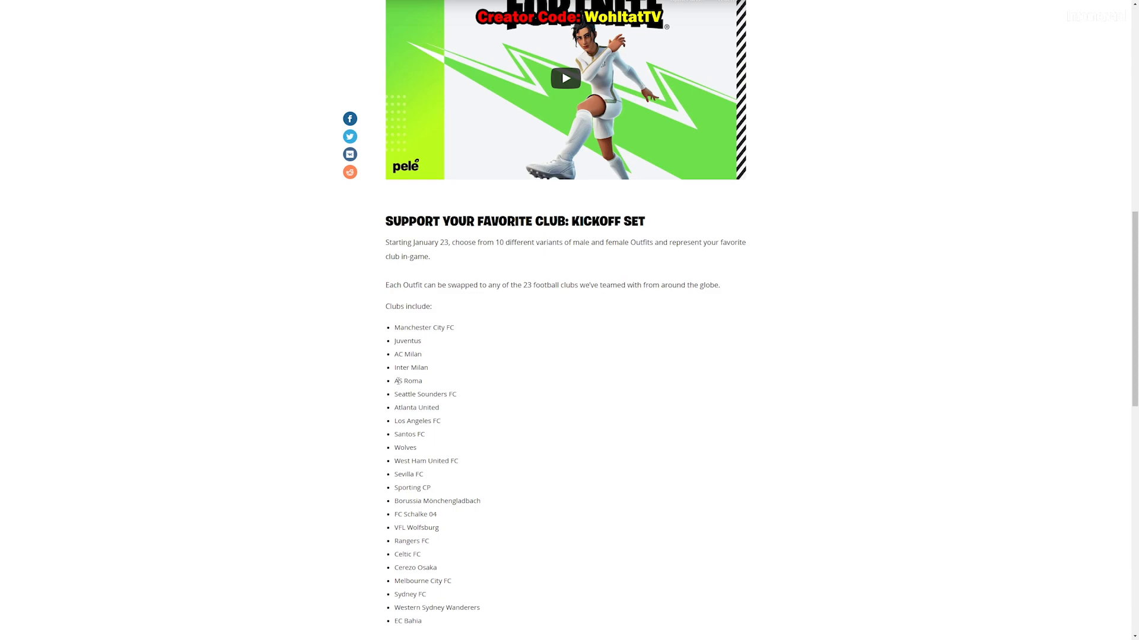
mouse_move(337, 382)
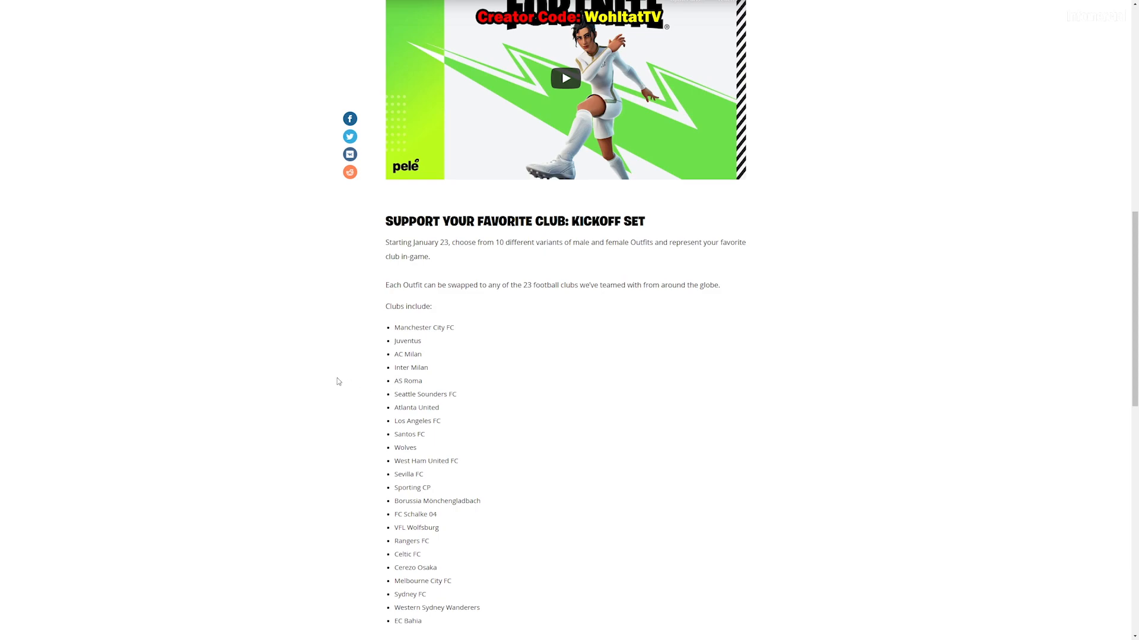
mouse_move(355, 397)
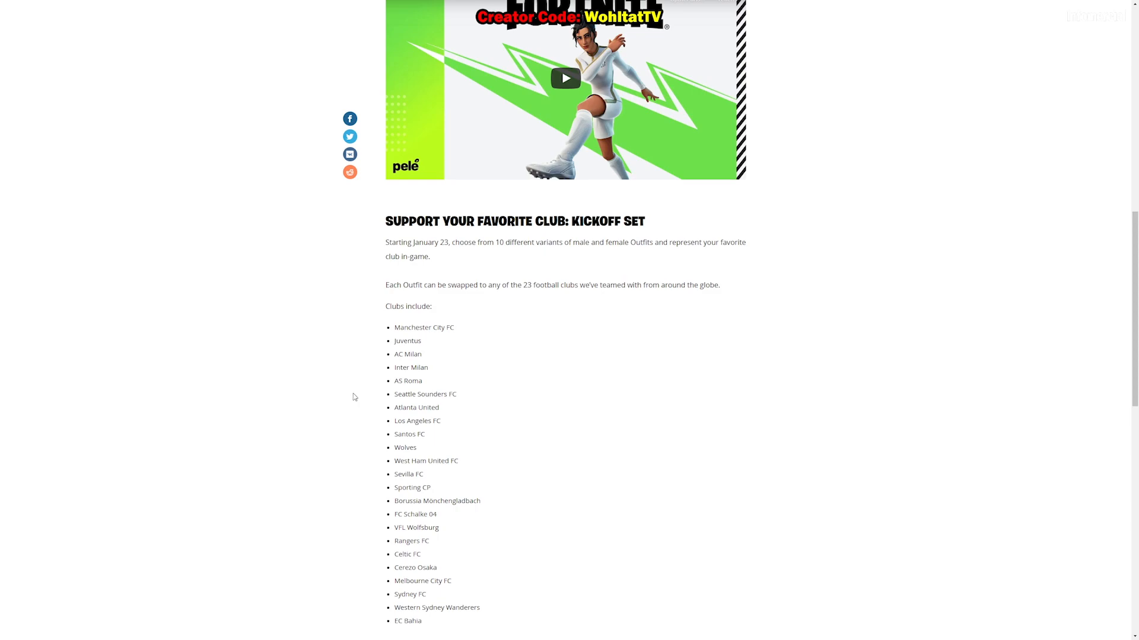
mouse_move(354, 413)
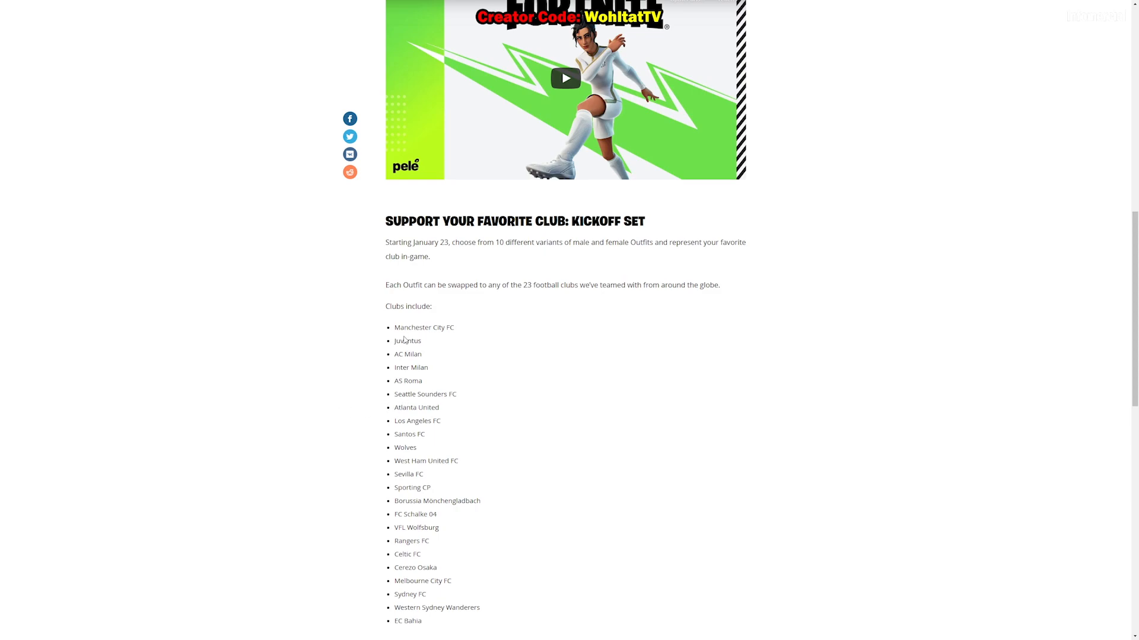
mouse_move(446, 398)
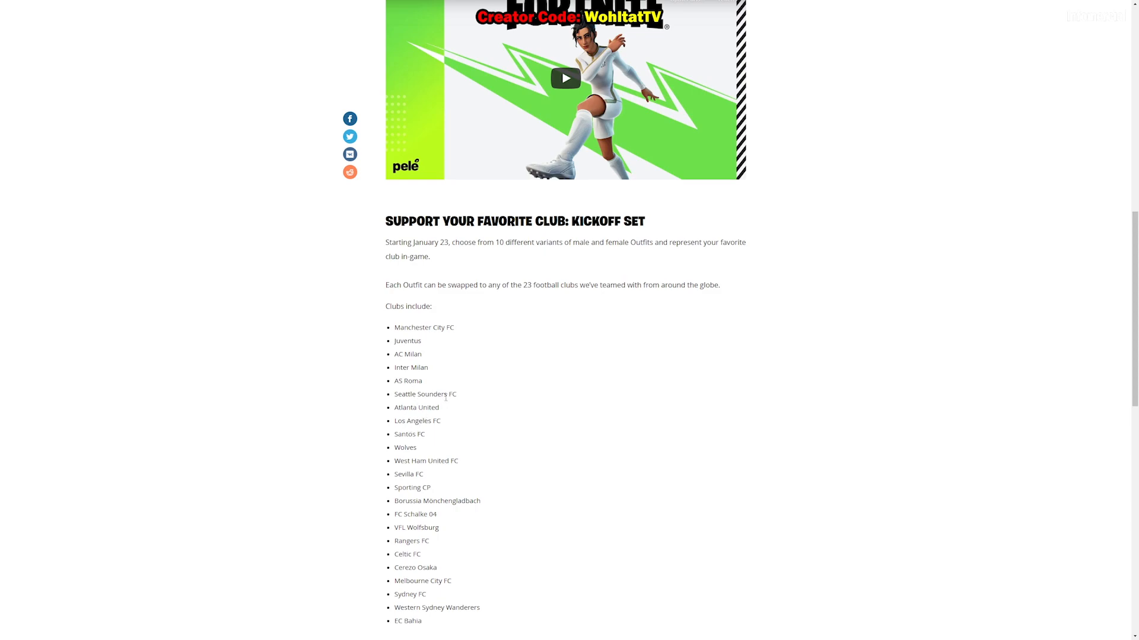
mouse_move(423, 449)
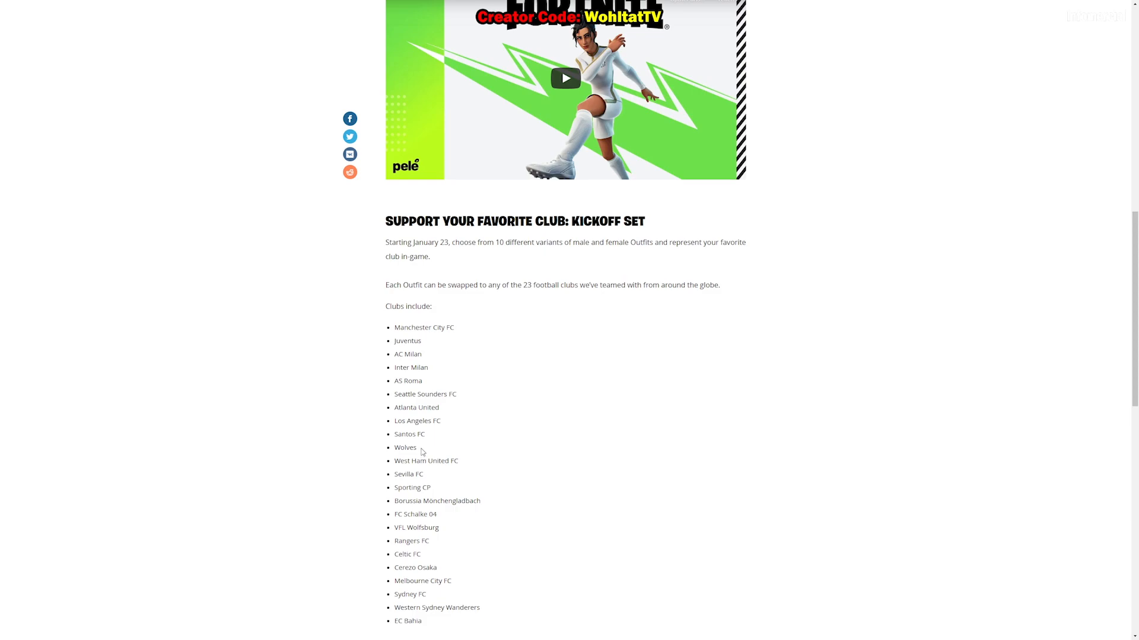
mouse_move(337, 370)
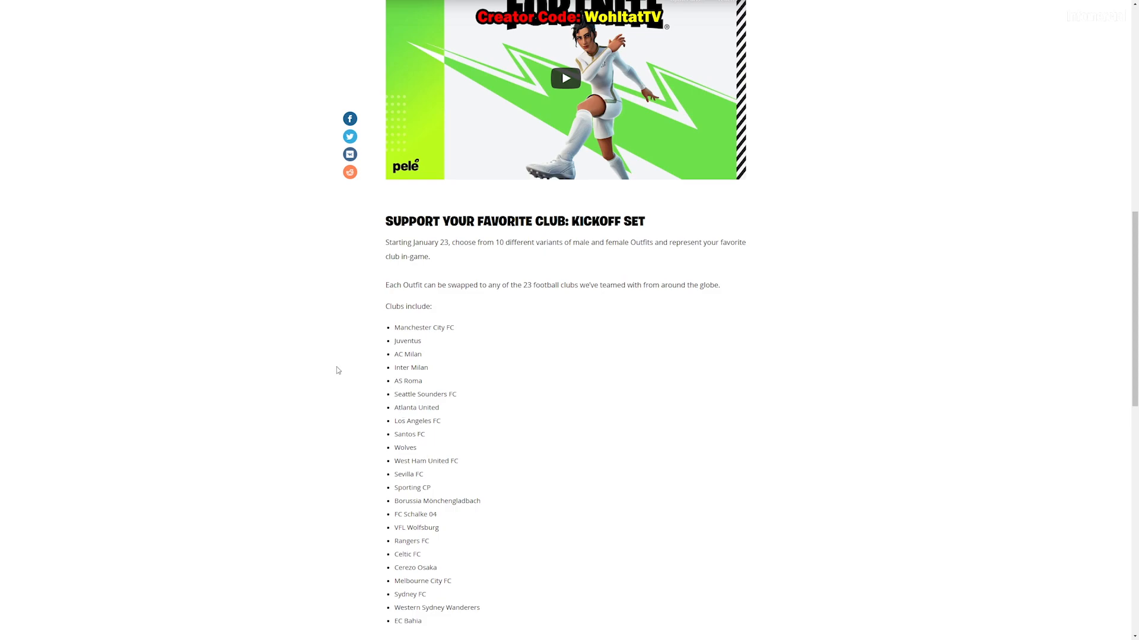
mouse_move(304, 369)
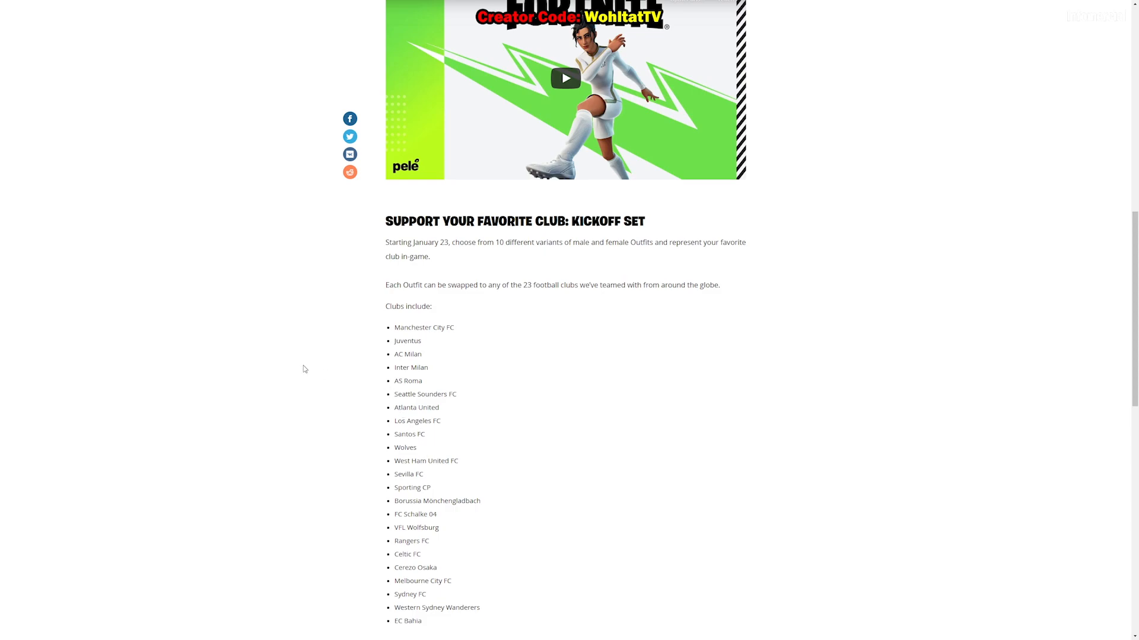
mouse_move(369, 402)
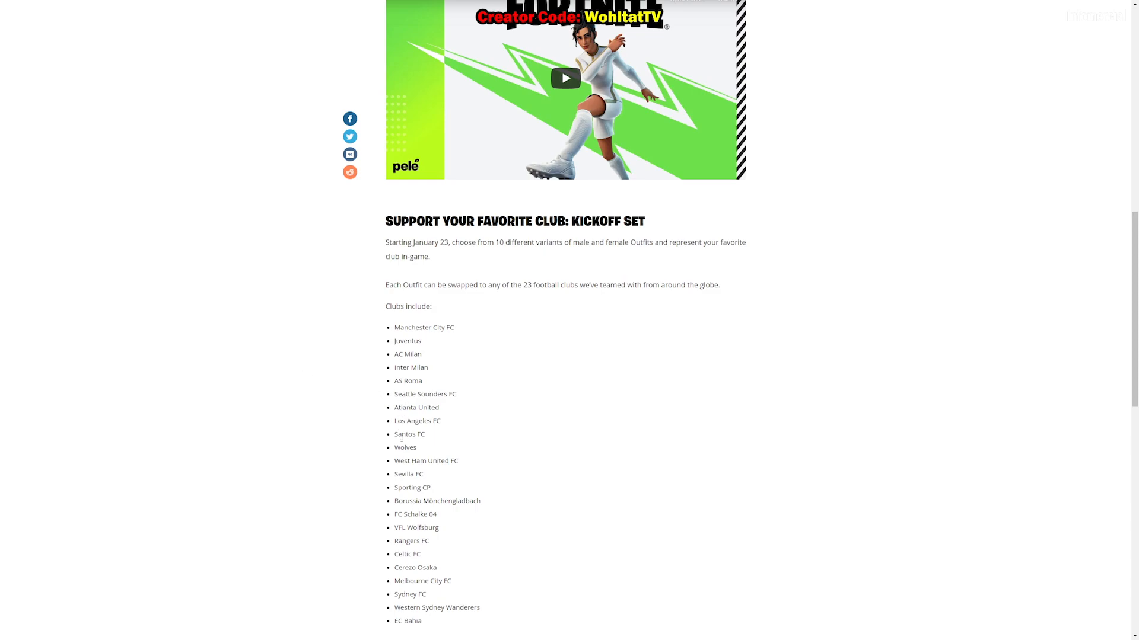
drag(393, 394, 442, 421)
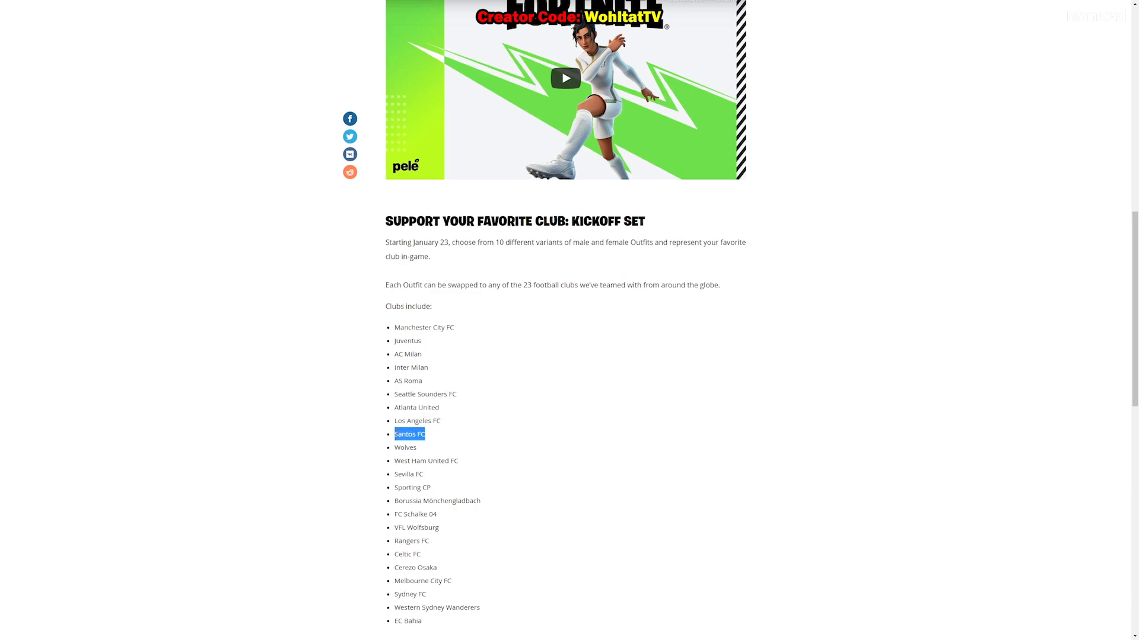
scroll(down, 3)
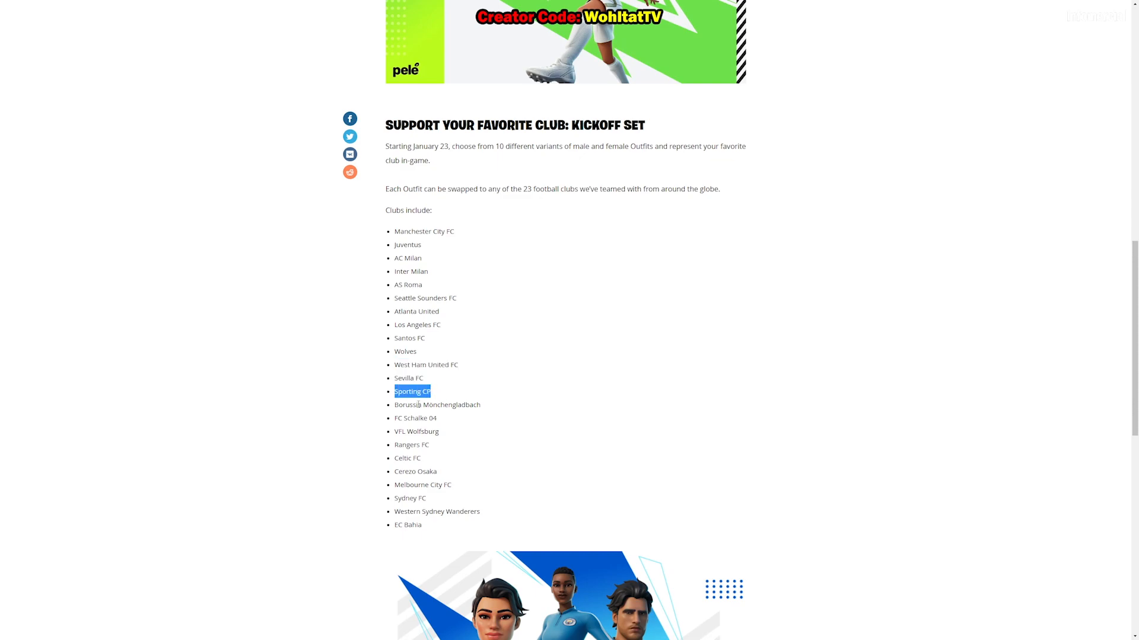
drag(411, 391, 448, 404)
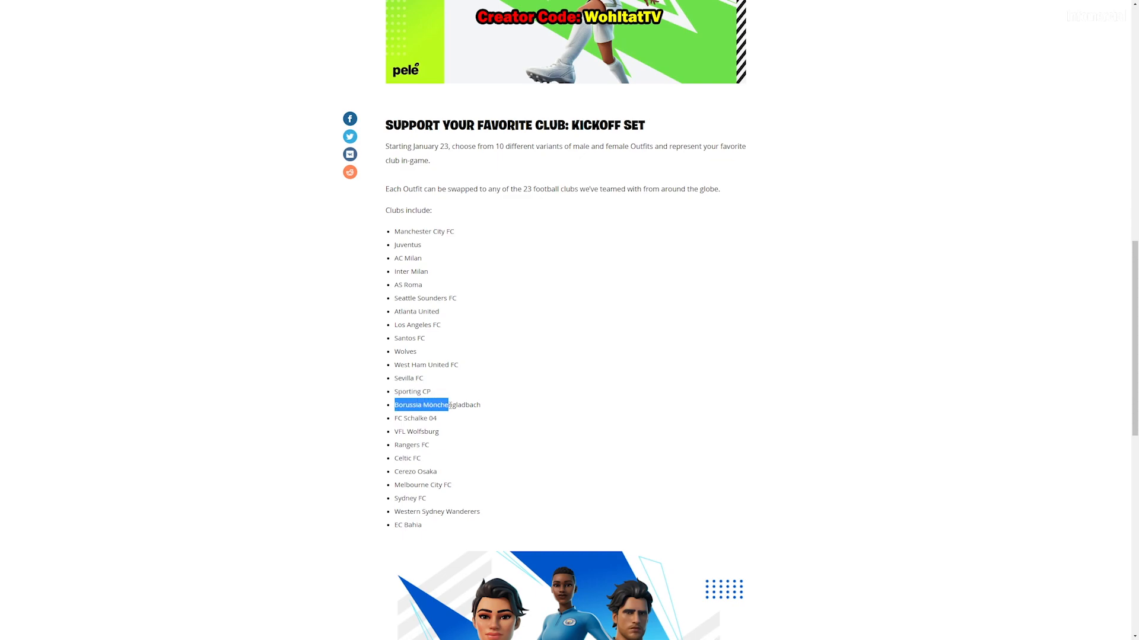
drag(394, 405, 481, 404)
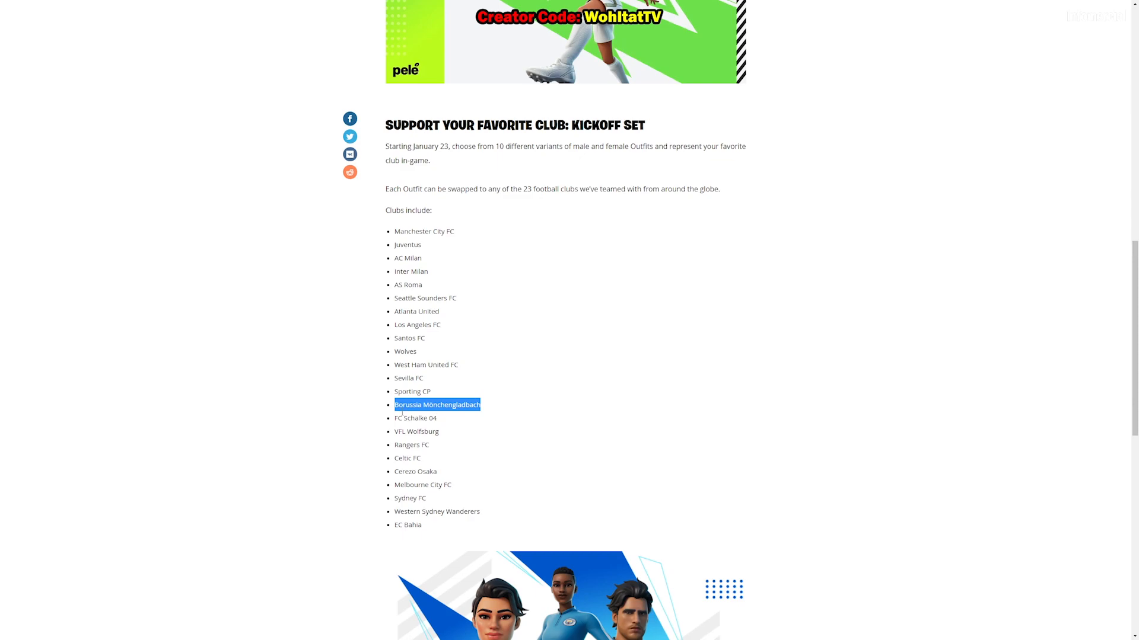
scroll(down, 3)
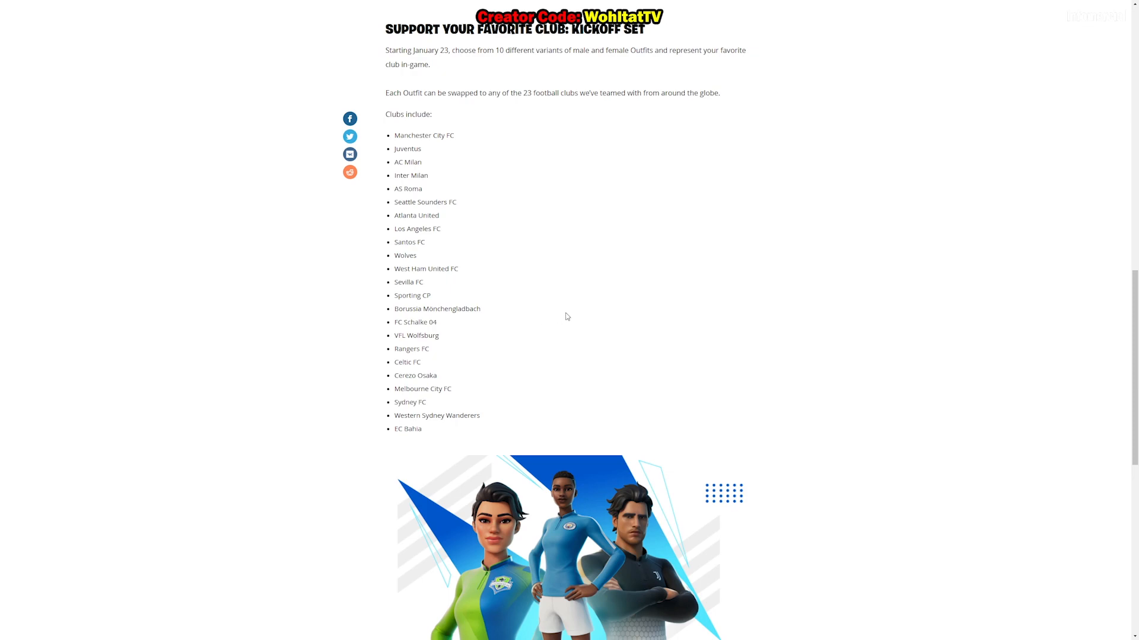
mouse_move(566, 316)
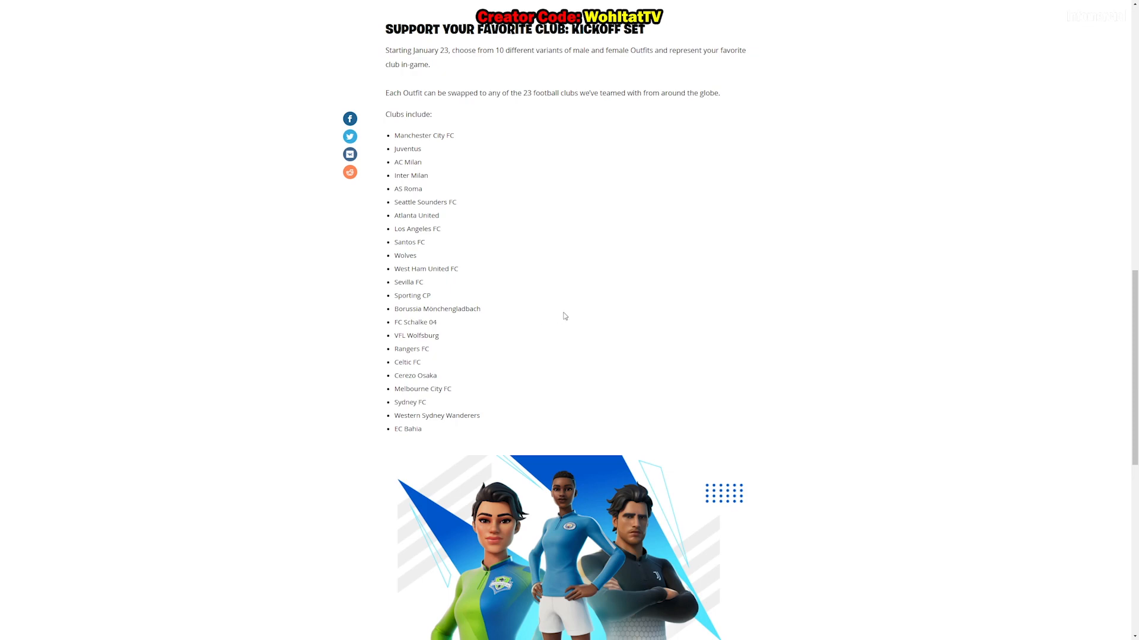
mouse_move(553, 324)
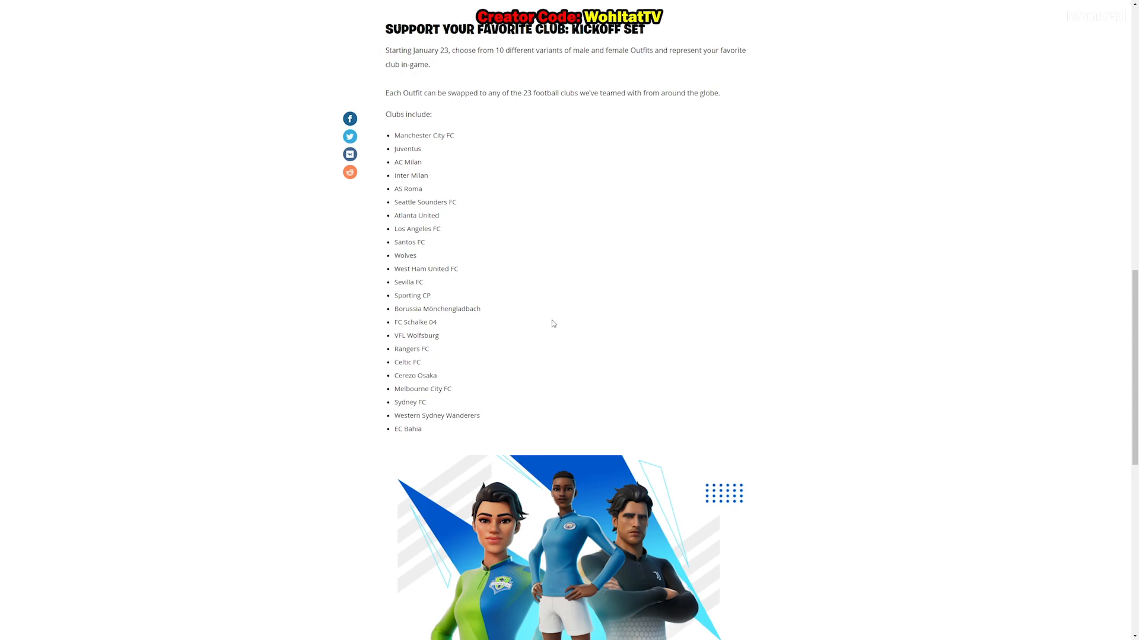
mouse_move(552, 308)
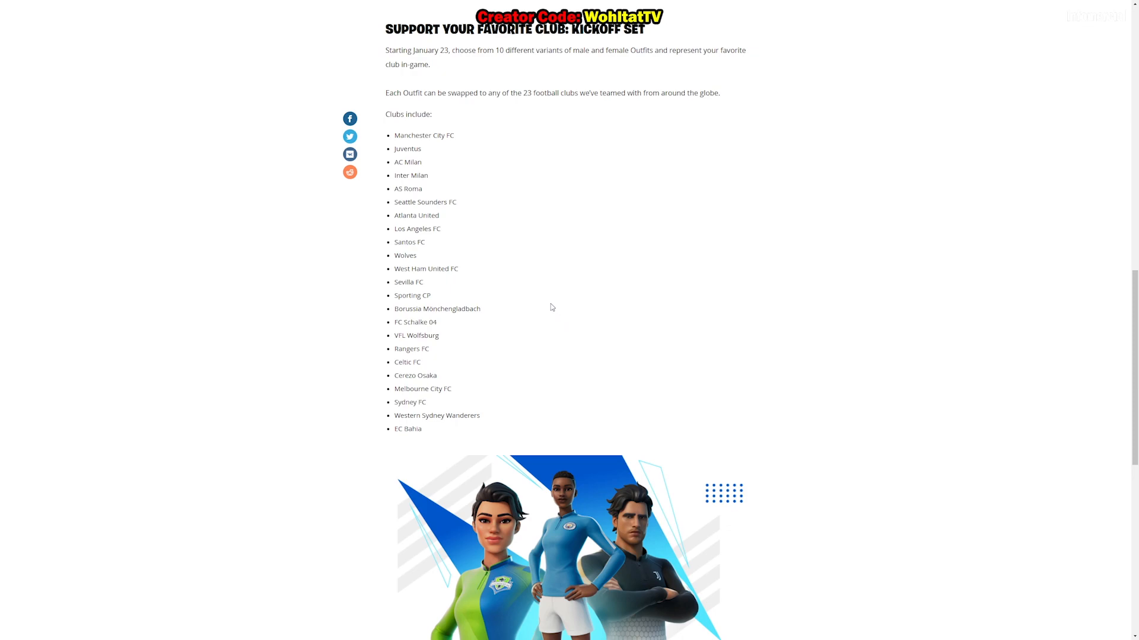
mouse_move(479, 331)
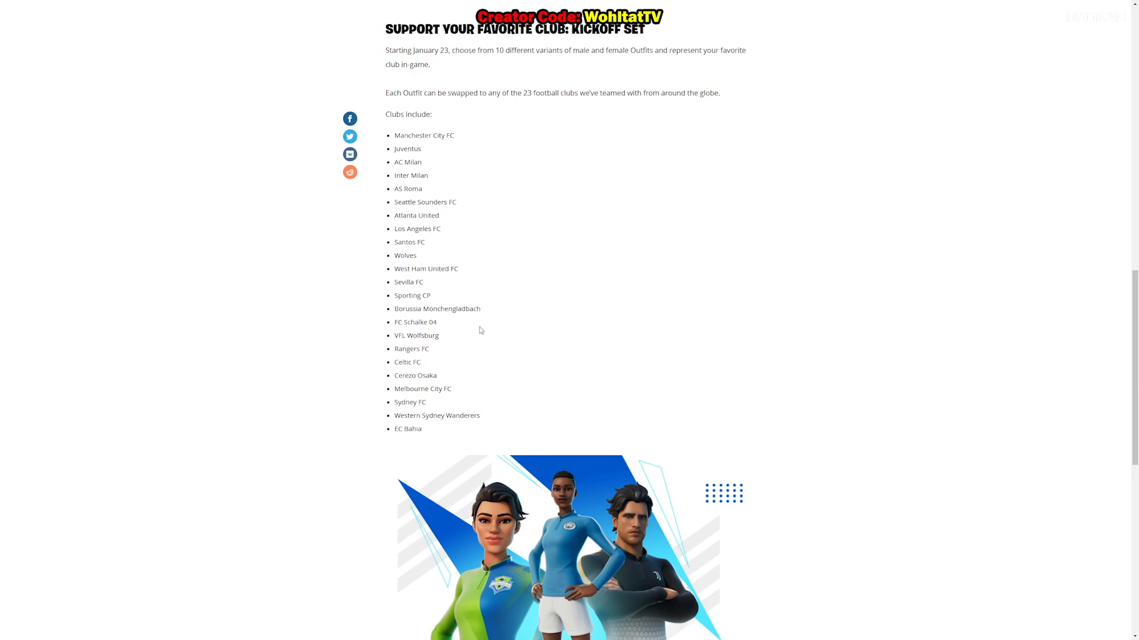
double_click(415, 336)
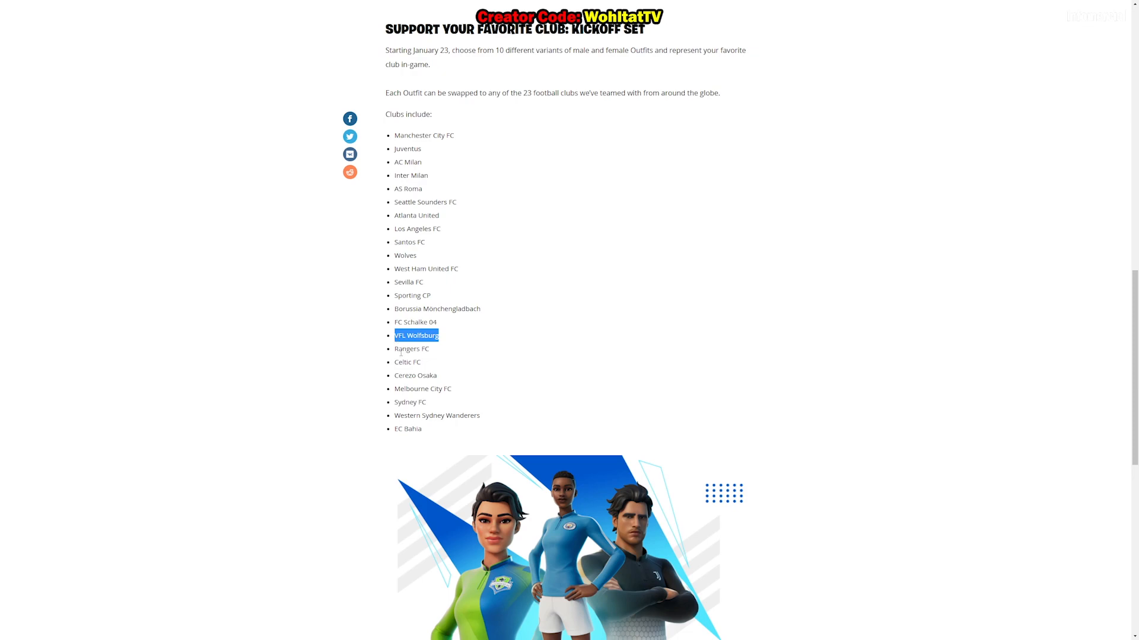
click(429, 350)
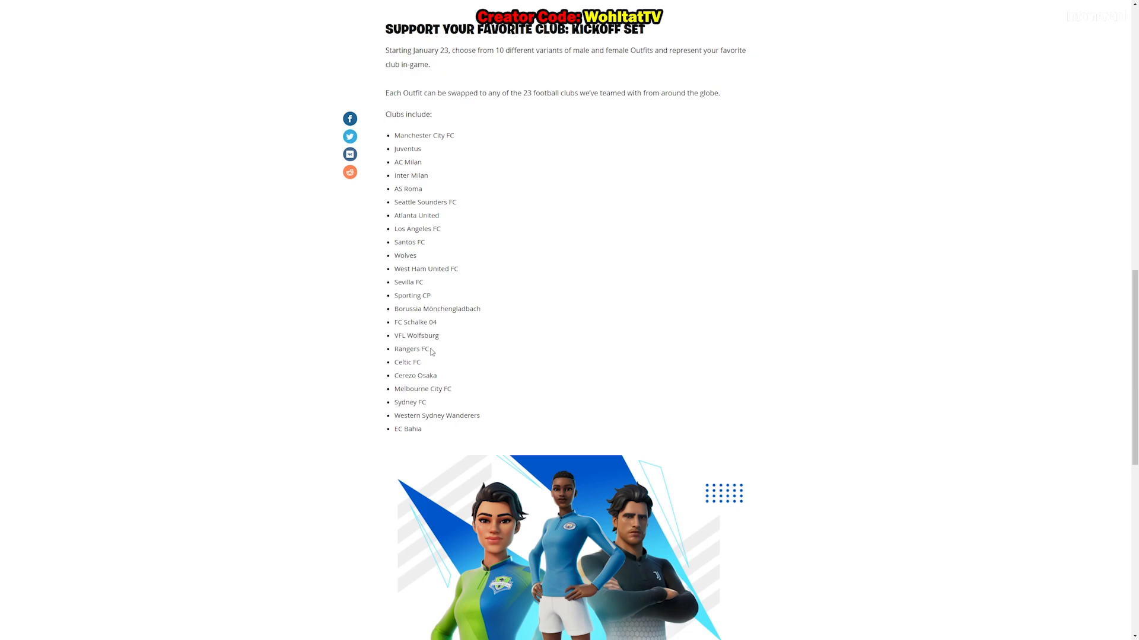
double_click(411, 349)
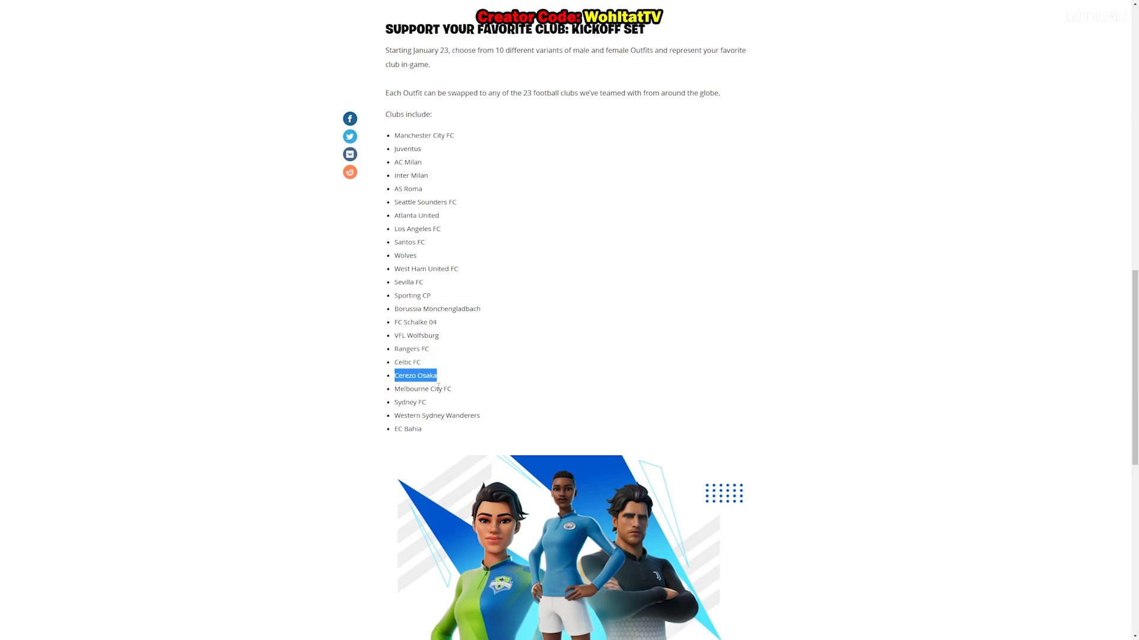
mouse_move(538, 311)
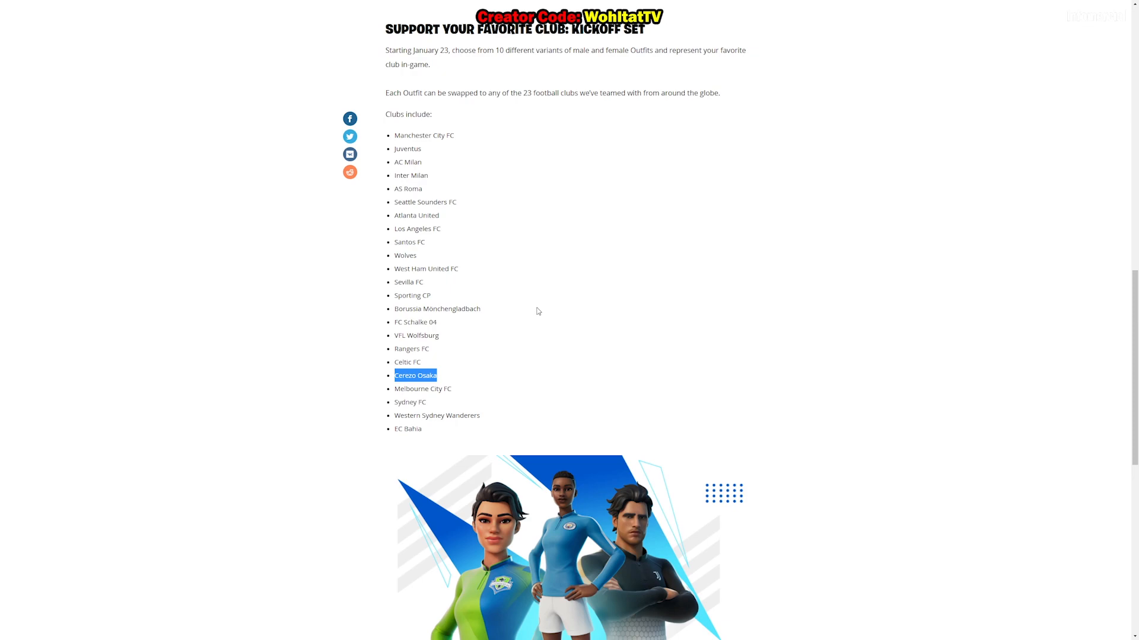
mouse_move(509, 308)
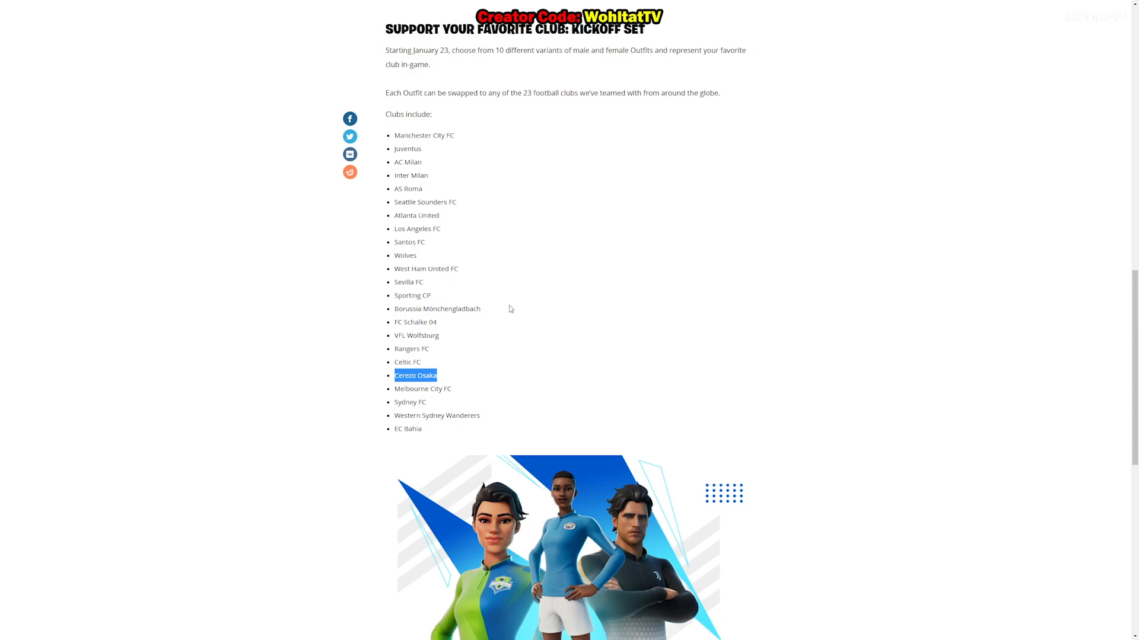
mouse_move(508, 311)
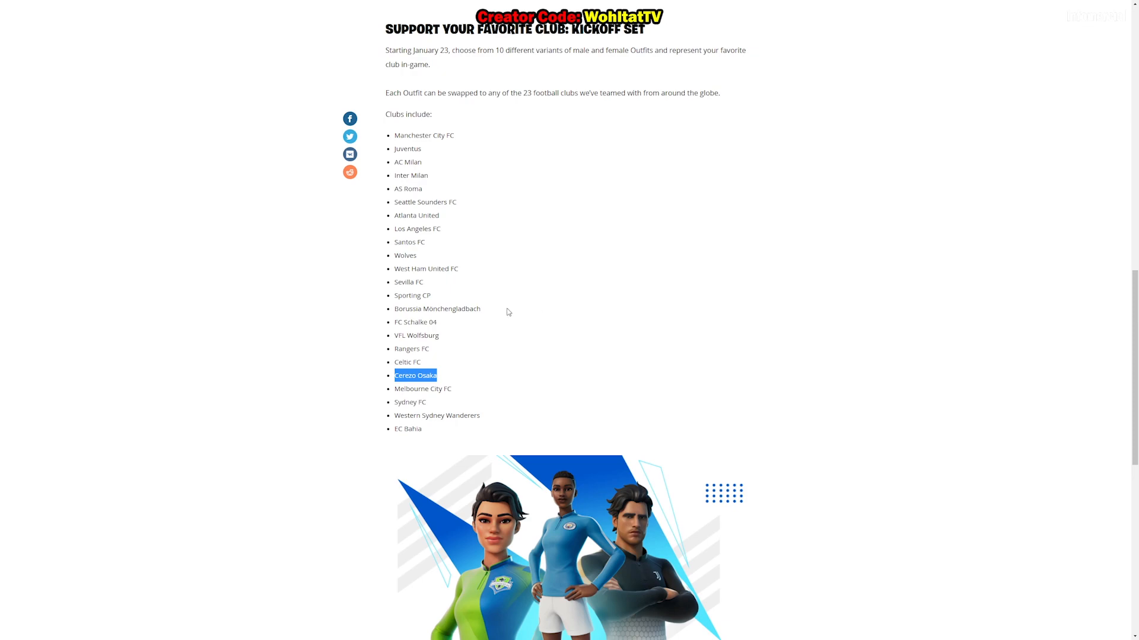
mouse_move(533, 348)
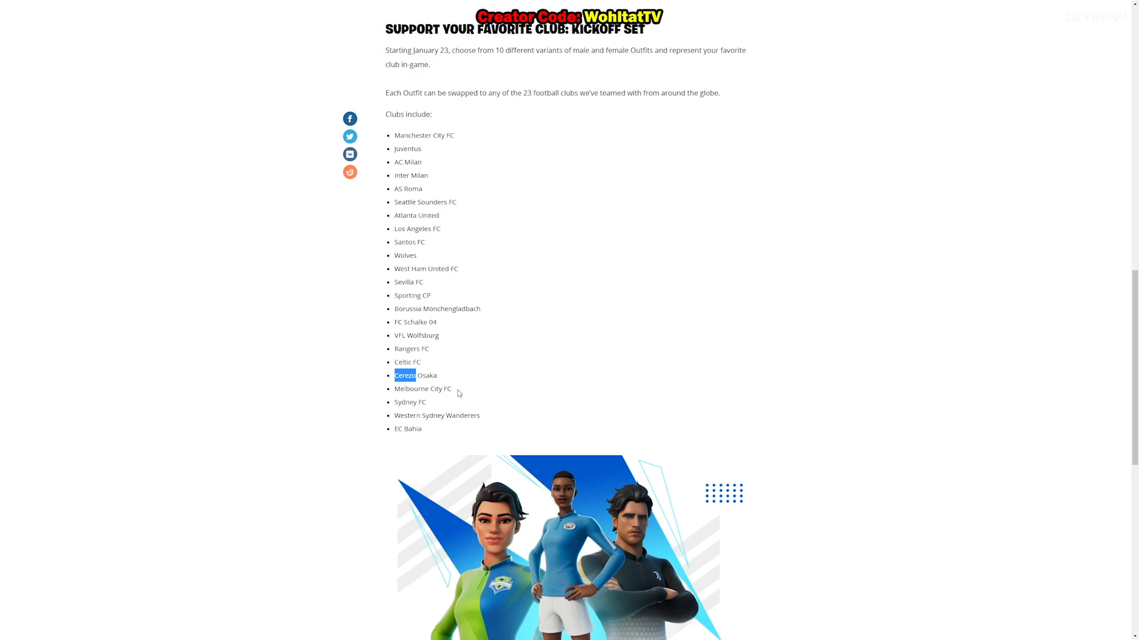
scroll(down, 3)
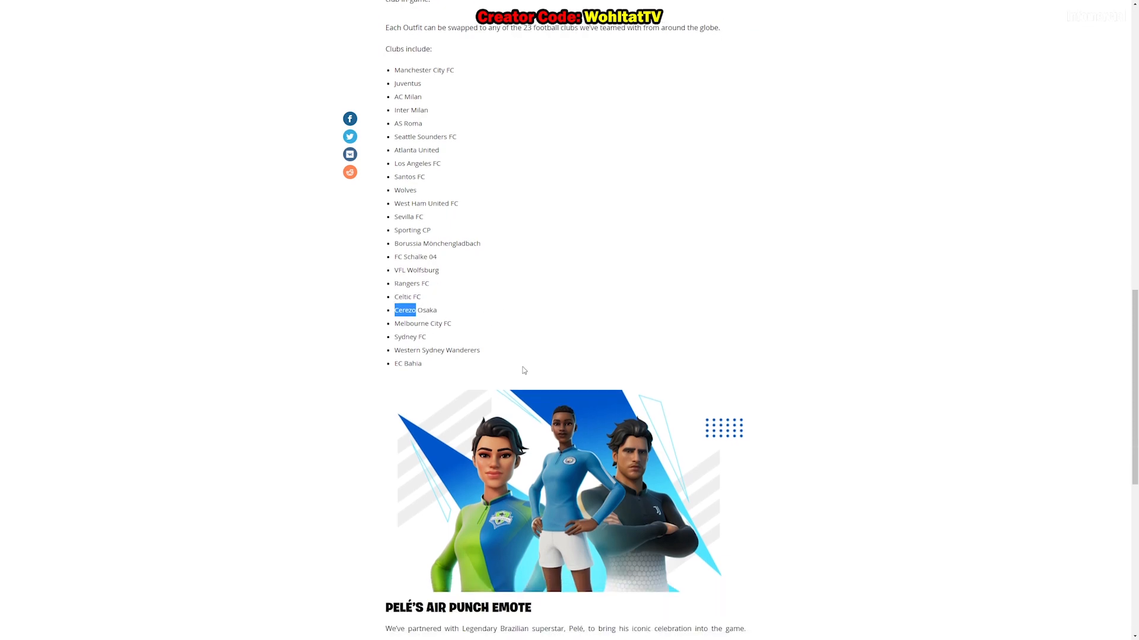
scroll(down, 3)
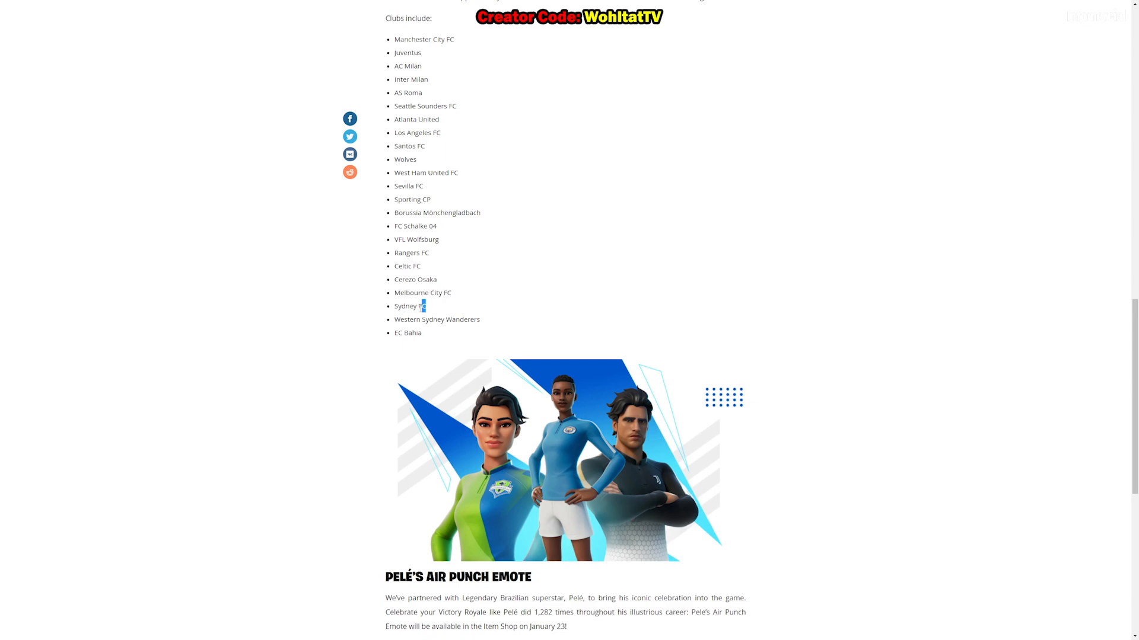
double_click(408, 306)
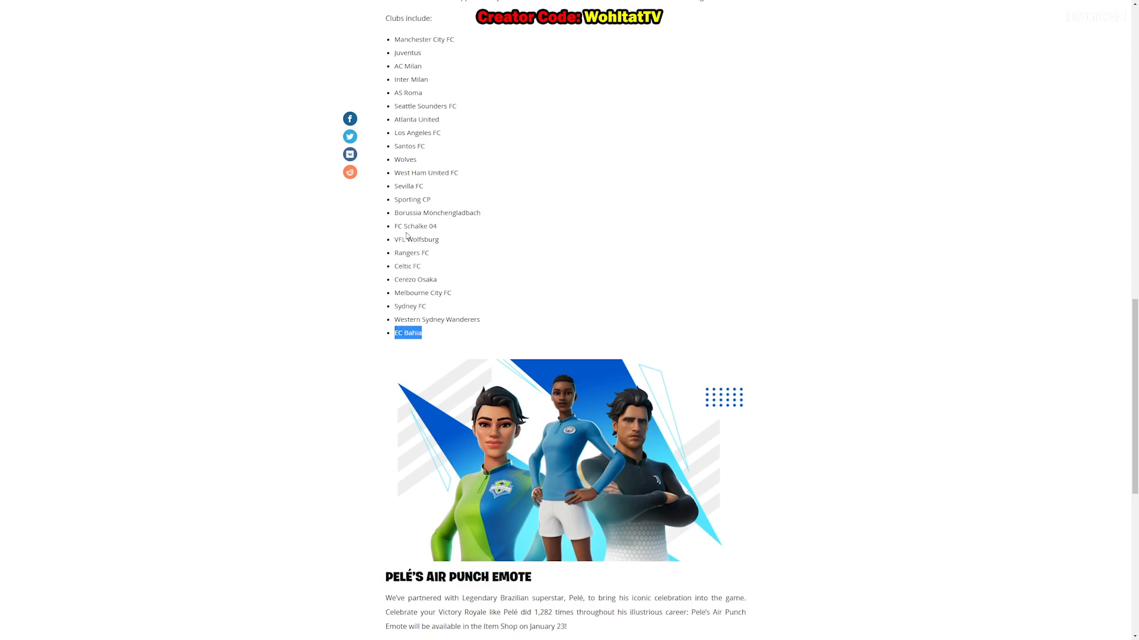
double_click(404, 146)
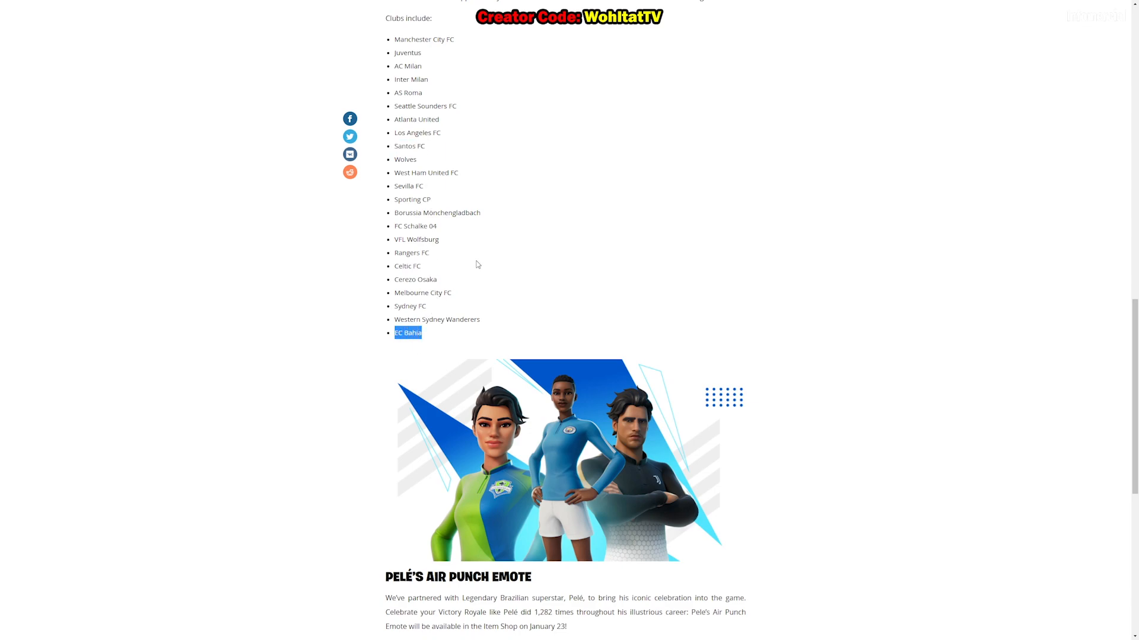
scroll(down, 3)
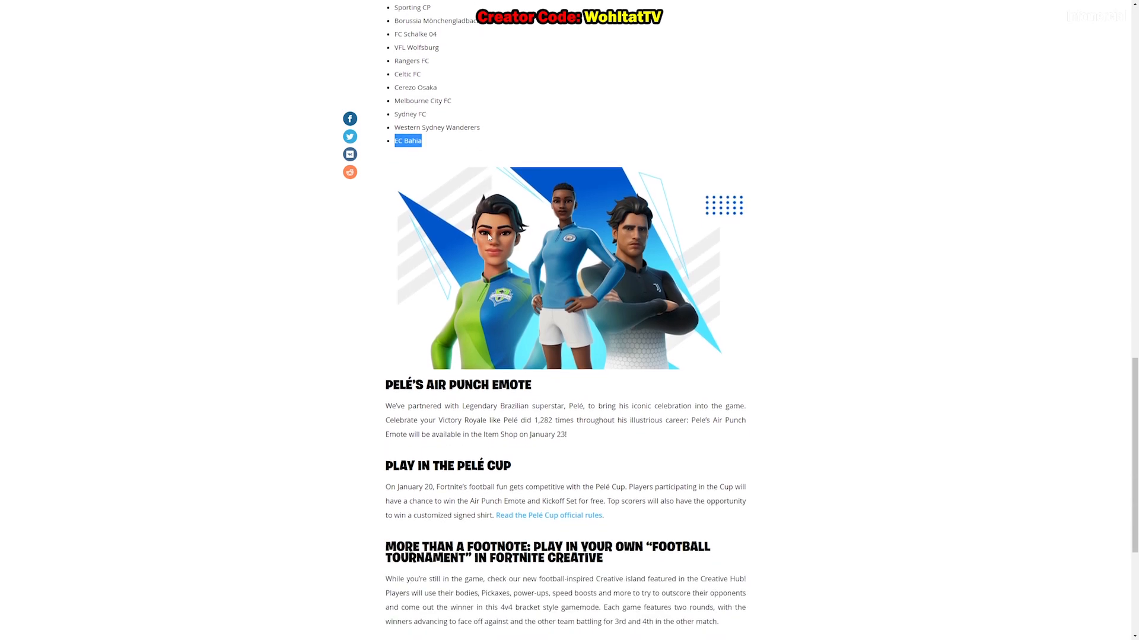
scroll(down, 3)
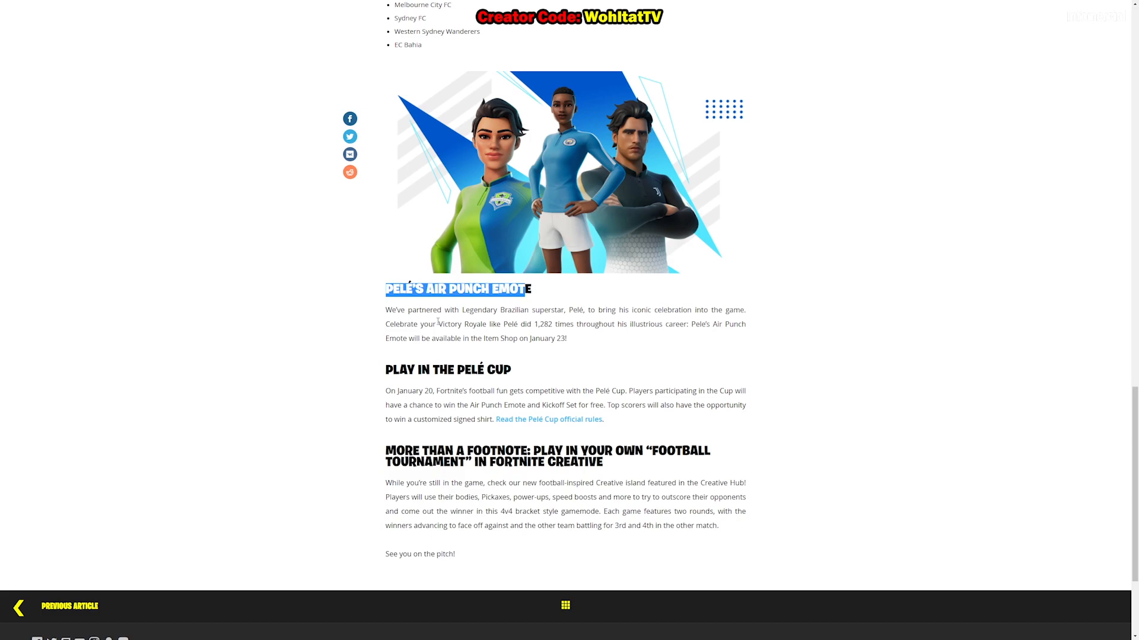
mouse_move(434, 321)
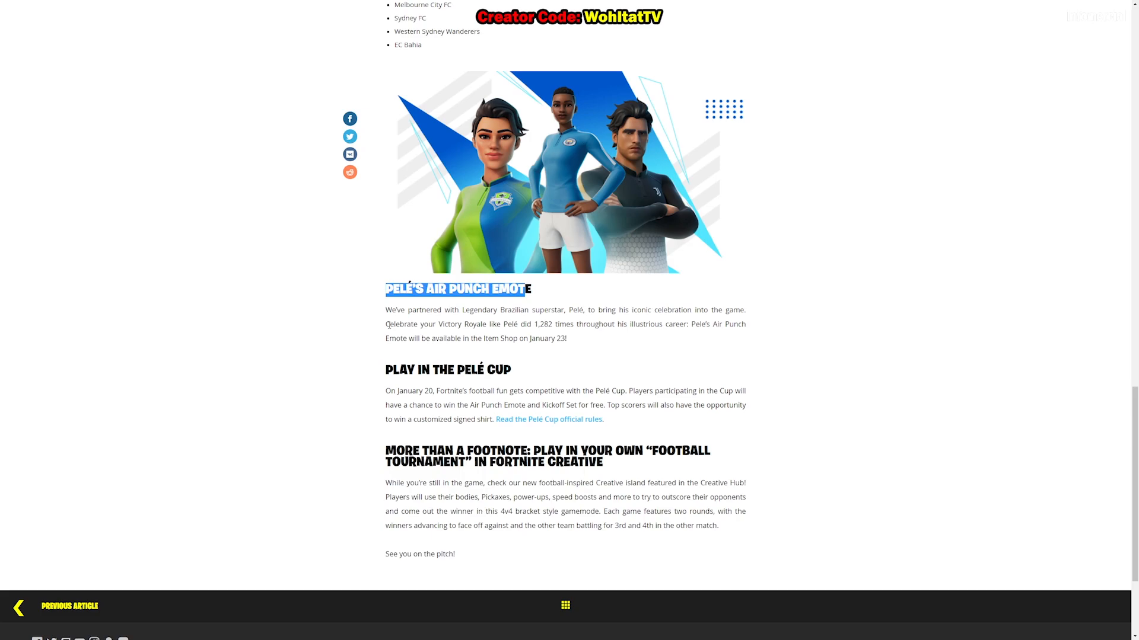
mouse_move(389, 326)
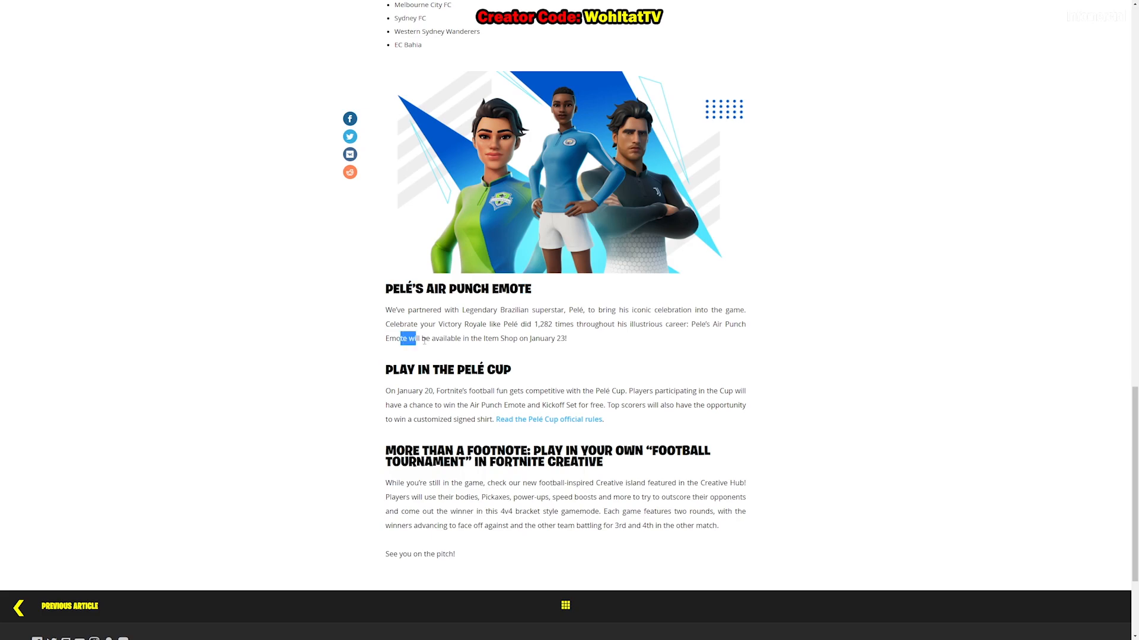
drag(409, 338, 564, 338)
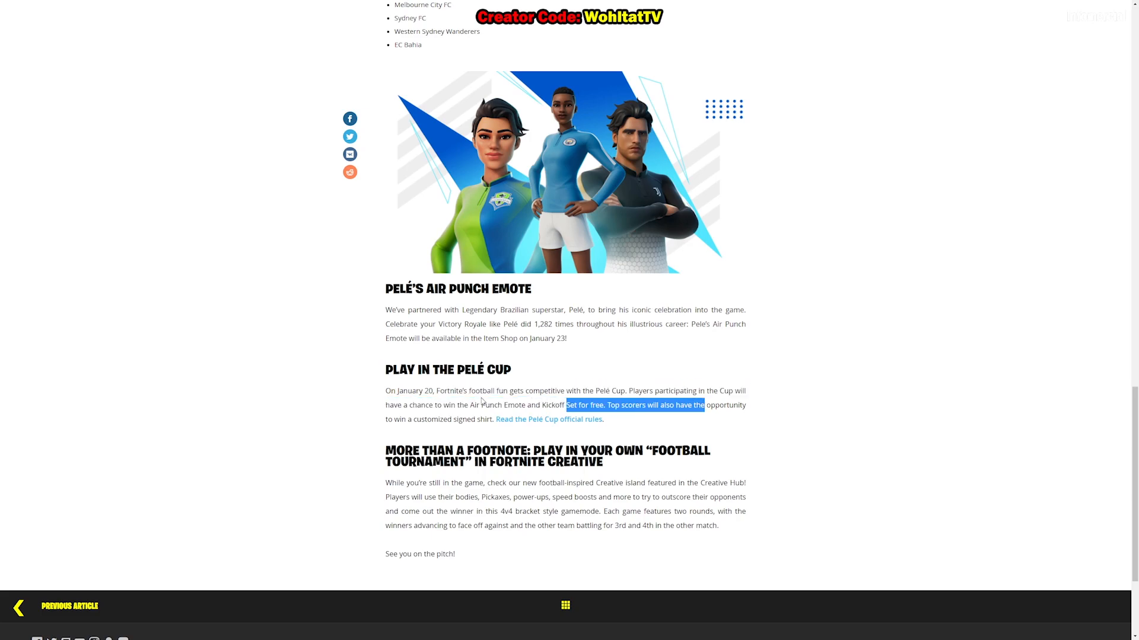
scroll(down, 3)
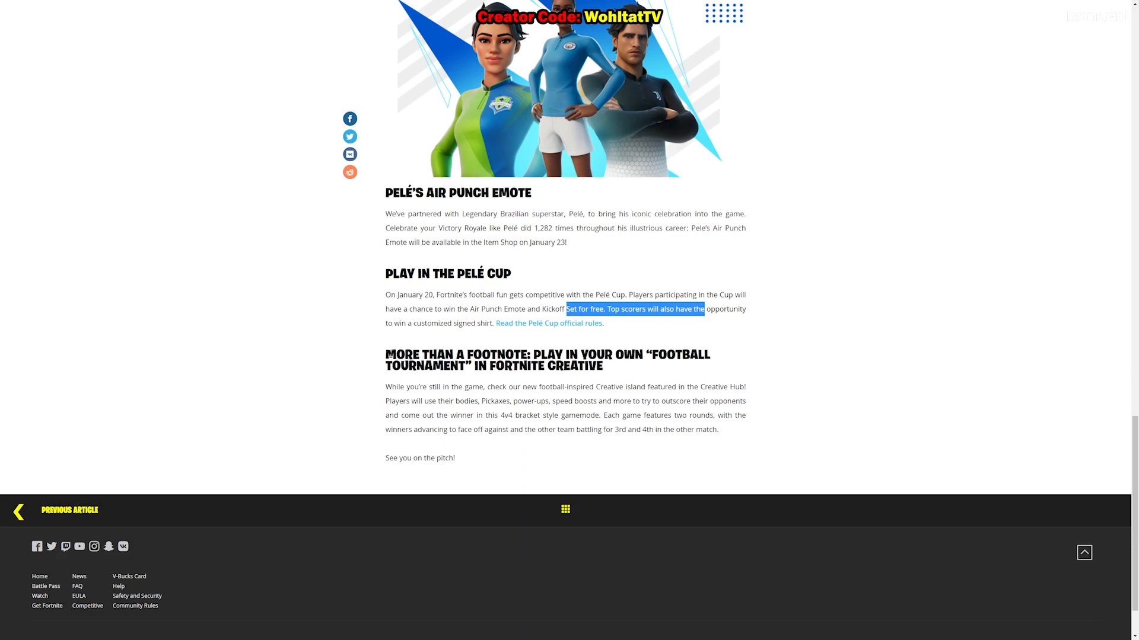
mouse_move(428, 378)
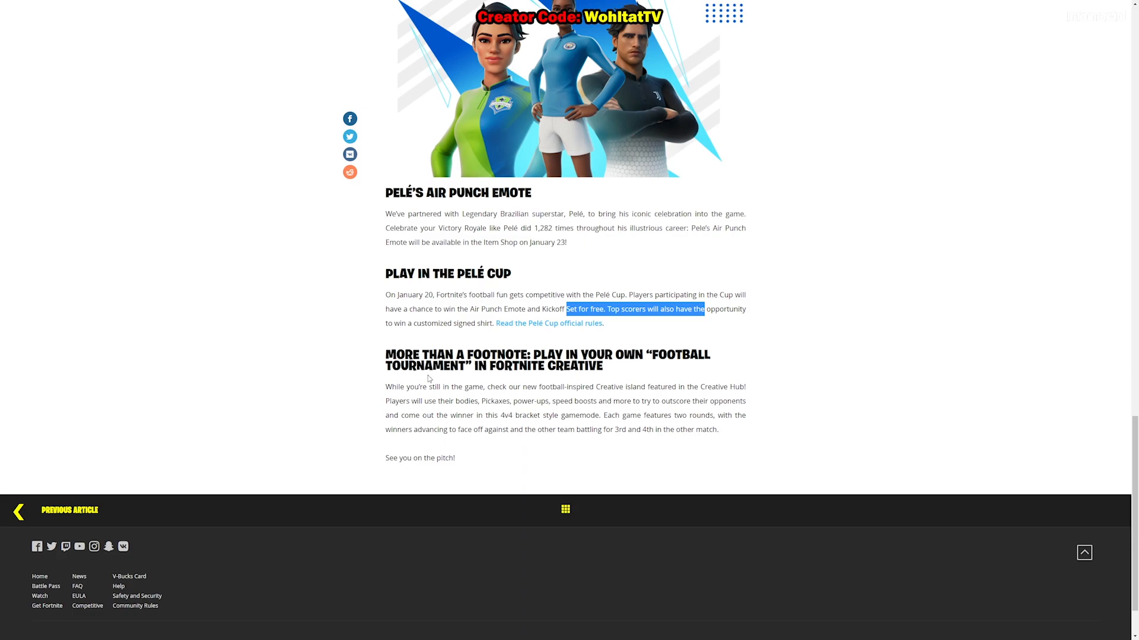
mouse_move(428, 379)
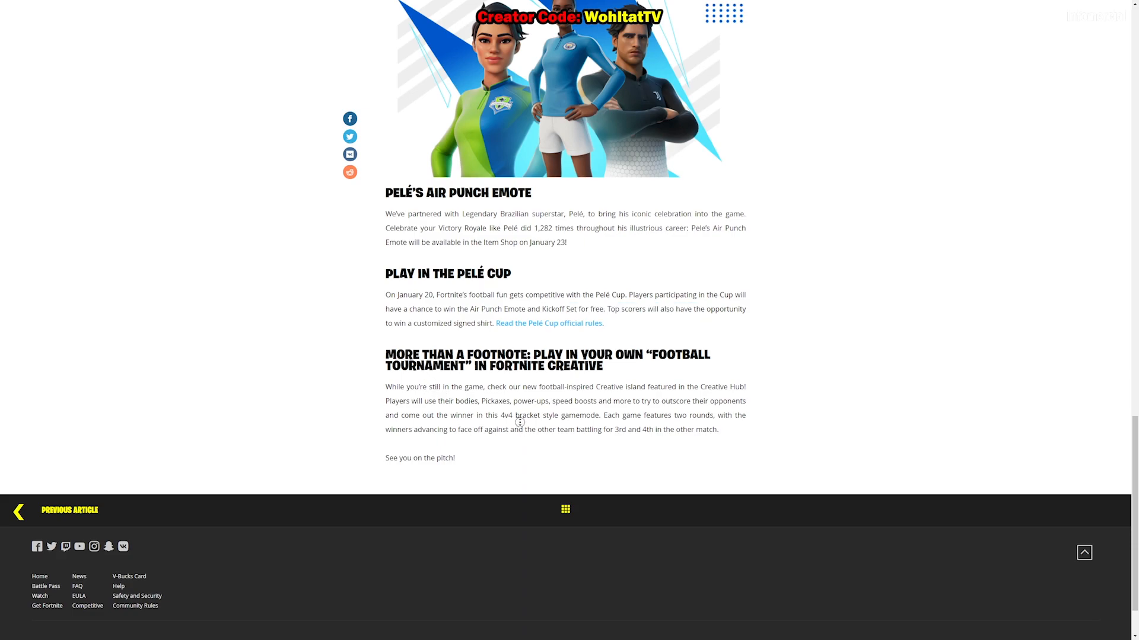
scroll(up, 3)
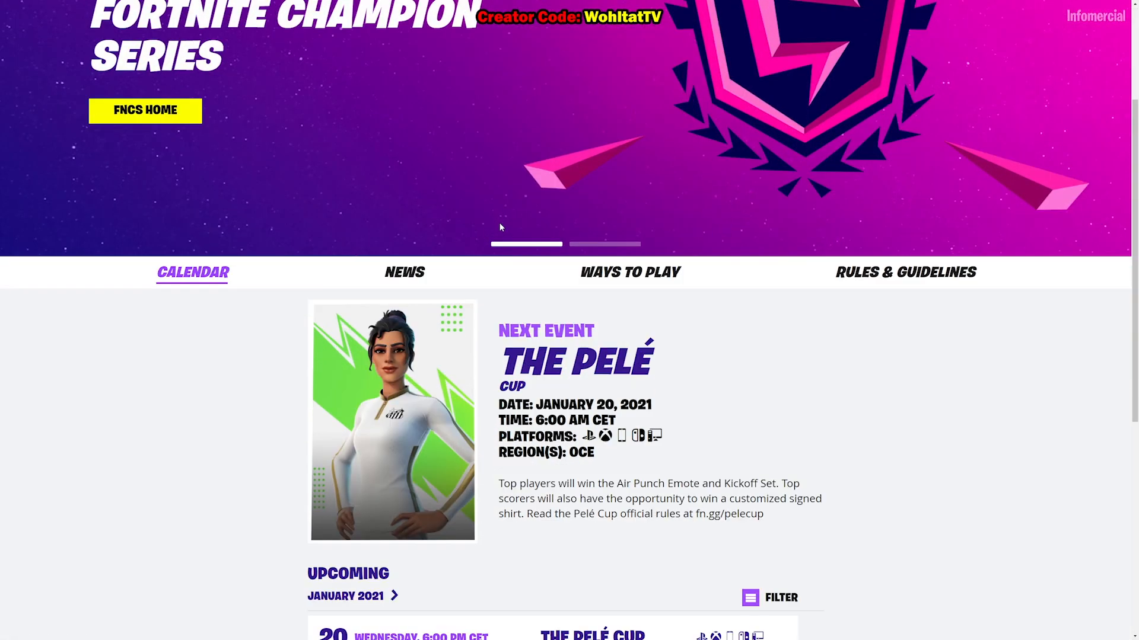
Highlight The Pelé Cup title and scroll through upcoming January events, including the AS Roma and Inter cups.
scroll(down, 3)
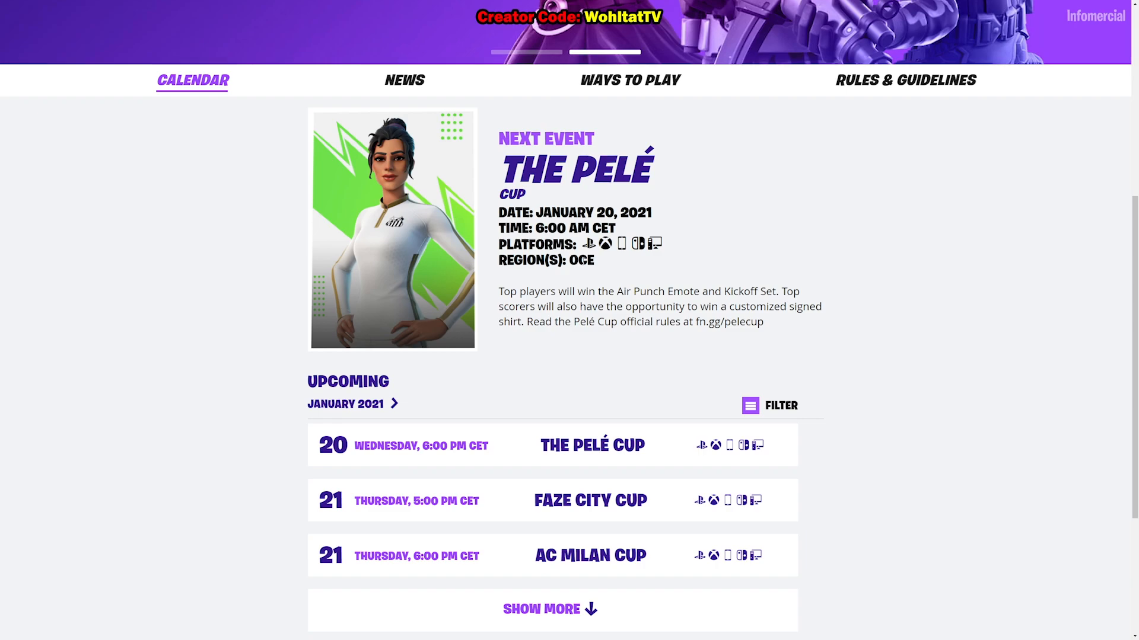
double_click(581, 260)
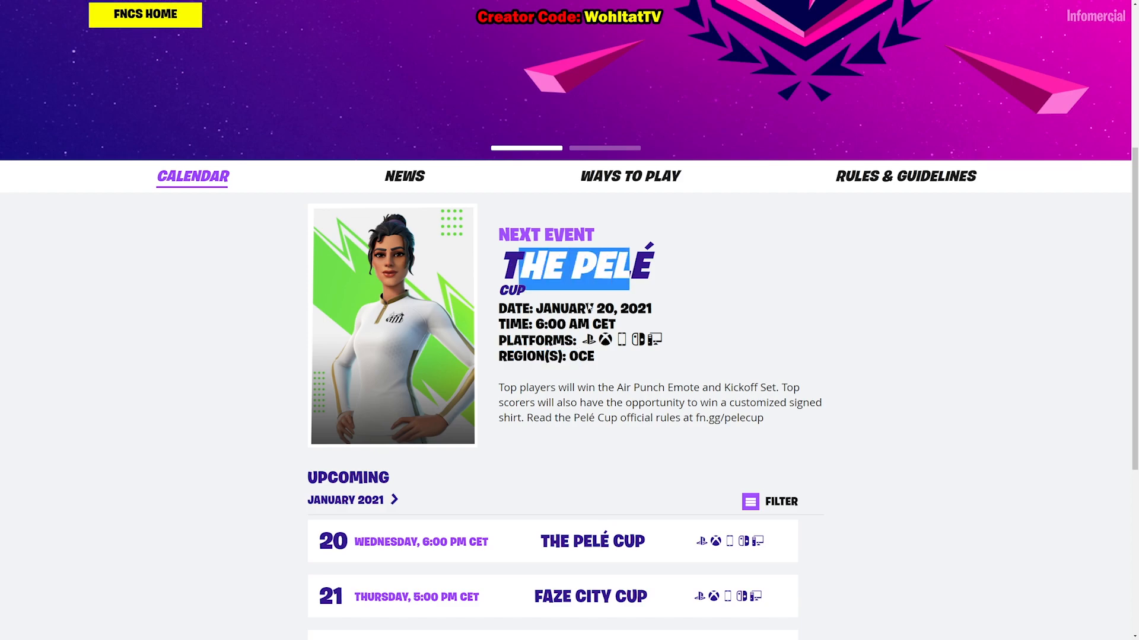
scroll(down, 3)
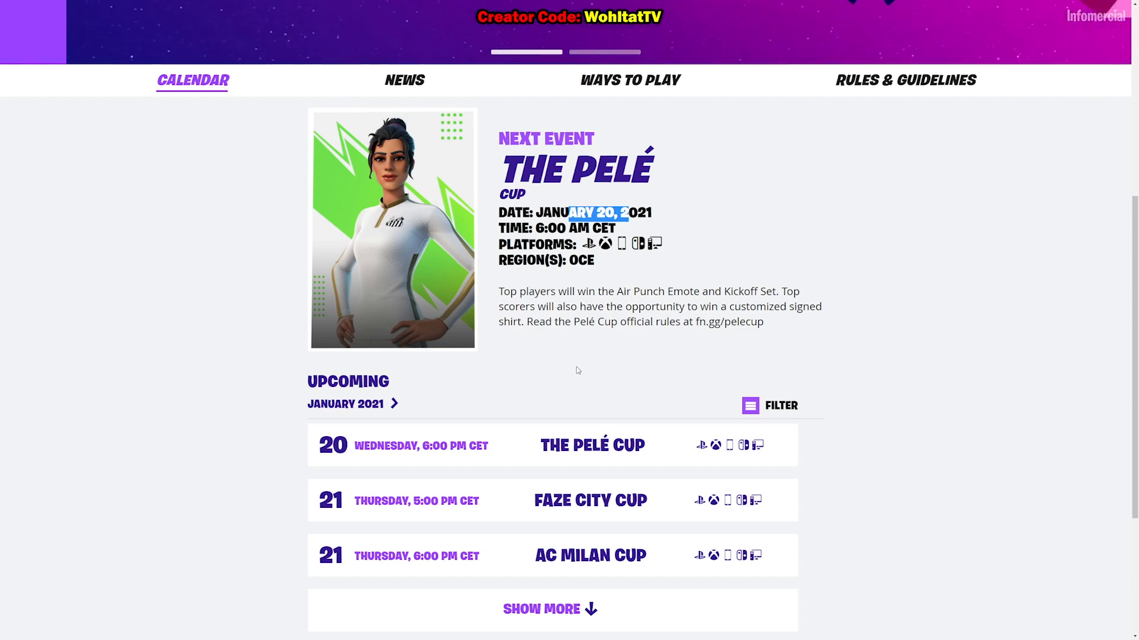
scroll(down, 3)
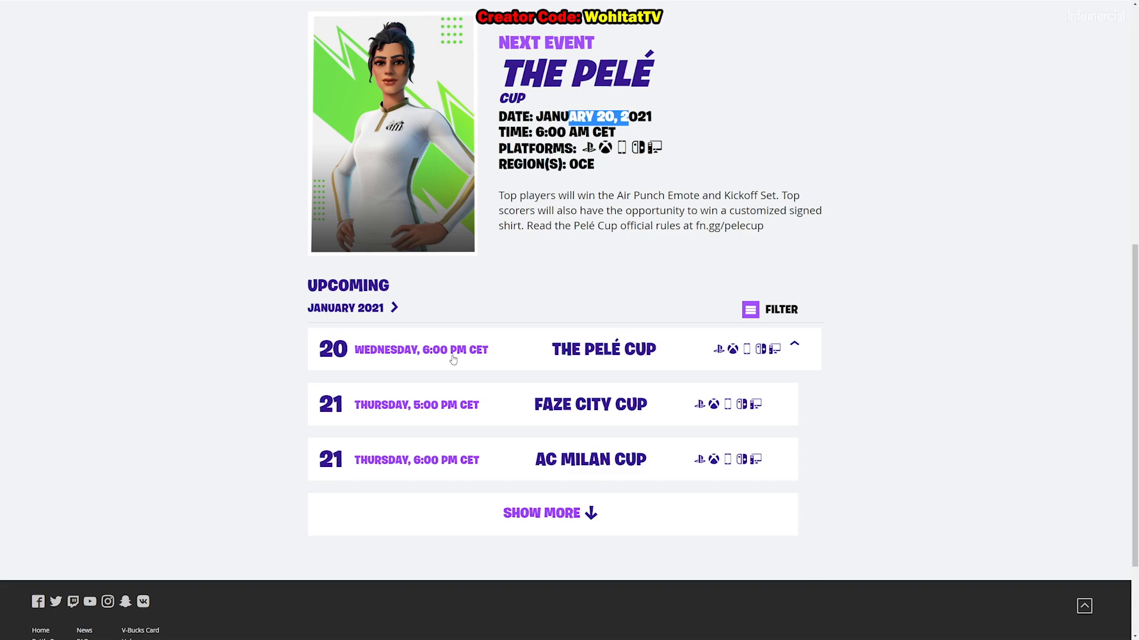
mouse_move(451, 359)
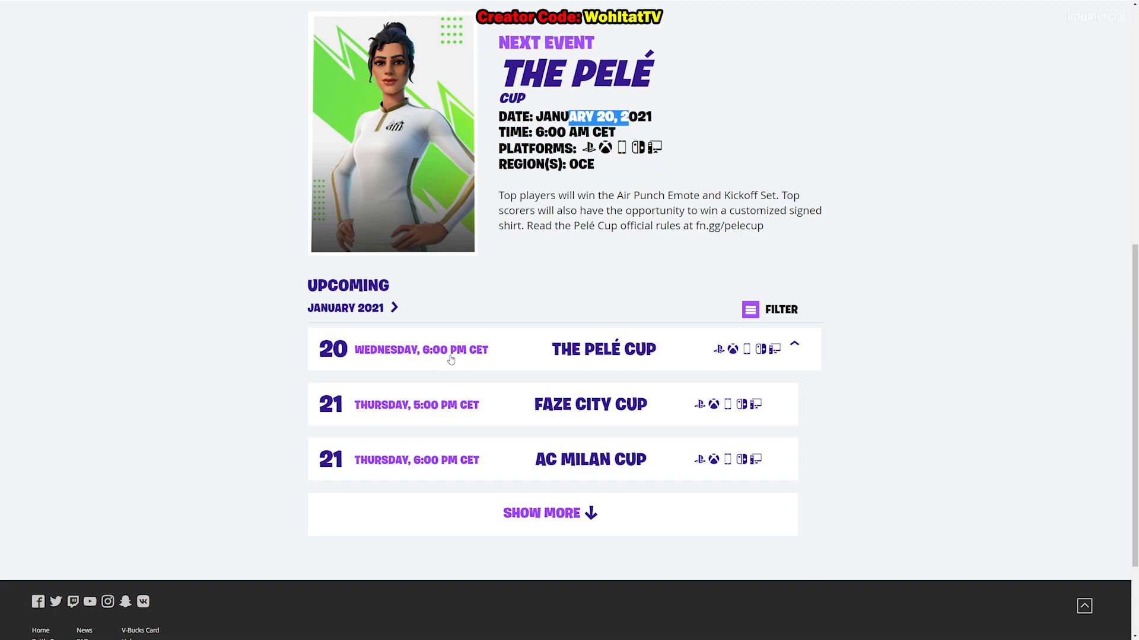
mouse_move(462, 361)
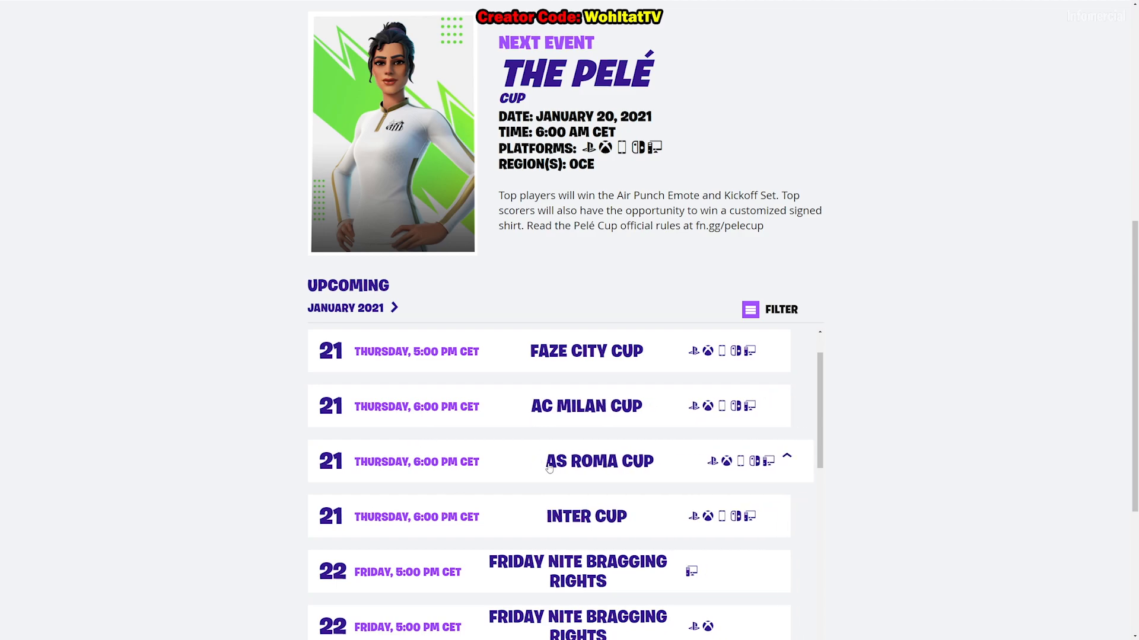
mouse_move(588, 470)
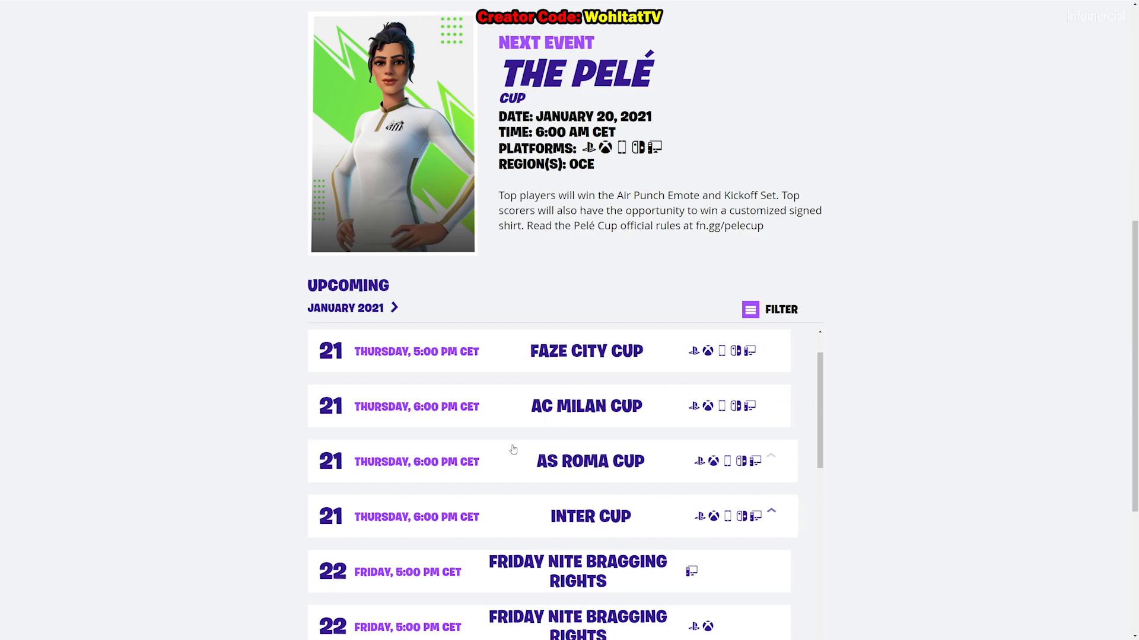
scroll(down, 3)
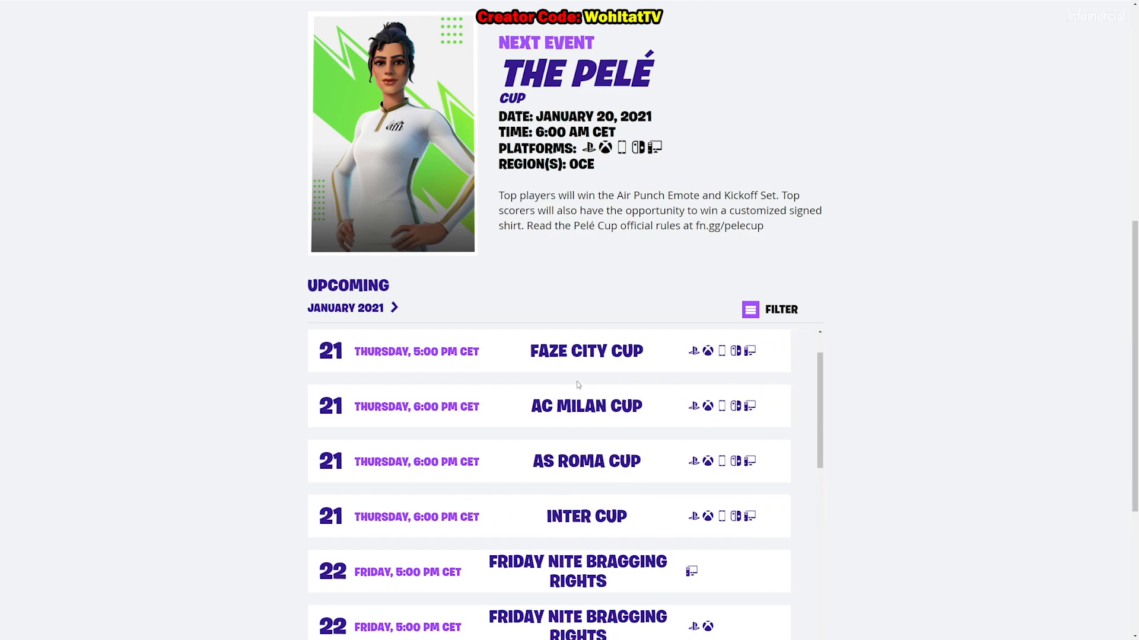
scroll(down, 3)
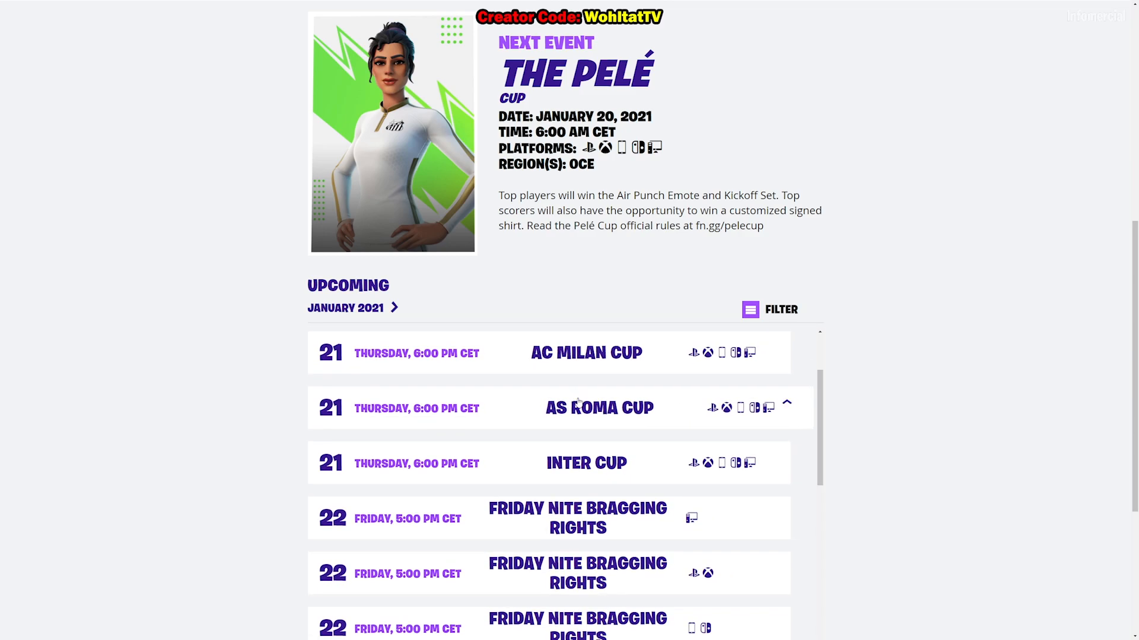
scroll(down, 3)
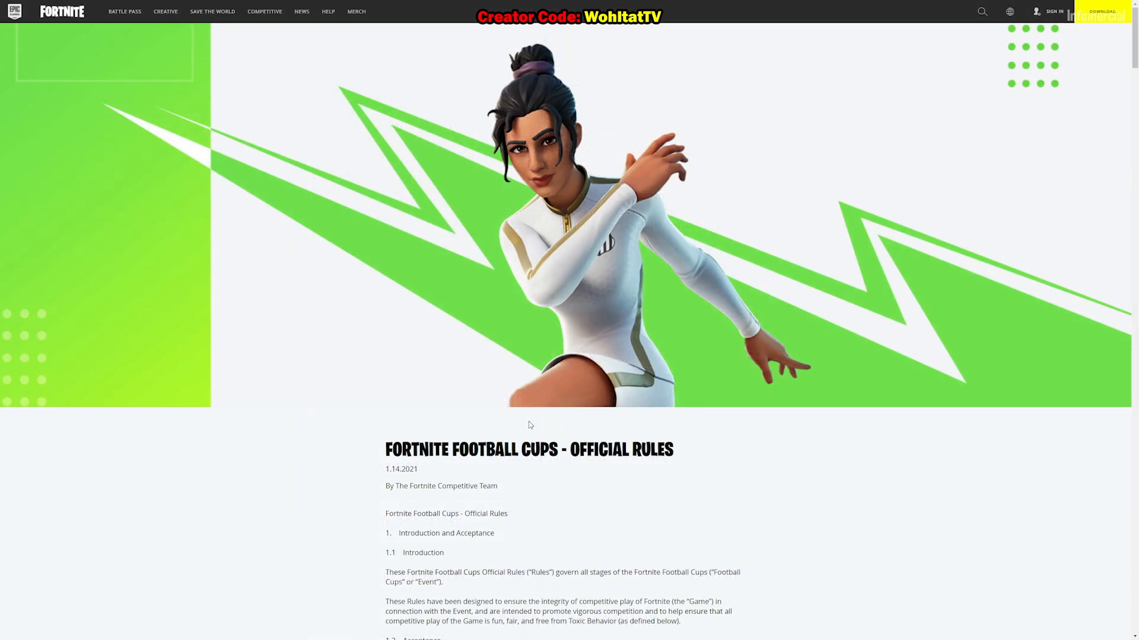
mouse_move(399, 443)
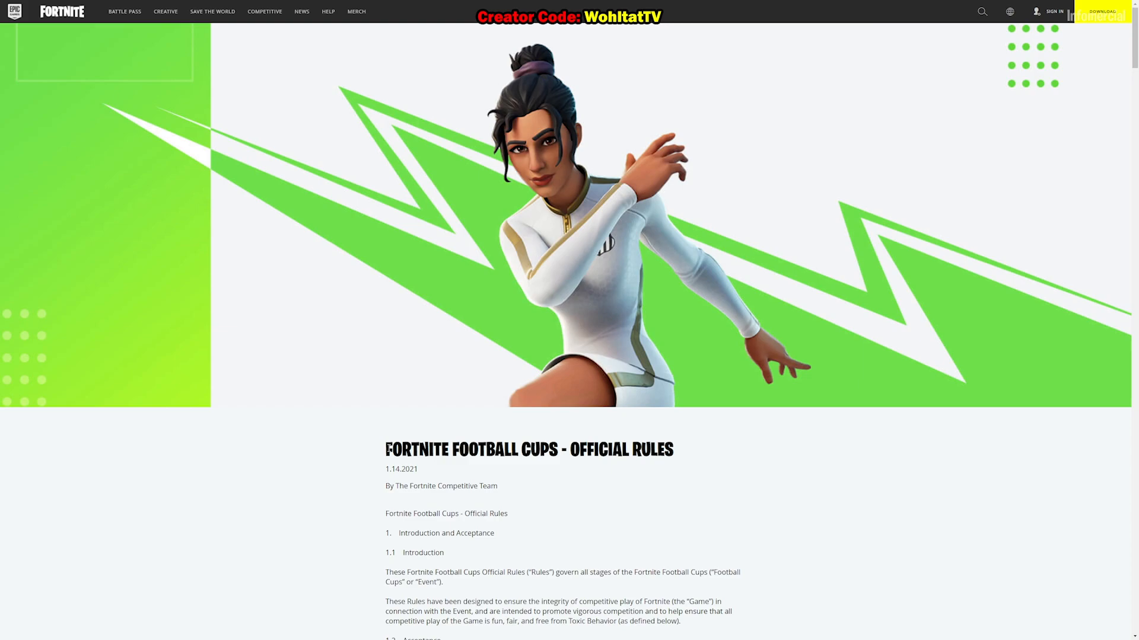
Scroll to the 2.2 January 21 schedule, highlighting Manchester City, Australia Kickoff Cup, Santos and Bahia.
scroll(down, 3)
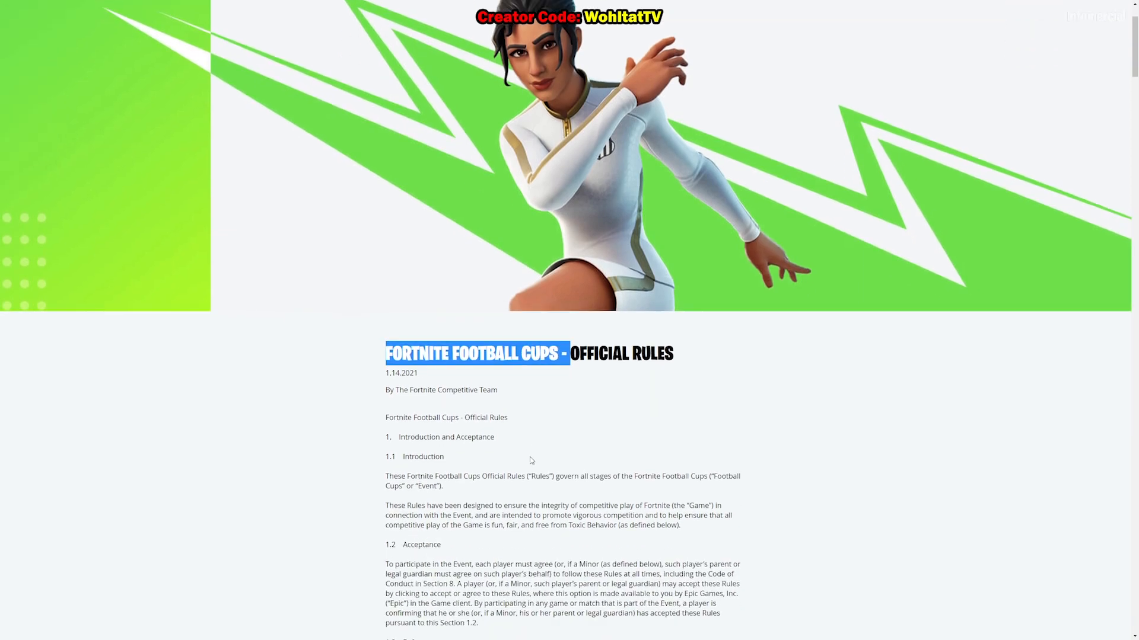
scroll(down, 3)
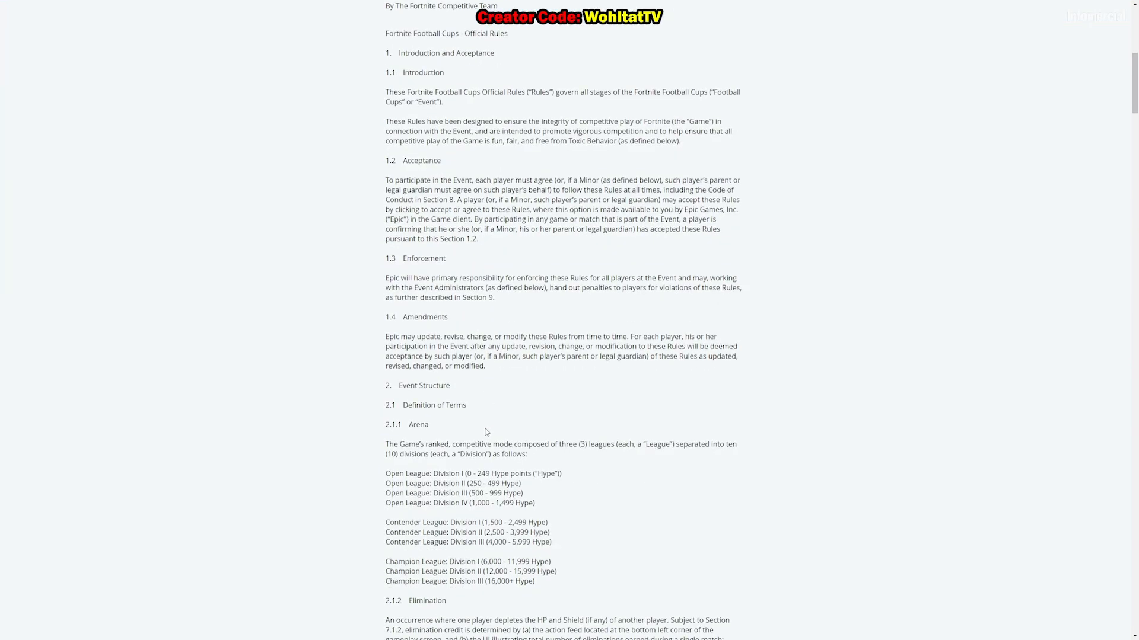
scroll(down, 3)
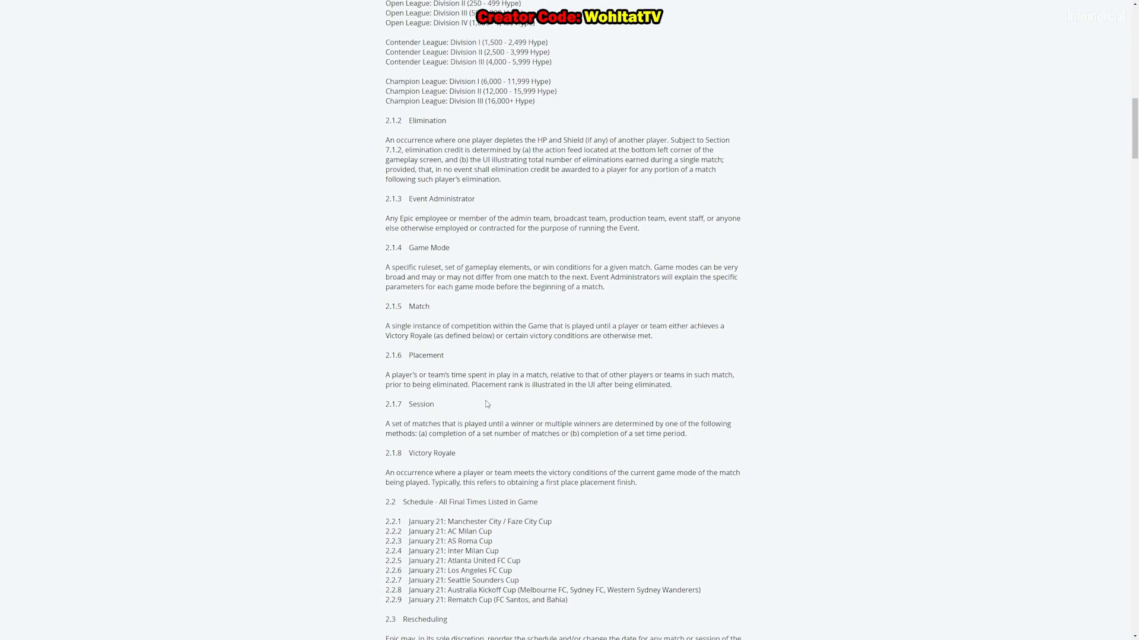
scroll(down, 3)
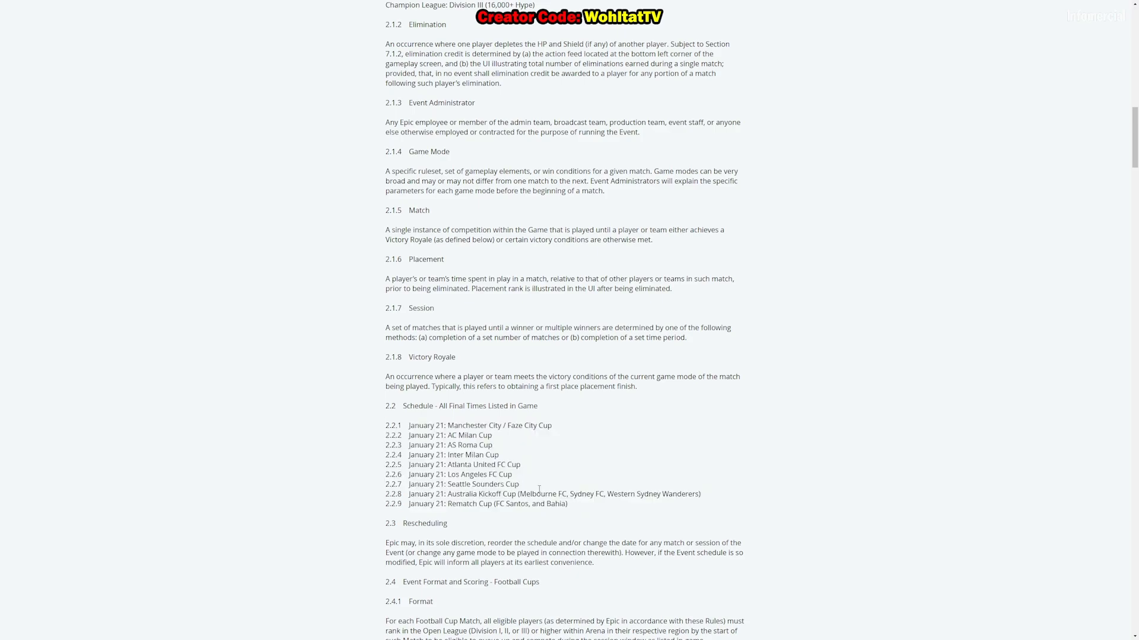
double_click(474, 445)
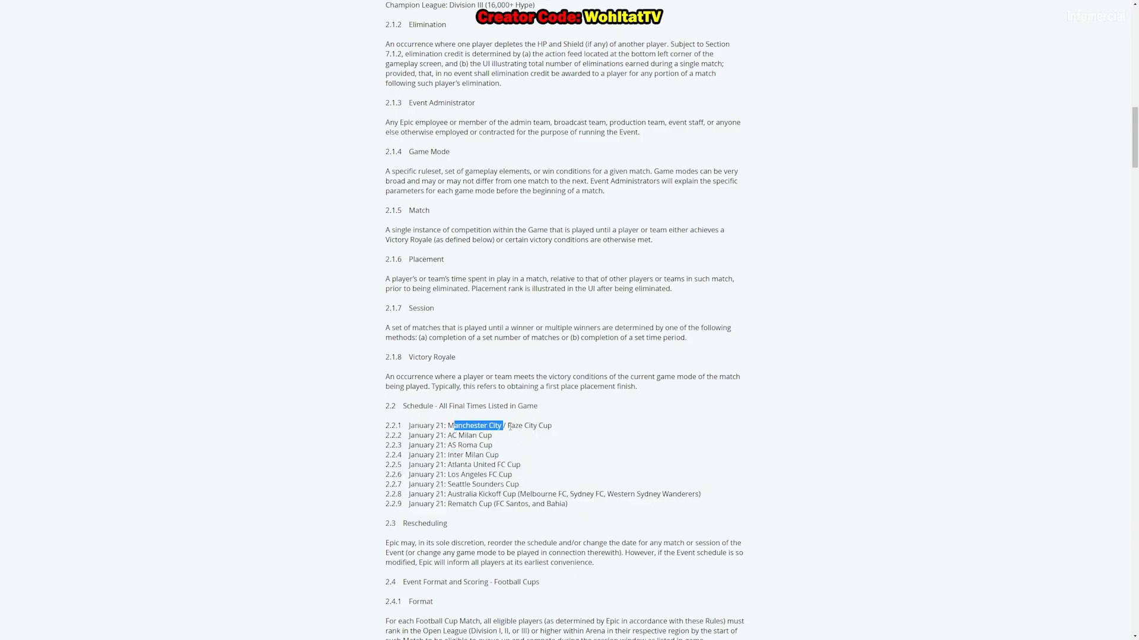
click(549, 425)
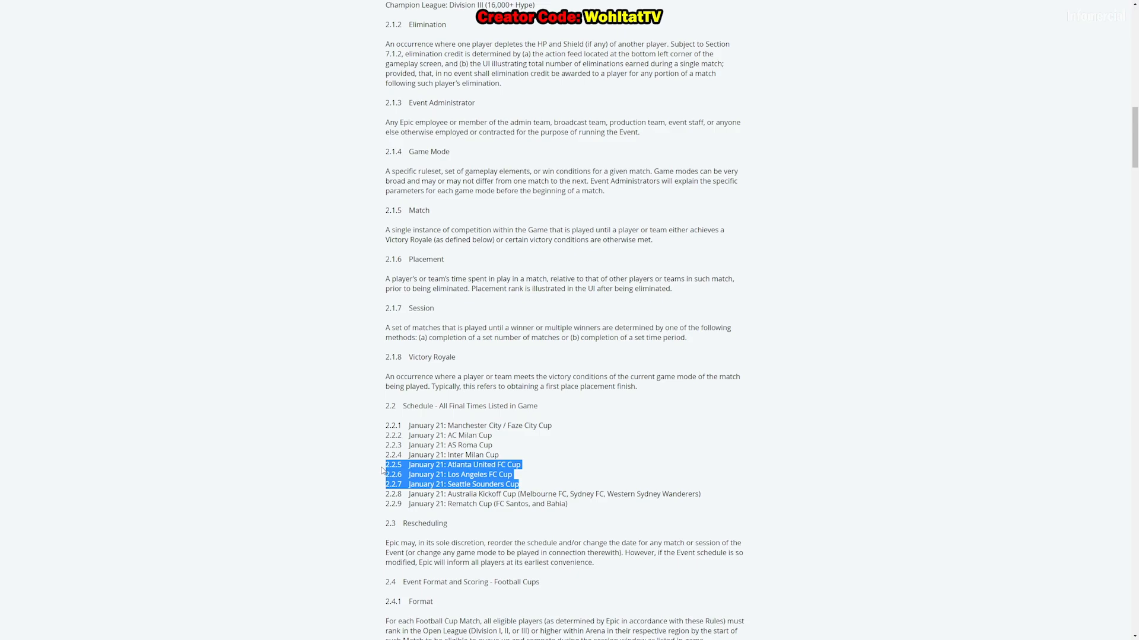
click(385, 470)
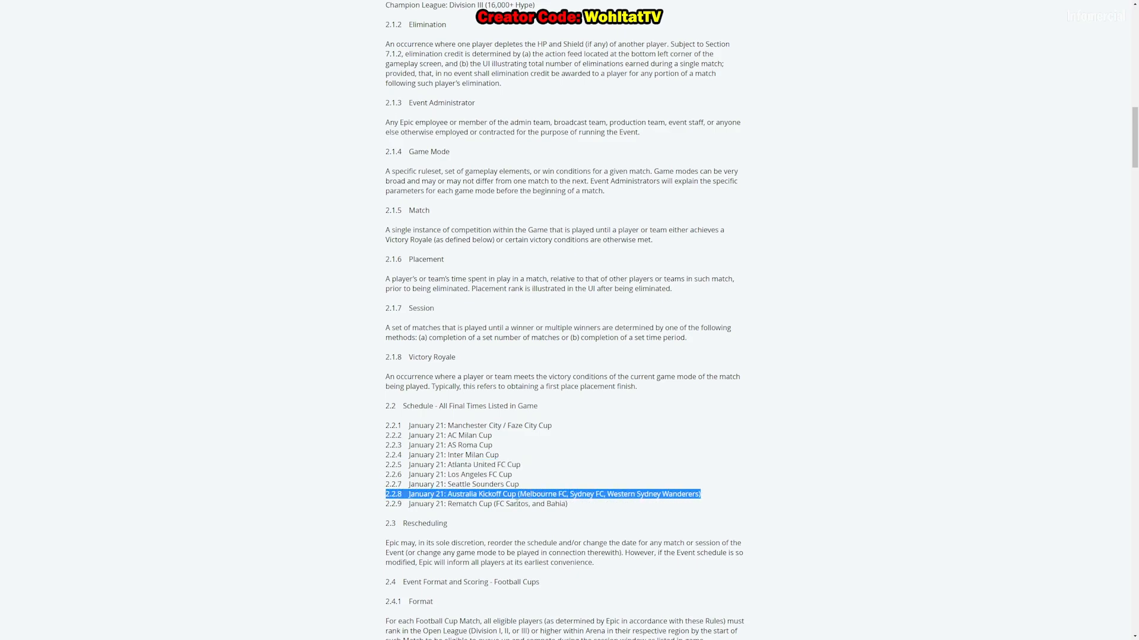
click(487, 504)
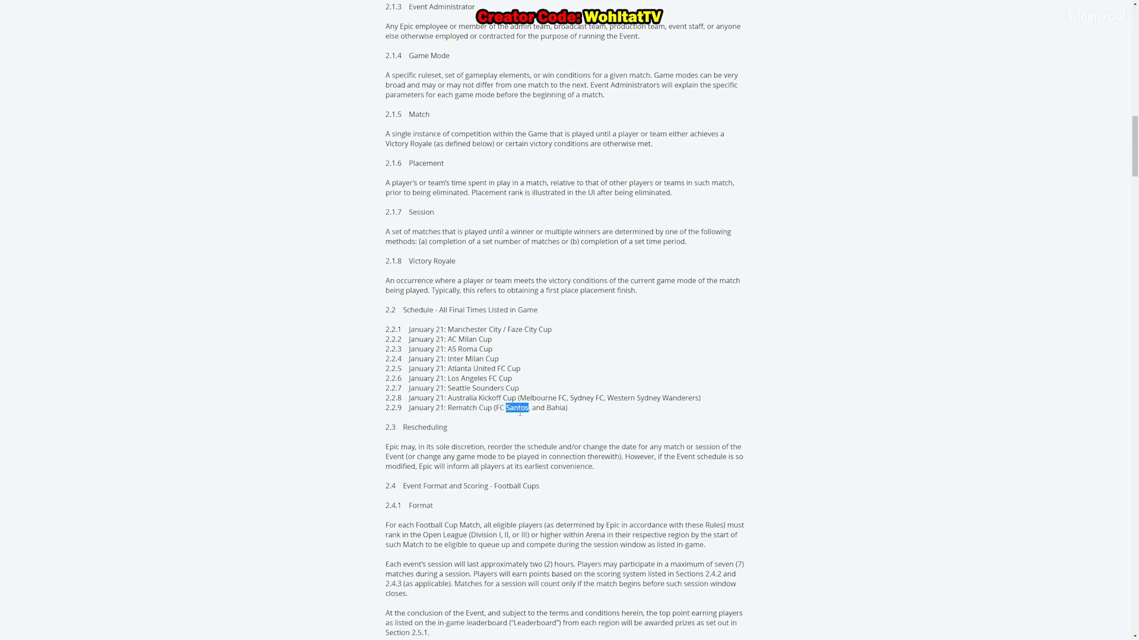
double_click(555, 407)
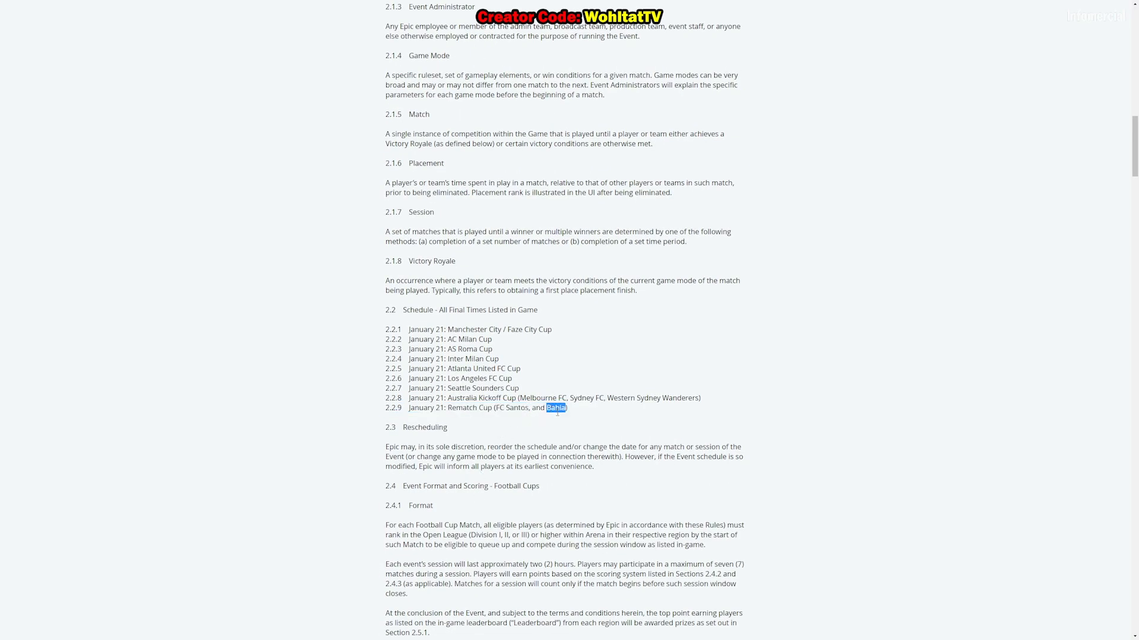
Scroll to the 2.4.2 Scoring System and select the placement points list, 20 down to 1.
scroll(down, 3)
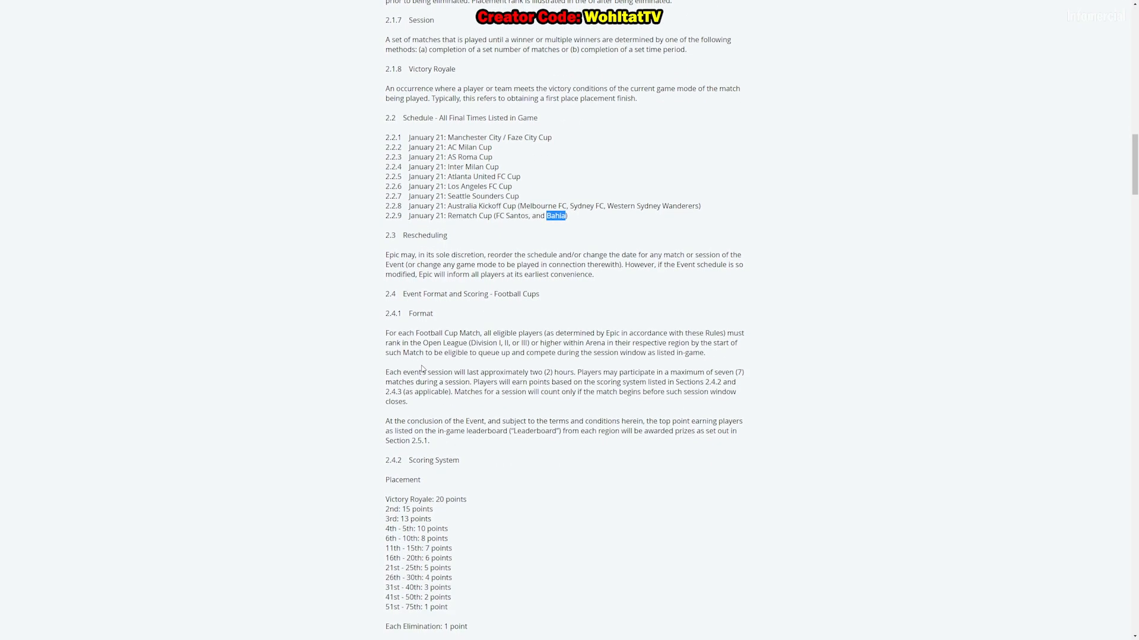
scroll(down, 3)
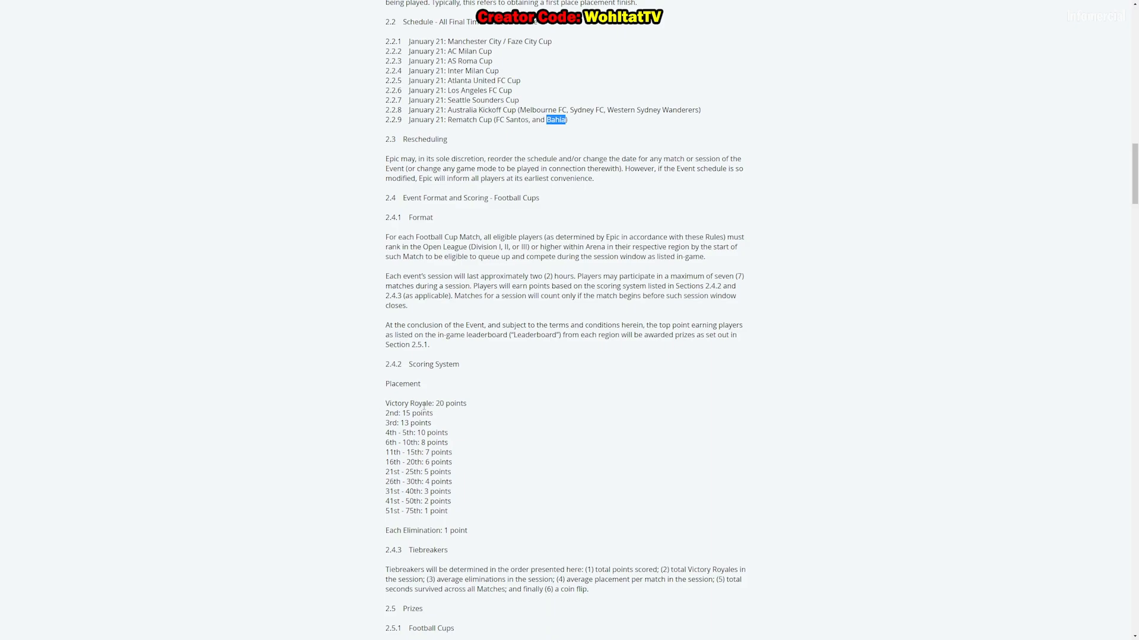
scroll(down, 3)
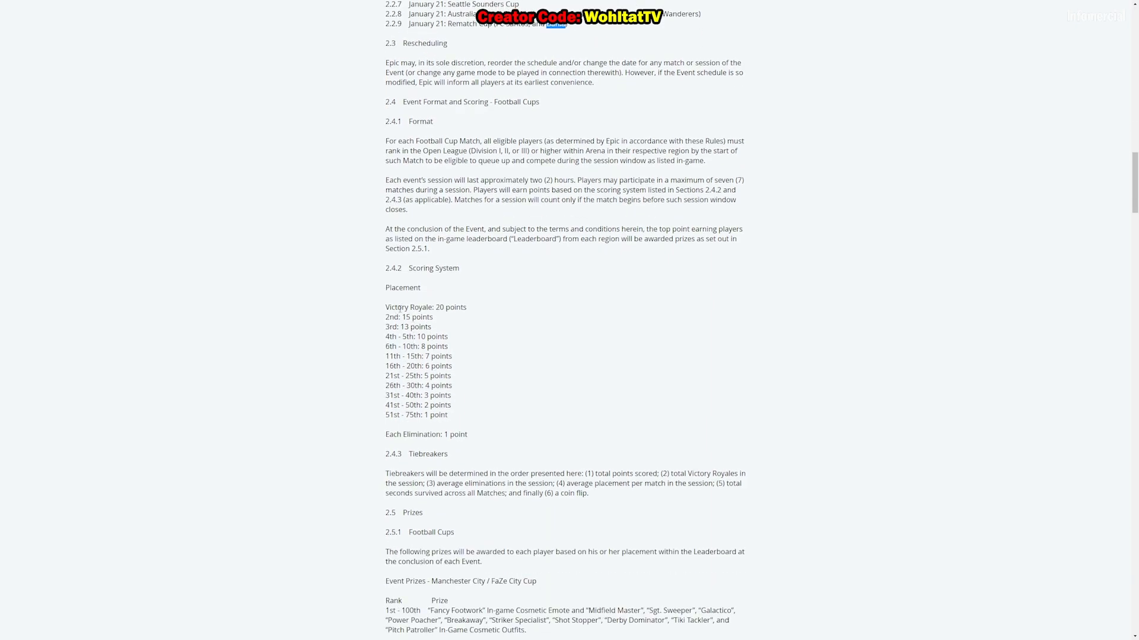
drag(408, 307, 449, 376)
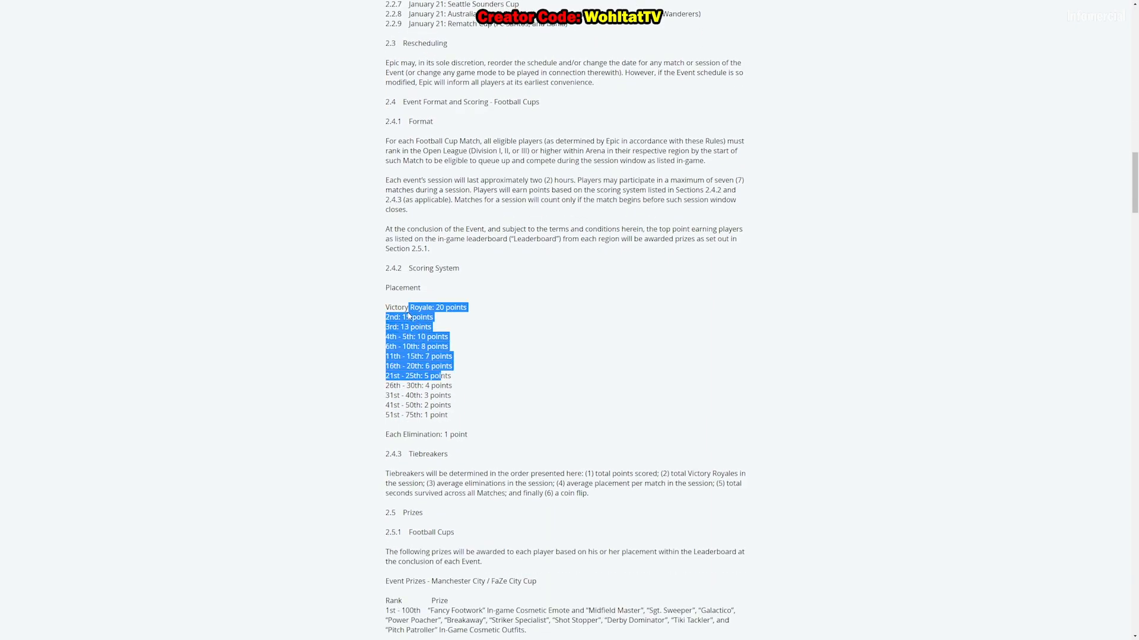
click(454, 434)
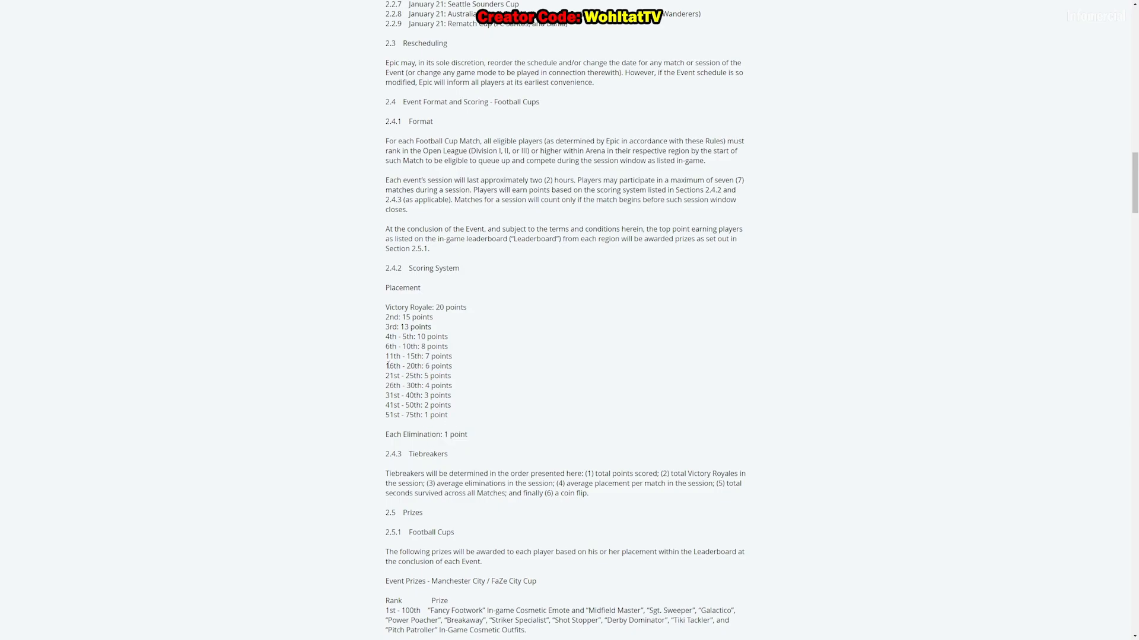
drag(398, 415, 448, 414)
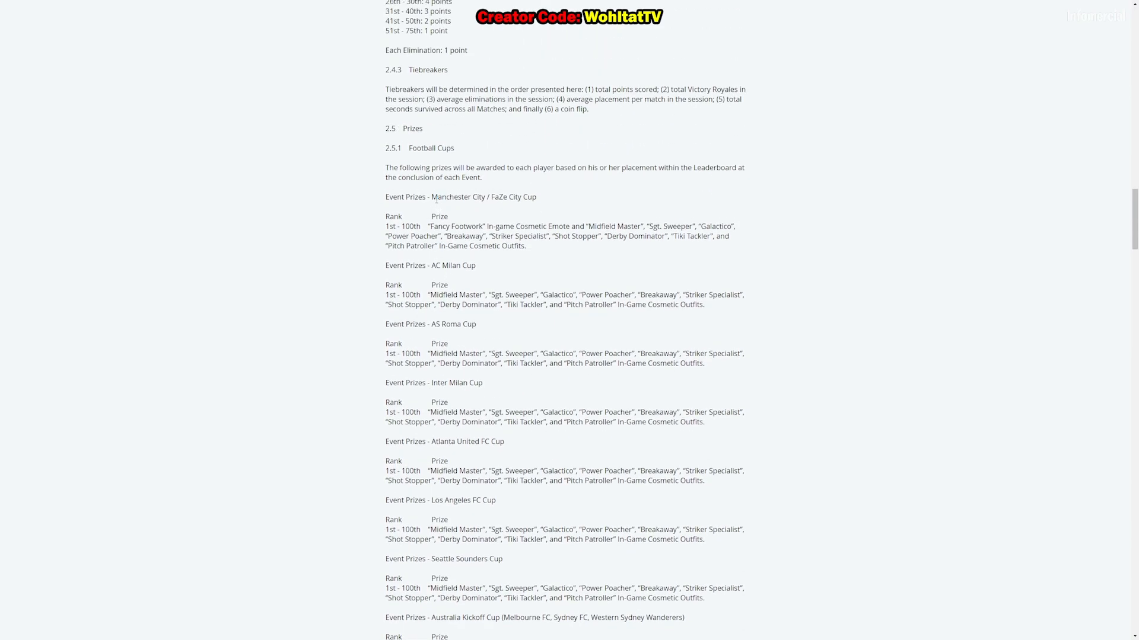
Highlight the Manchester City / FaZe City Cup prize outfits and its whole prize block.
drag(514, 236, 526, 245)
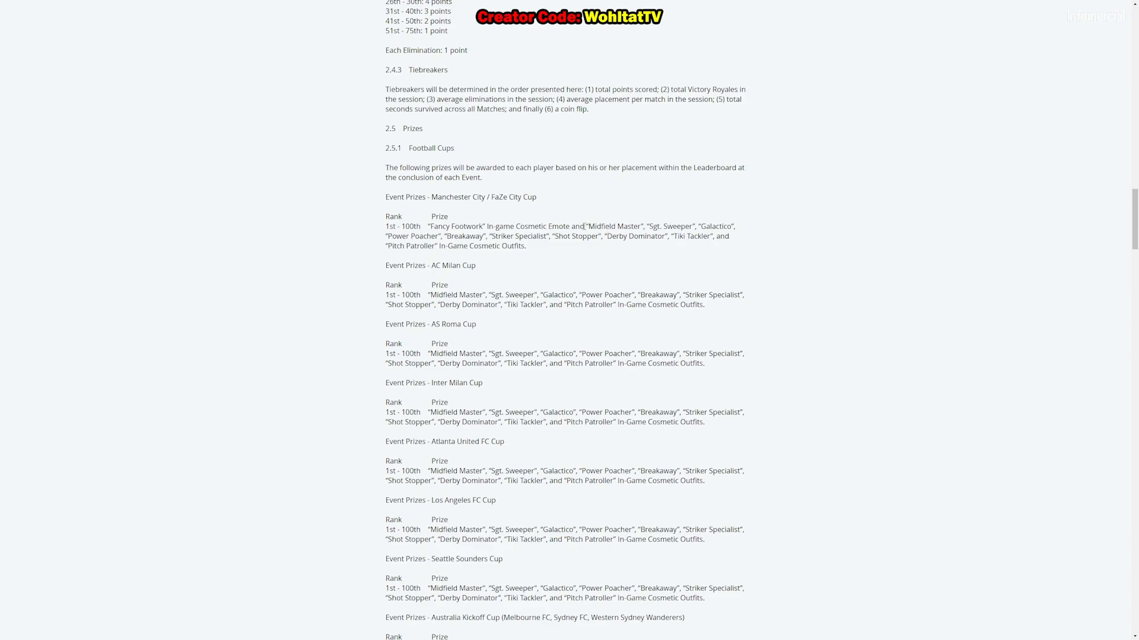
drag(585, 226, 395, 236)
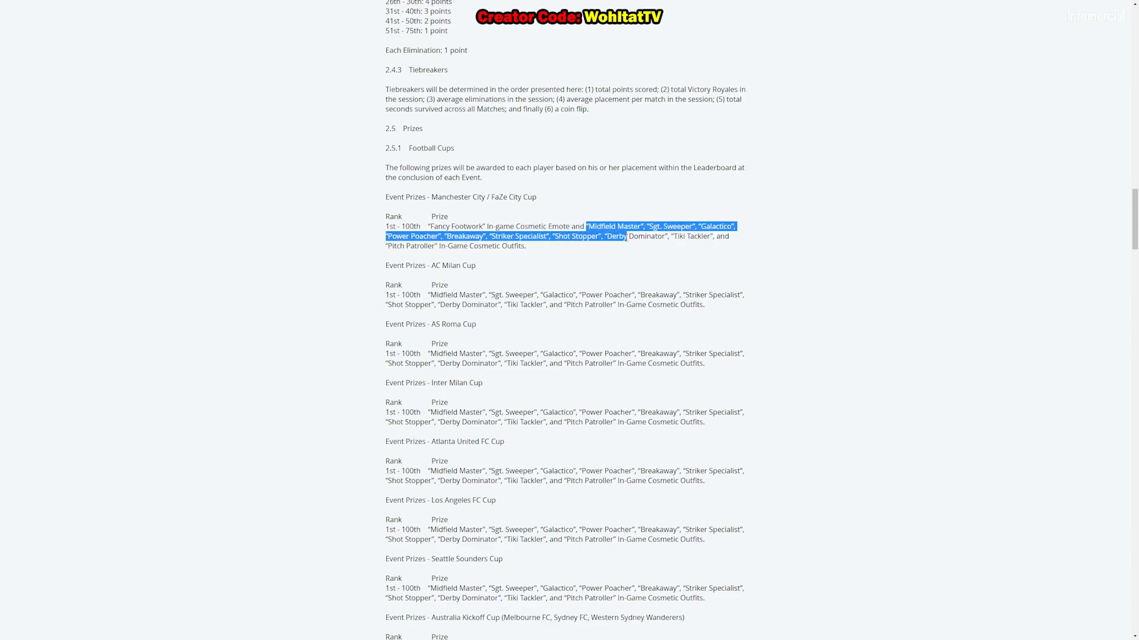
drag(626, 235, 529, 246)
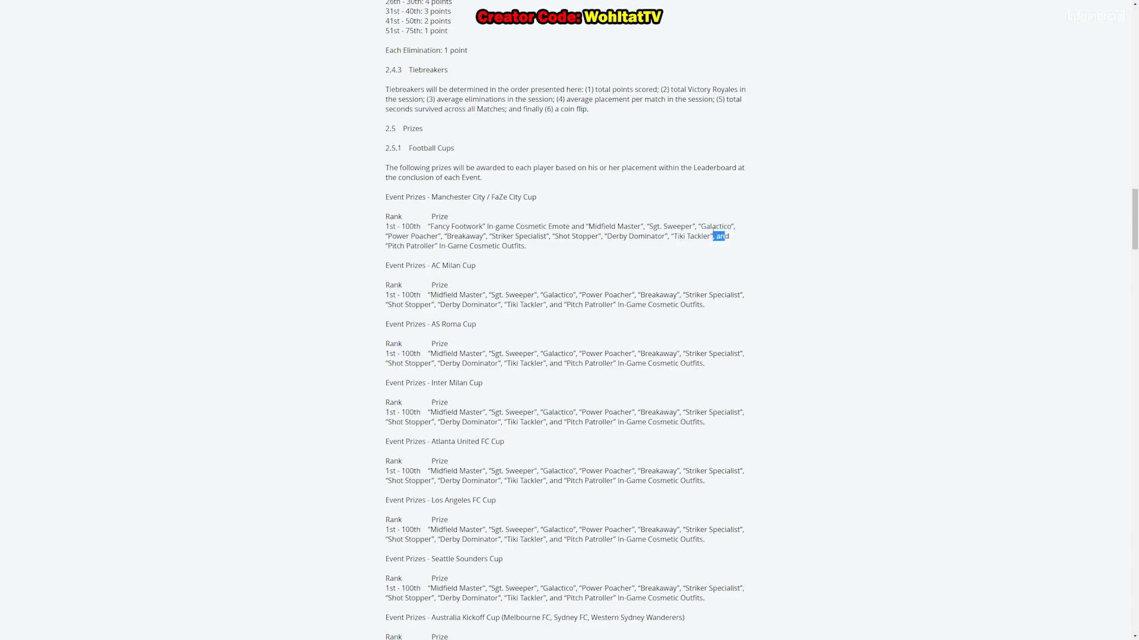
drag(715, 231, 715, 236)
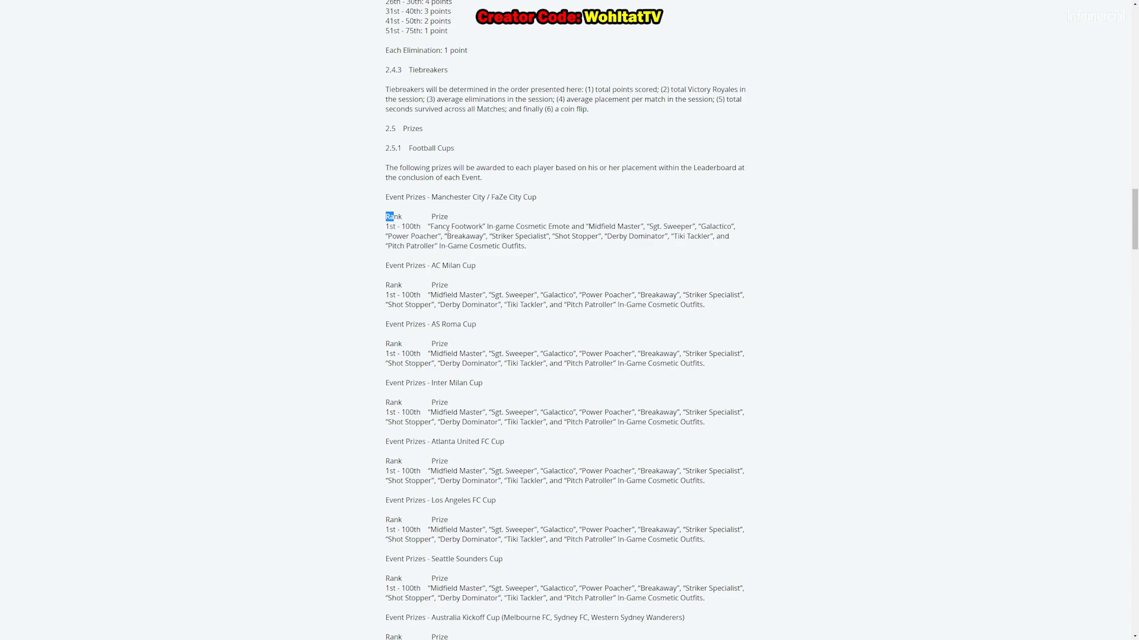
drag(385, 216, 528, 246)
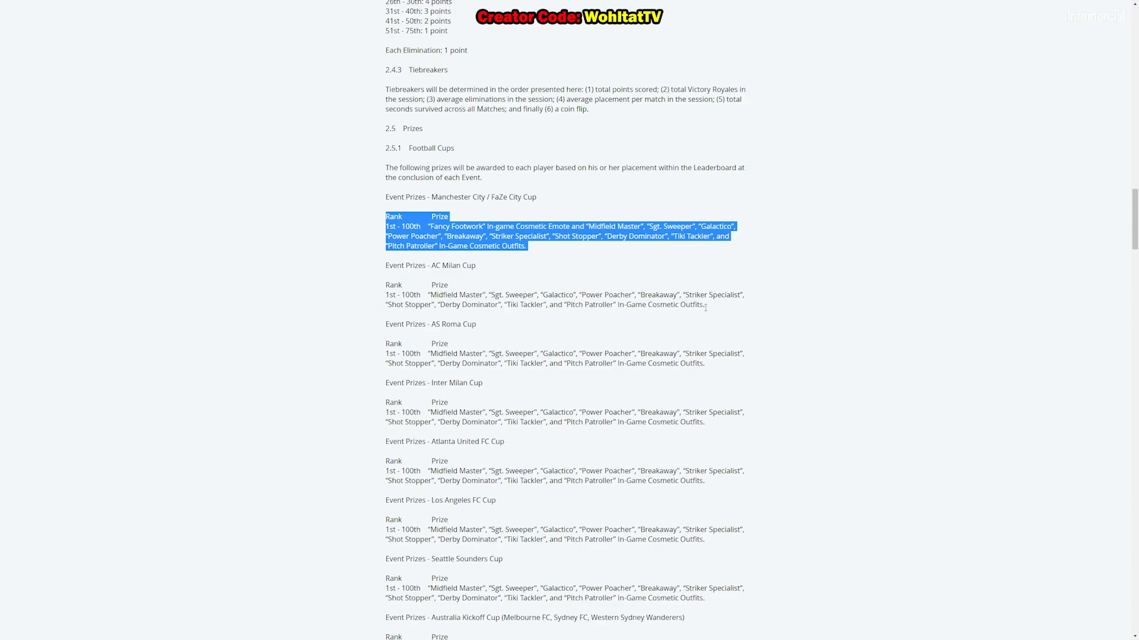
Highlight the AC Milan Cup block, the Fancy Footwork emote and AS Roma Cup outfits.
drag(385, 217, 703, 305)
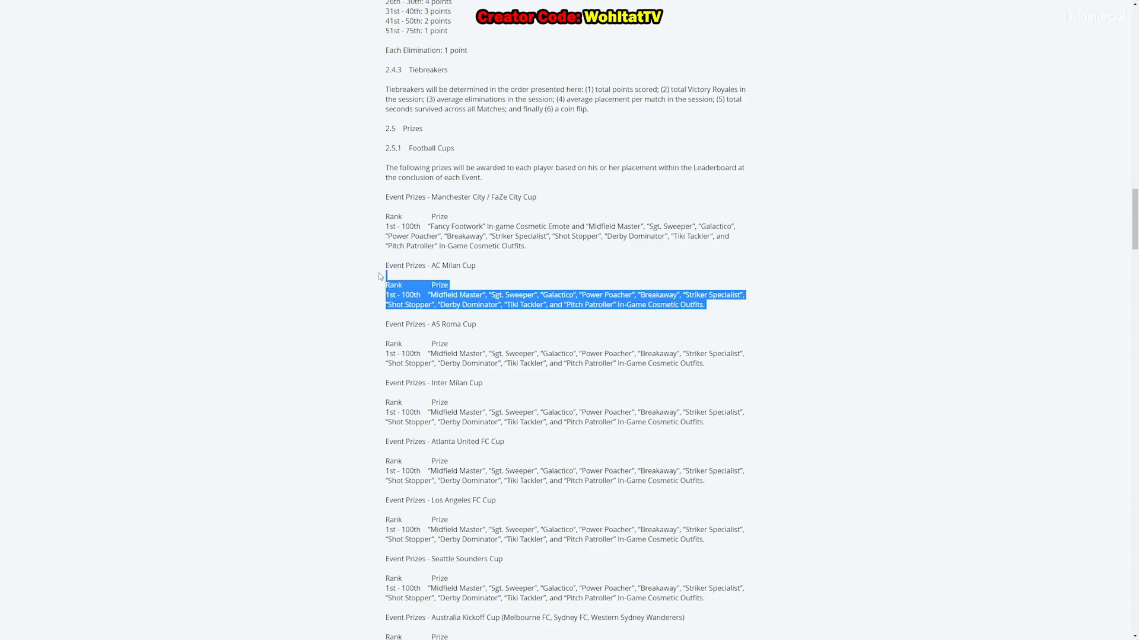
click(386, 267)
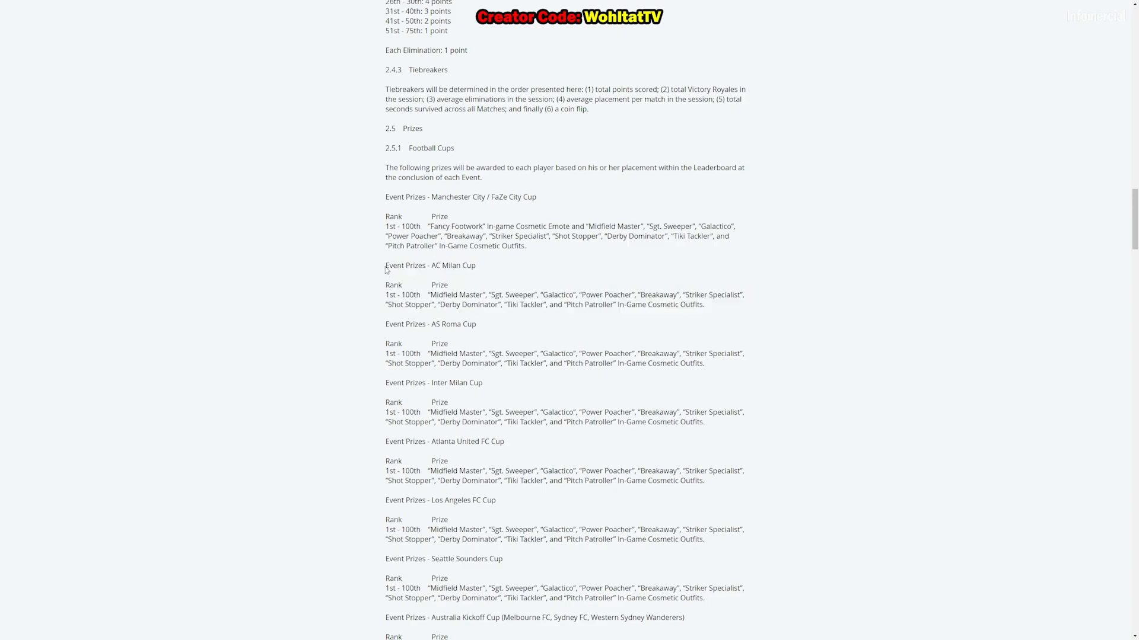
mouse_move(724, 309)
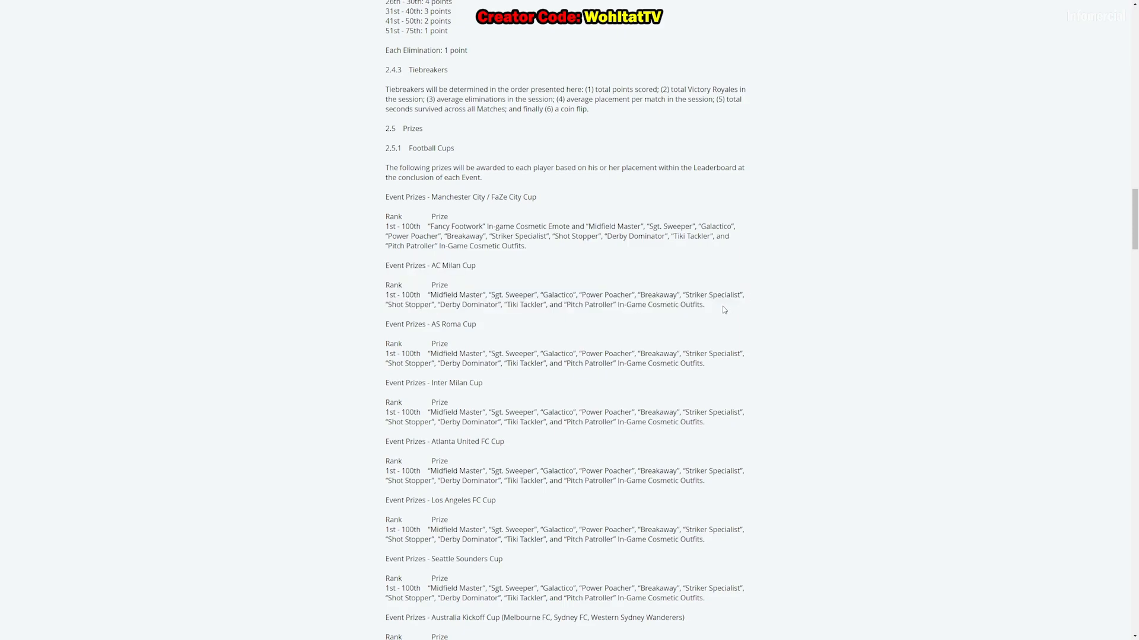
mouse_move(458, 260)
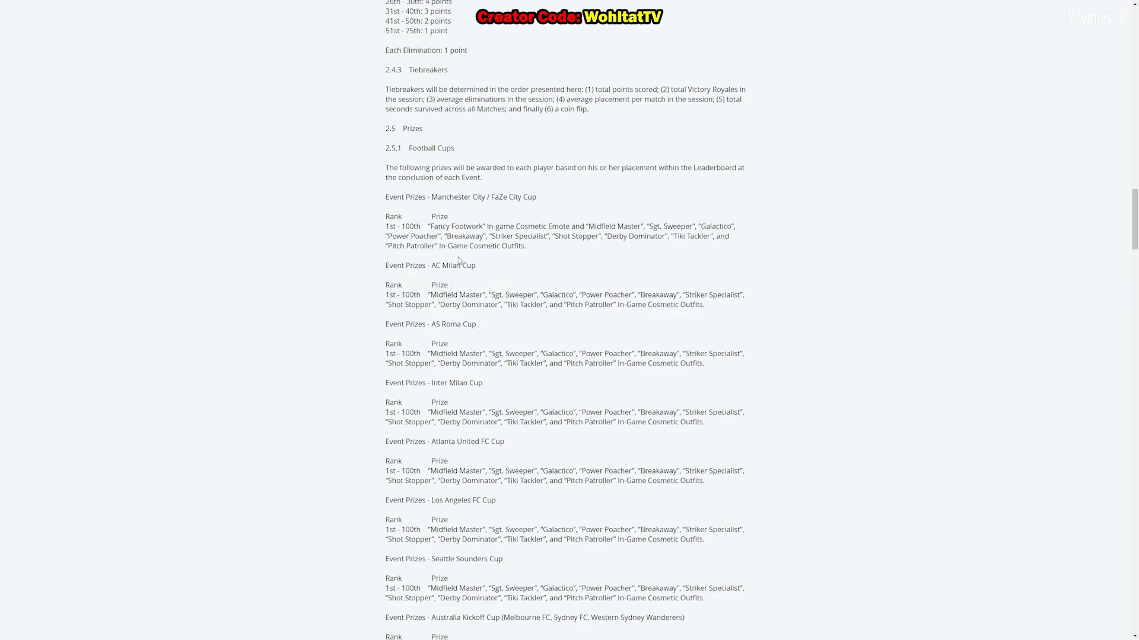
drag(432, 226, 540, 226)
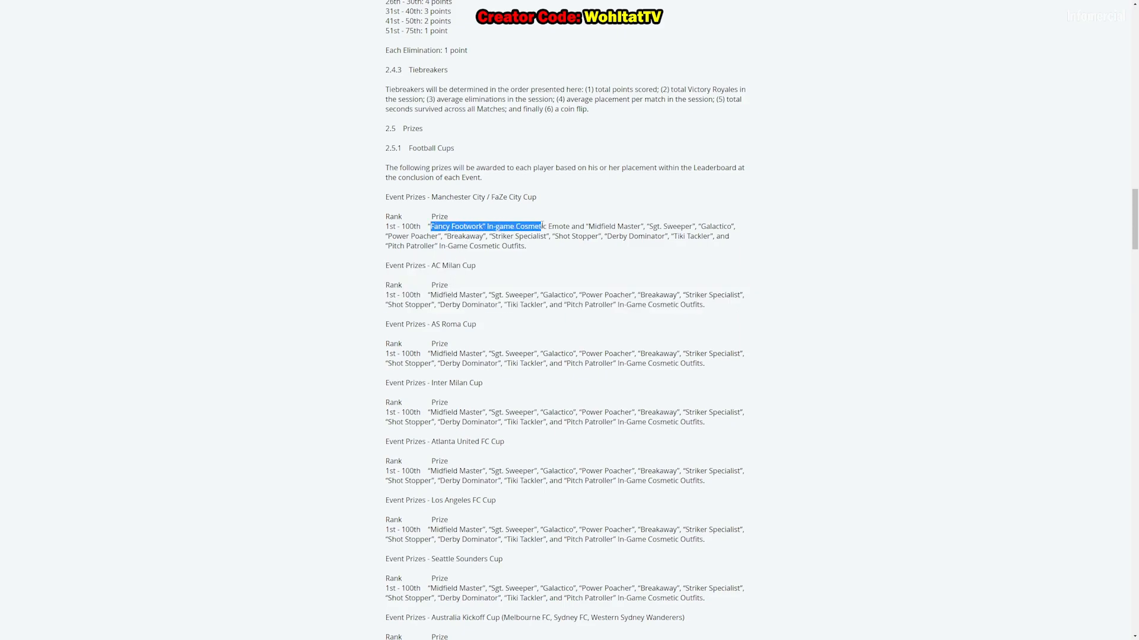
drag(443, 353, 637, 363)
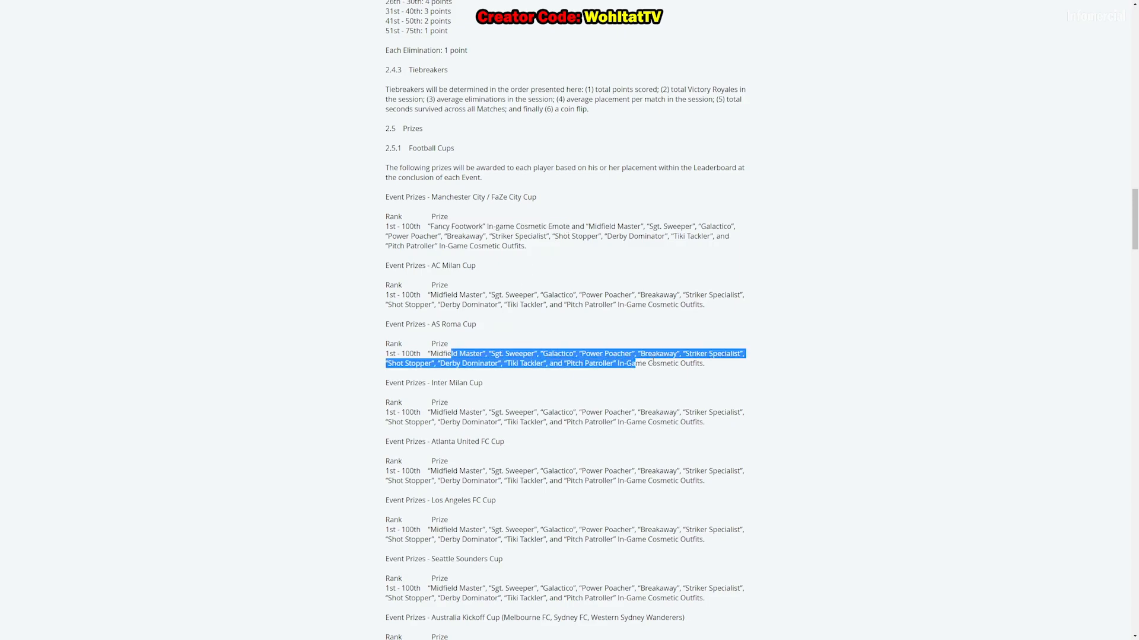
Scroll down through Prizing Information to Player Eligibility, then back up to the Scoring System.
scroll(down, 3)
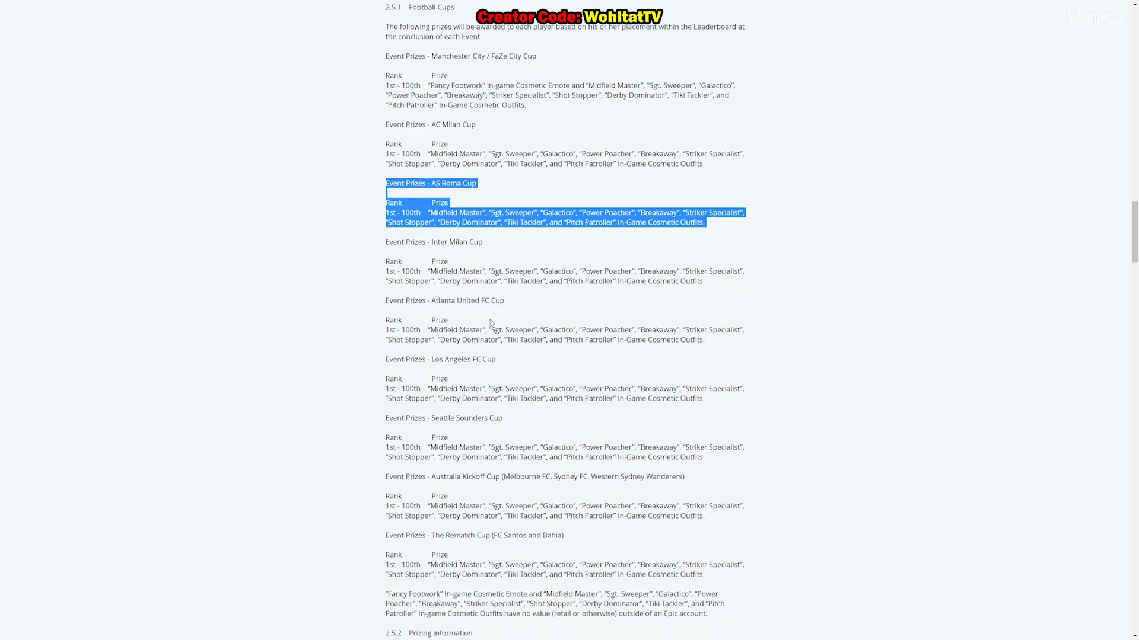
scroll(down, 3)
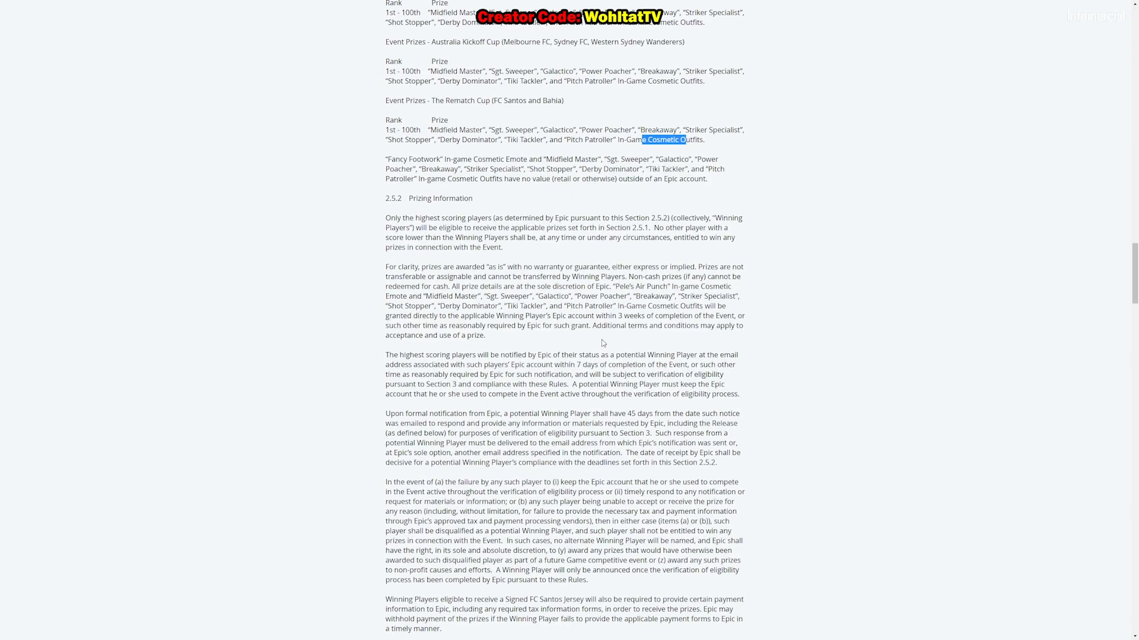
scroll(down, 3)
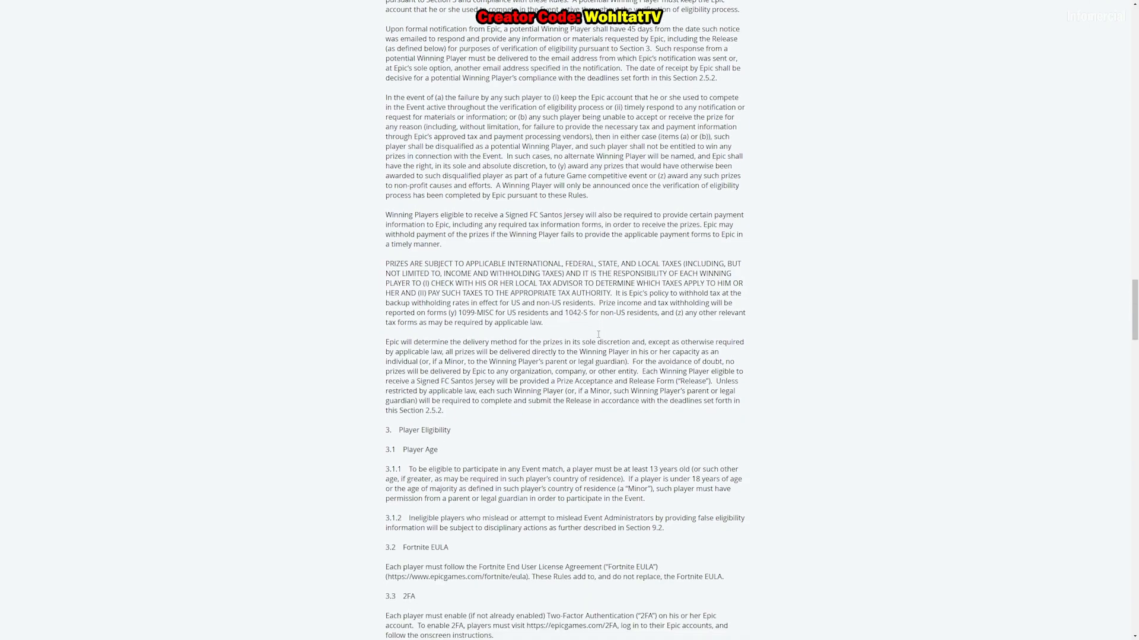
scroll(up, 3)
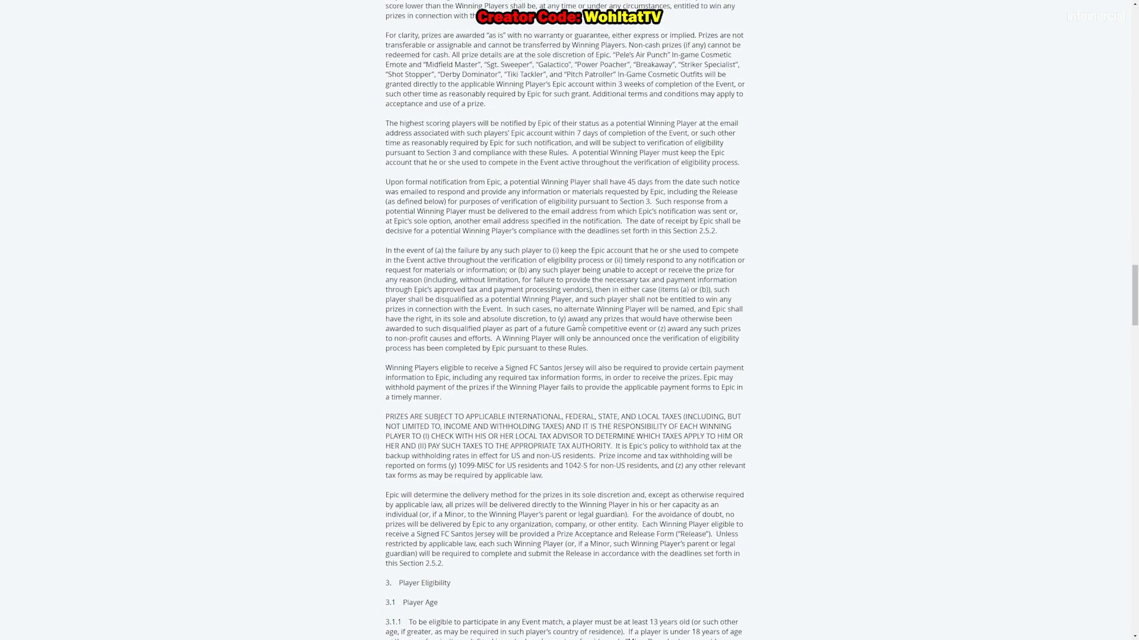
scroll(up, 3)
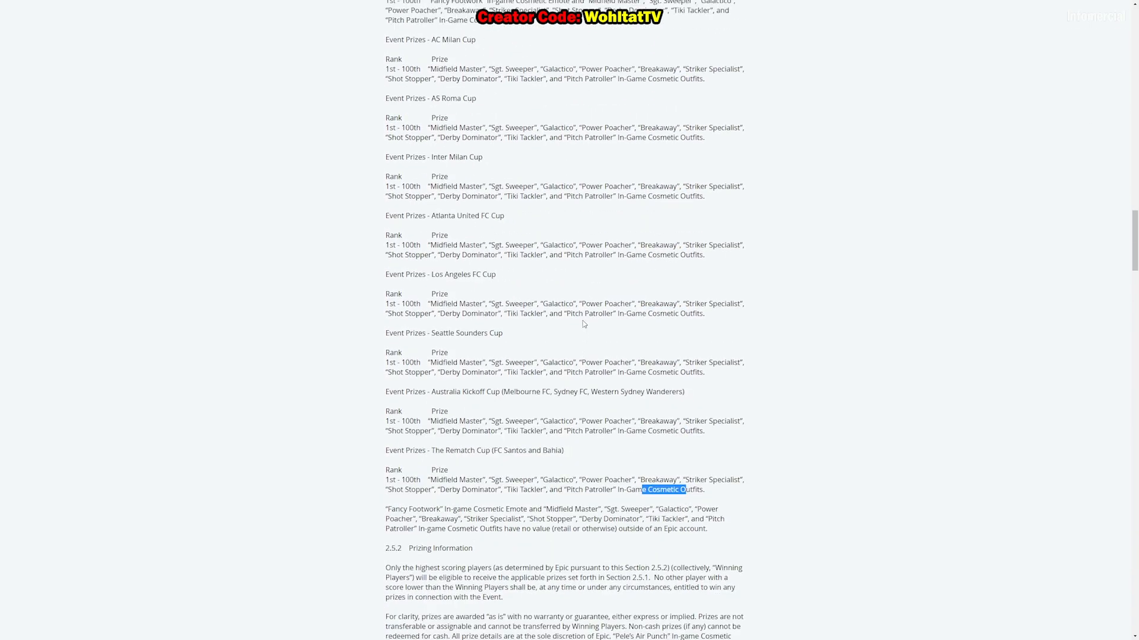
scroll(up, 3)
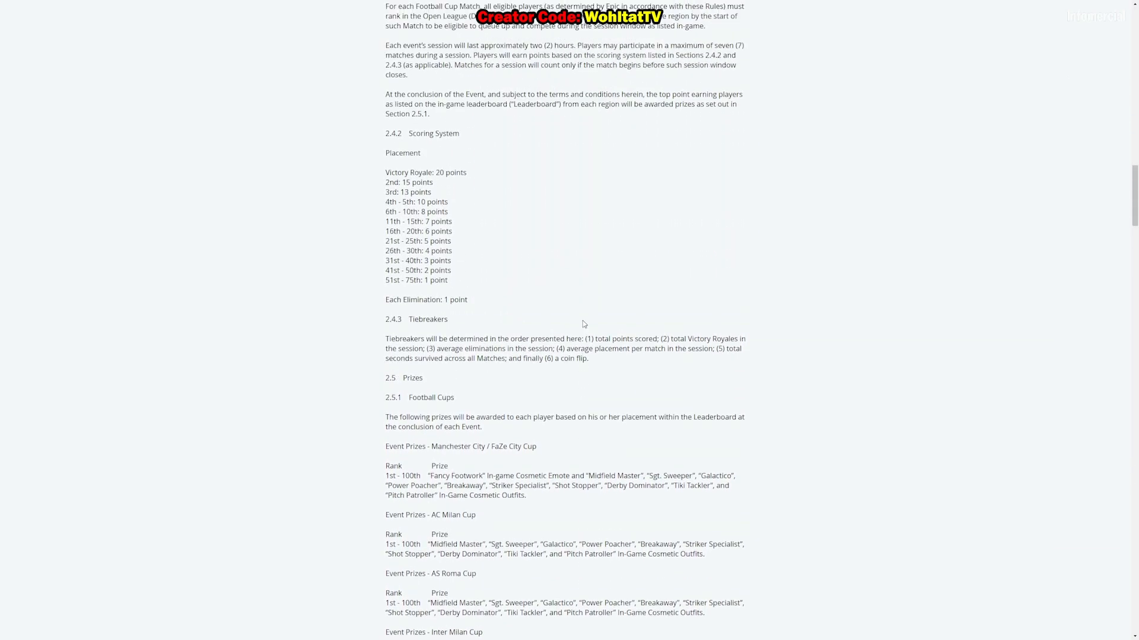